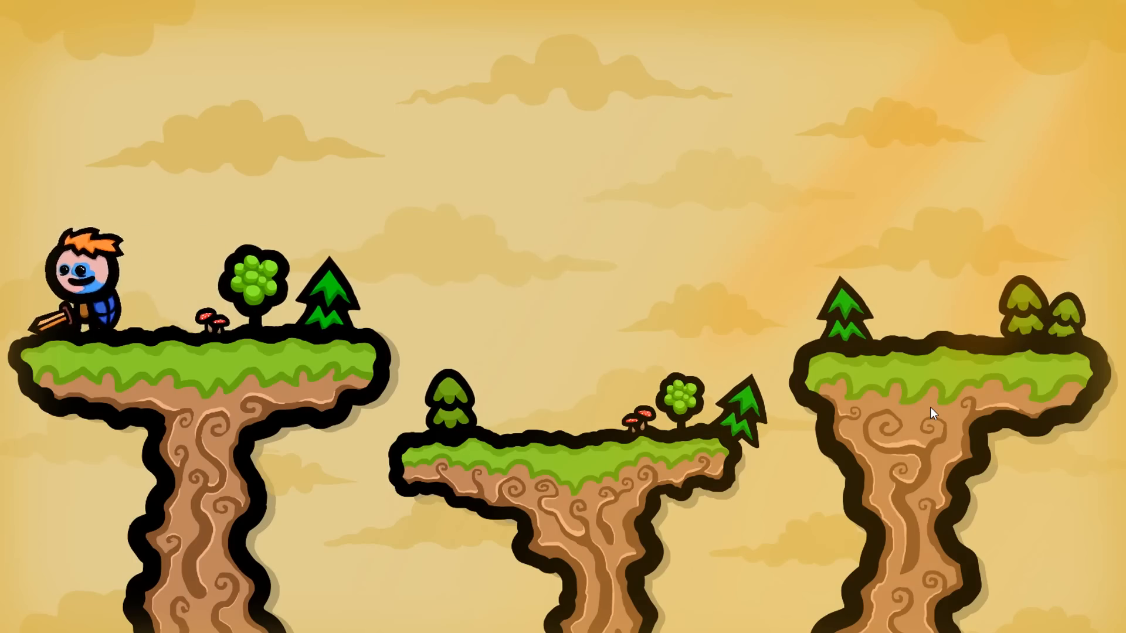
Step: Select Player in the Hierarchy and expand it to reveal its body-part children
{"action": "key", "text": "space"}
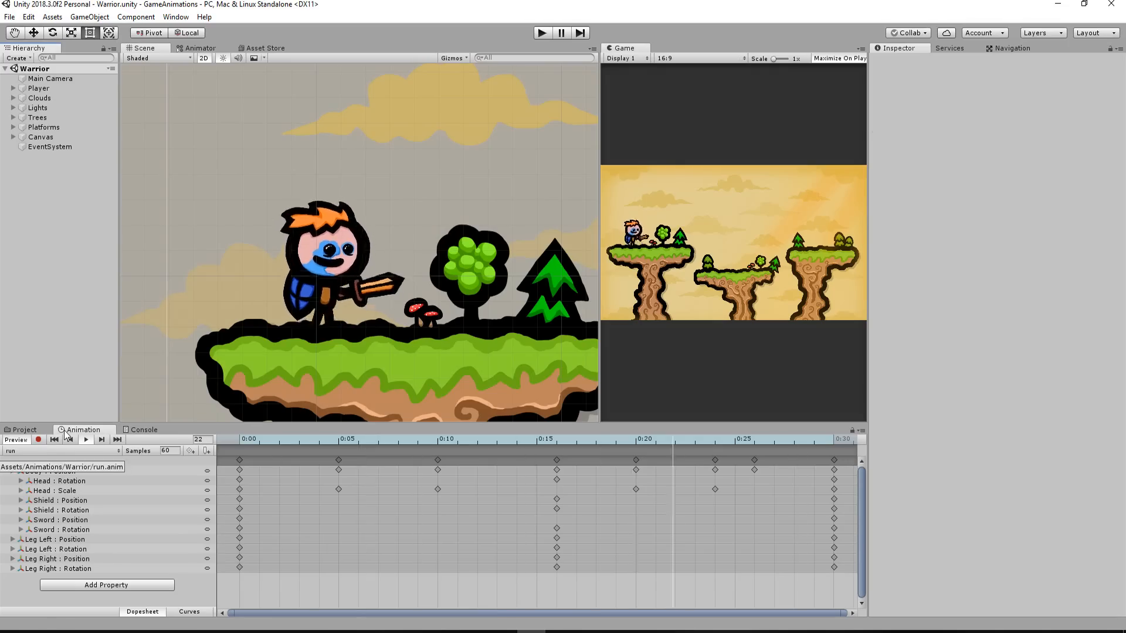
{"action": "left_click", "coordinate": [38, 88]}
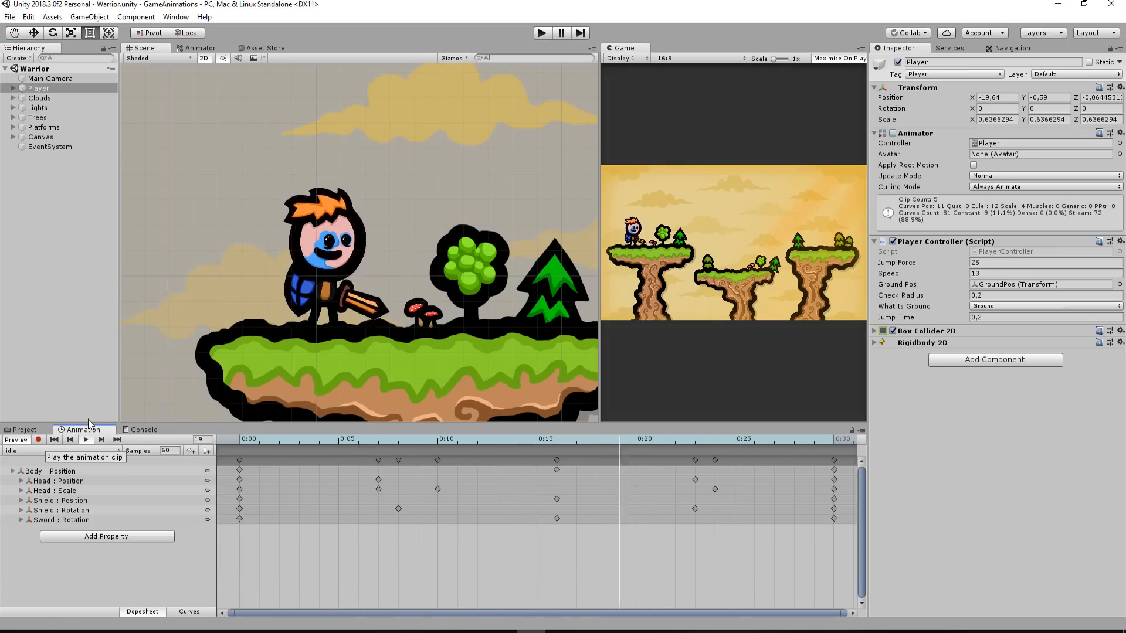
{"action": "left_click", "coordinate": [196, 47]}
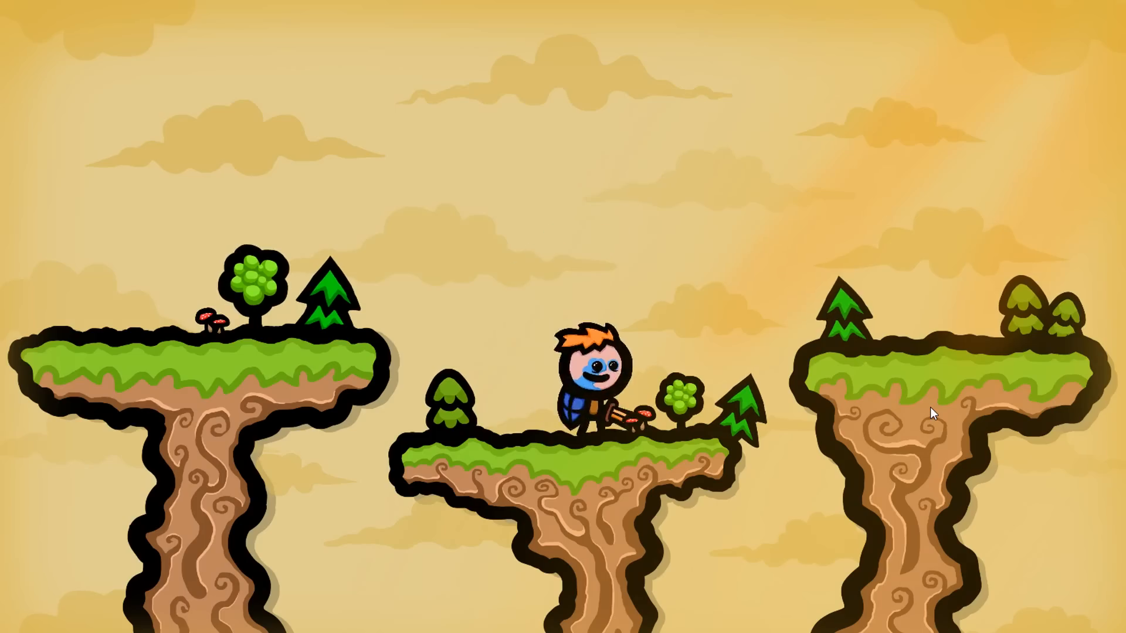
{"action": "key", "text": "Right"}
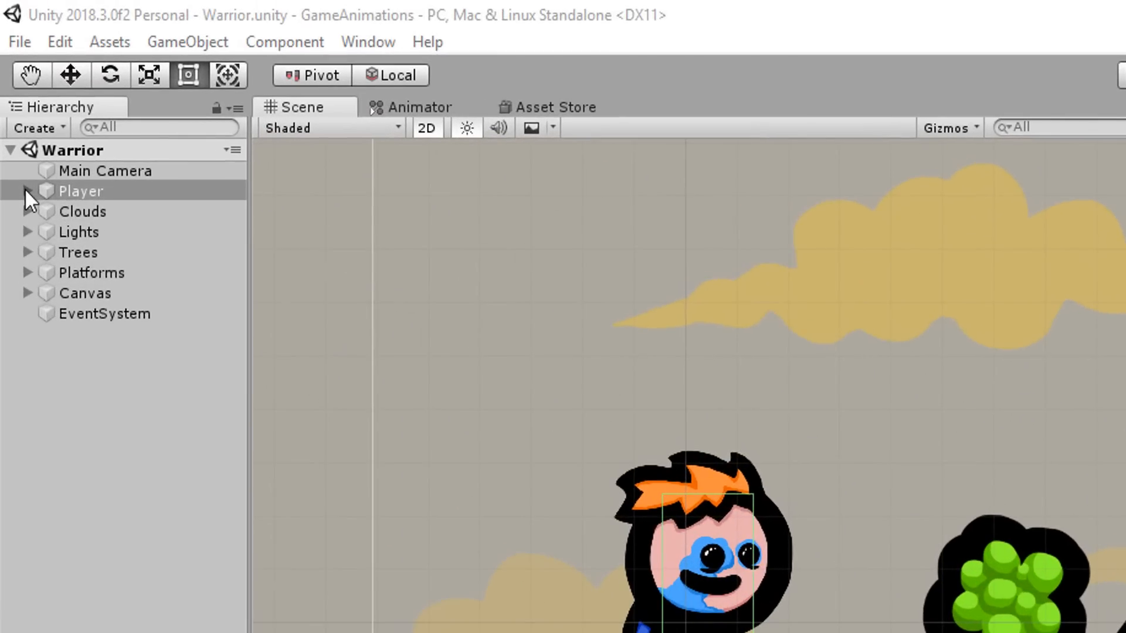
{"action": "left_click", "coordinate": [25, 191]}
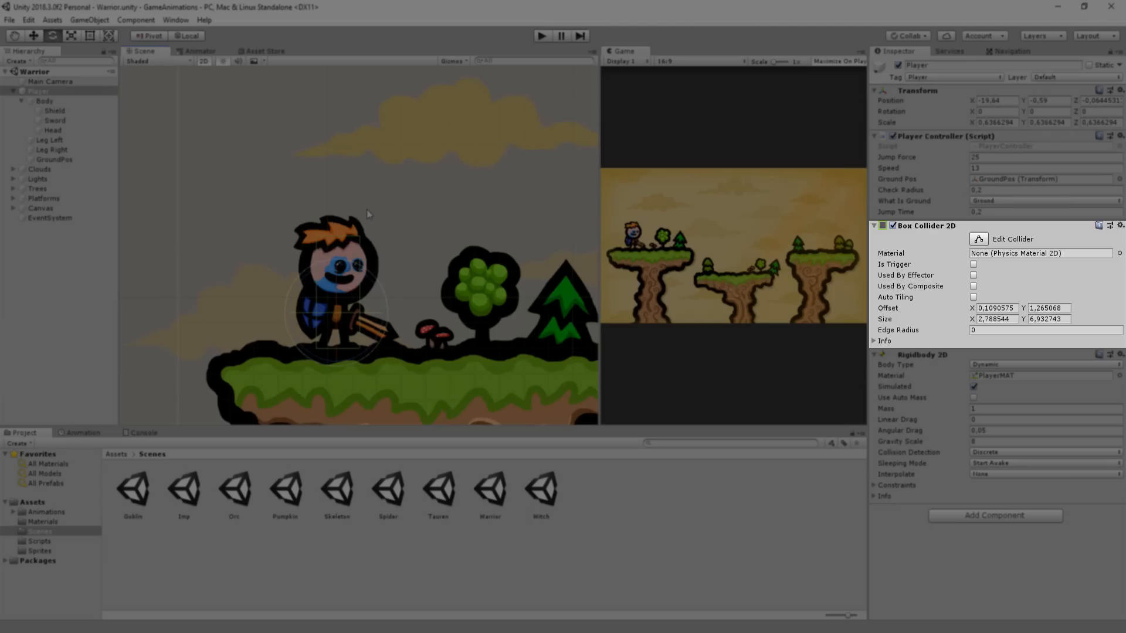
Step: Browse to Assets > Scripts showing the three scripts including the player controller
{"action": "left_click", "coordinate": [875, 136]}
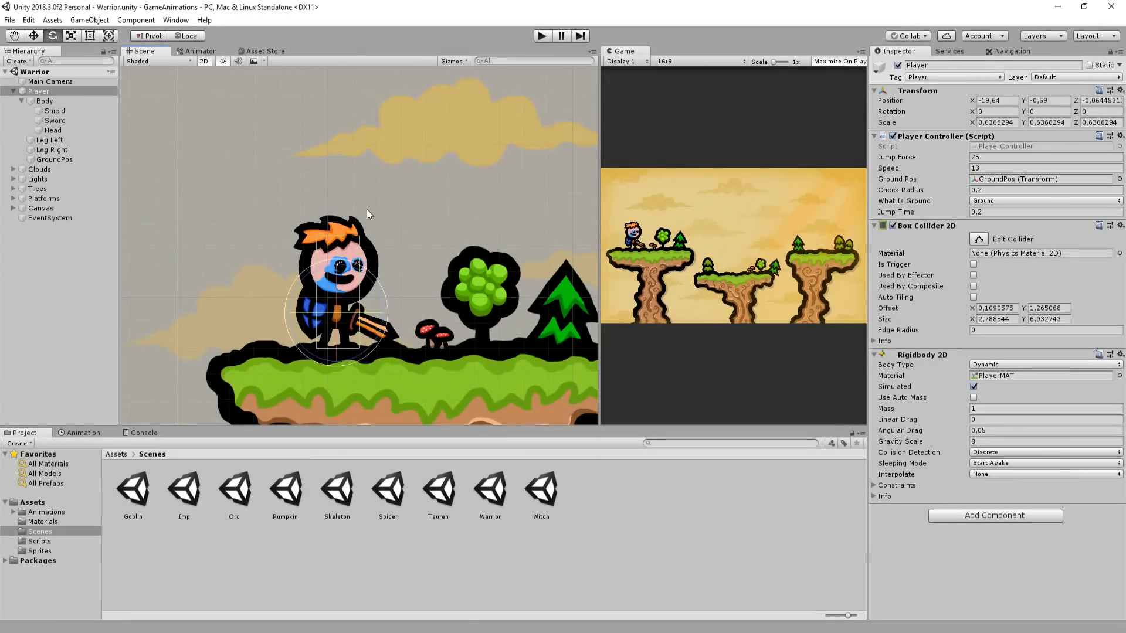
{"action": "left_click", "coordinate": [542, 37]}
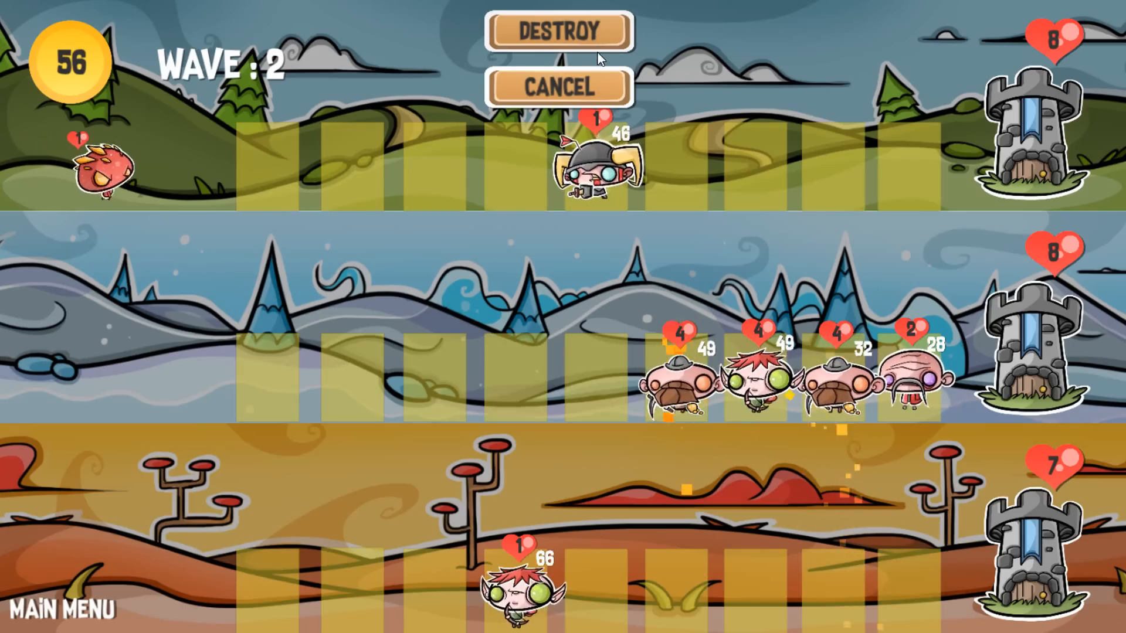
{"action": "left_click", "coordinate": [558, 88]}
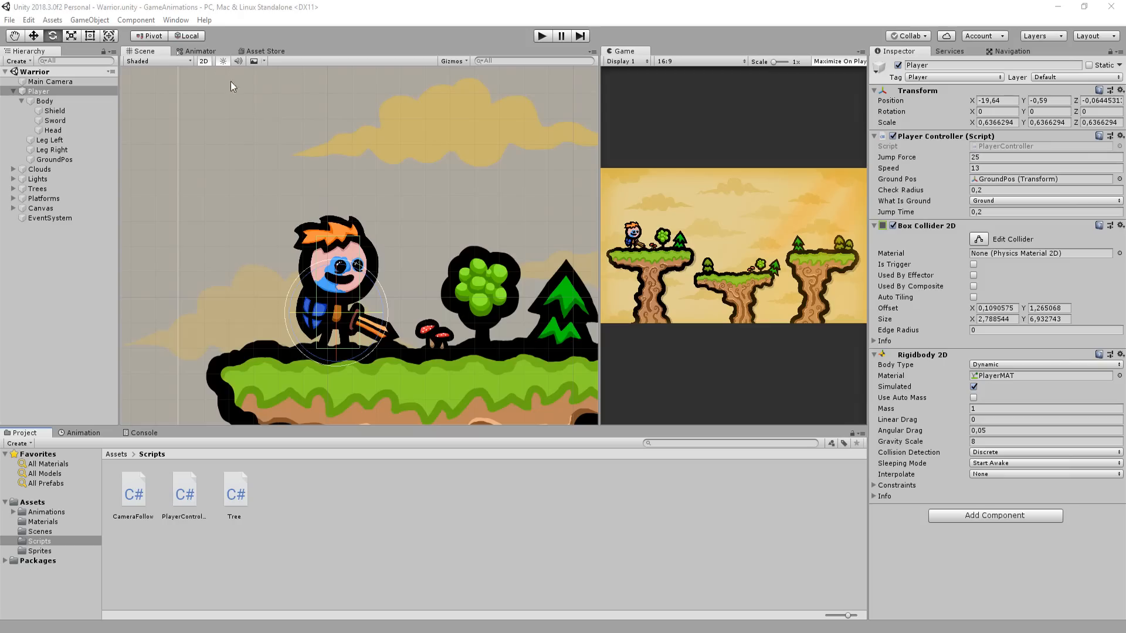
Step: Create the Player's Animator with a first clip named idle saved in Assets/Animations/Warrior Player
{"action": "left_click", "coordinate": [175, 20]}
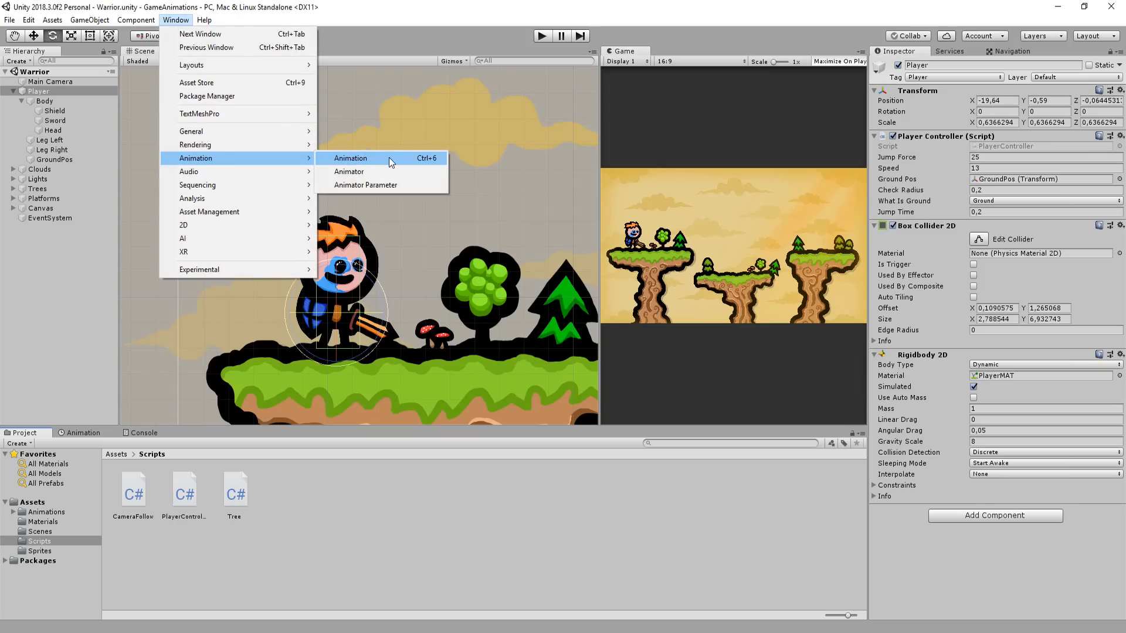
{"action": "left_click", "coordinate": [350, 158]}
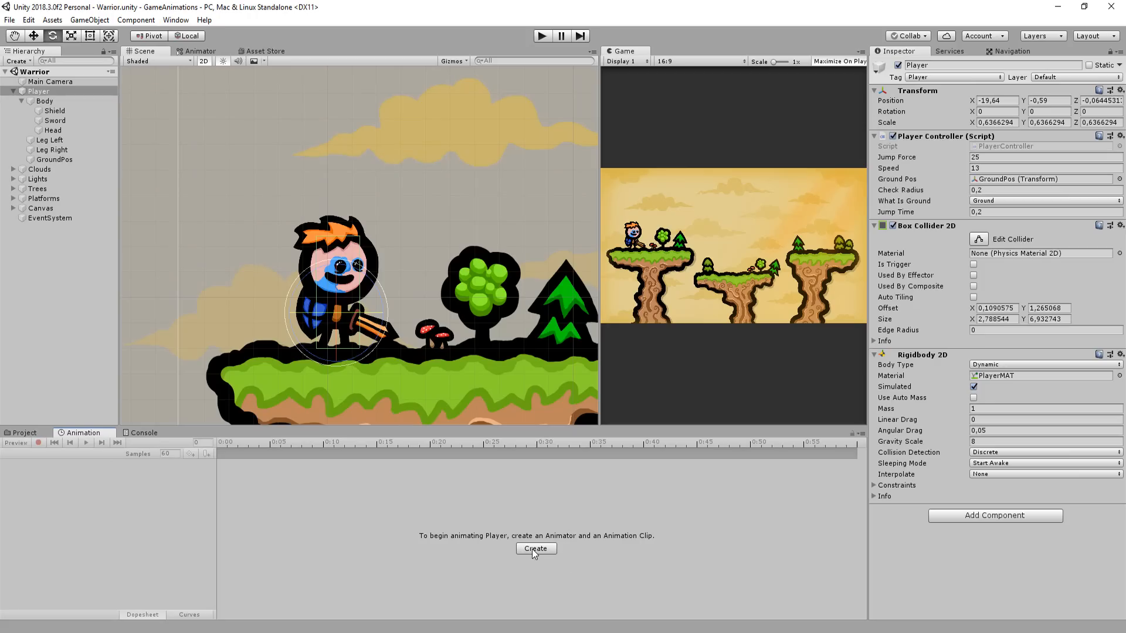
{"action": "left_click", "coordinate": [535, 549]}
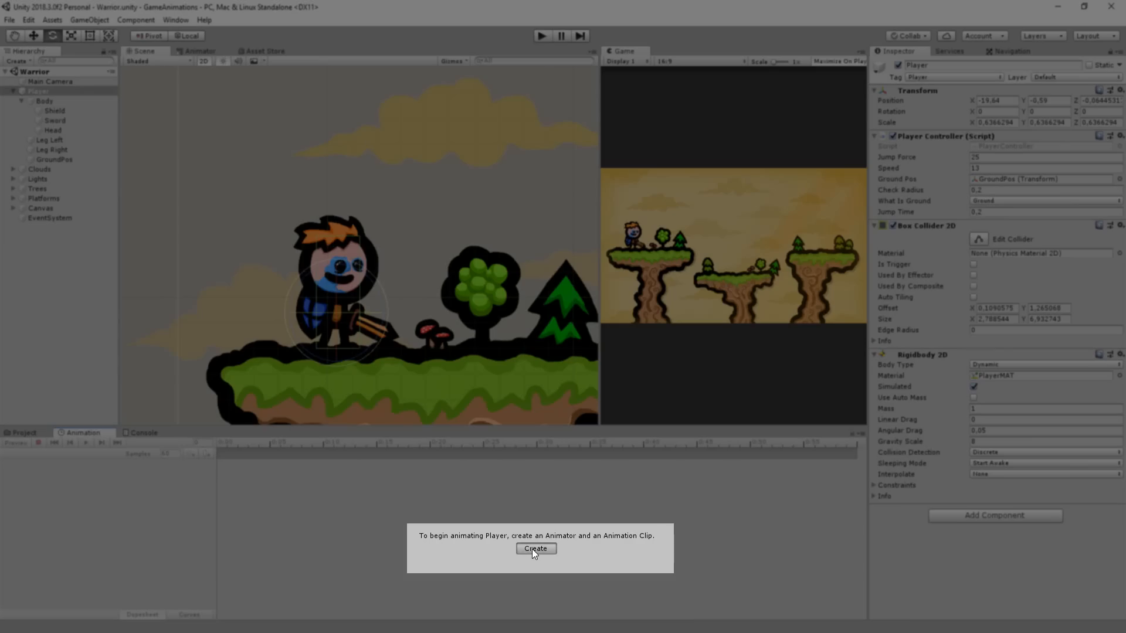
{"action": "left_click", "coordinate": [535, 548]}
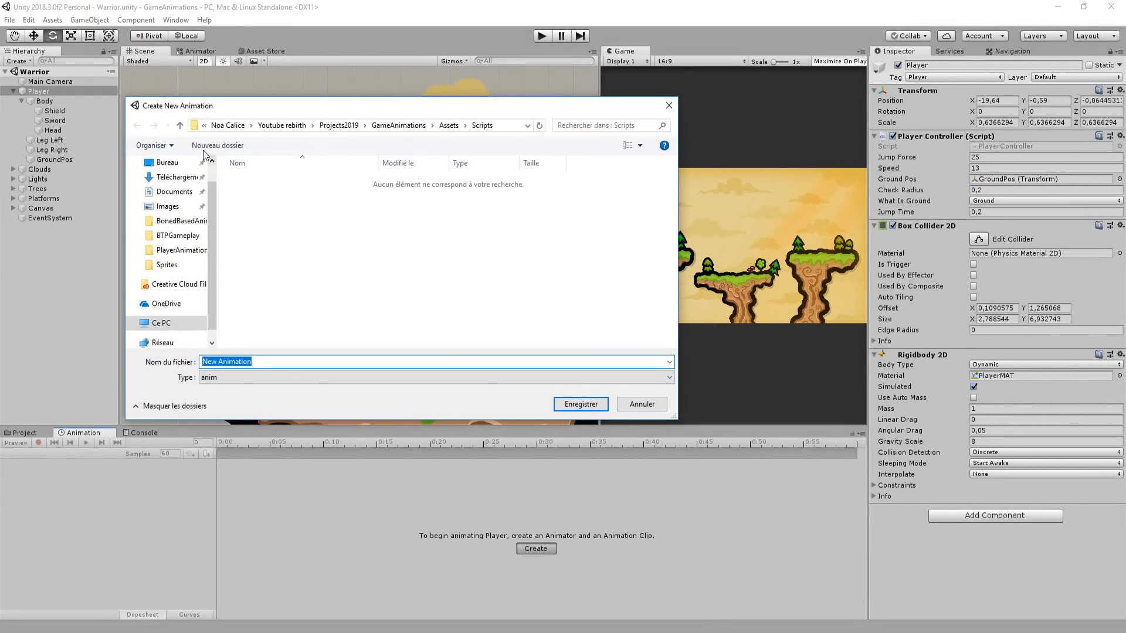
{"action": "left_click", "coordinate": [443, 126]}
{"action": "type", "text": "idle"}
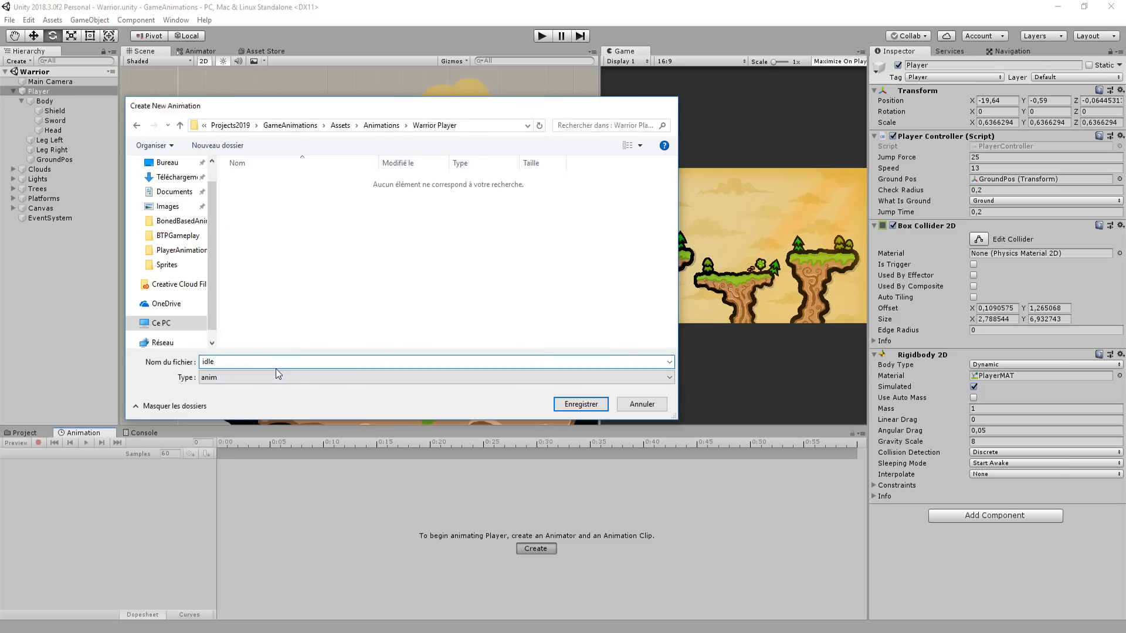
{"action": "left_click", "coordinate": [581, 405]}
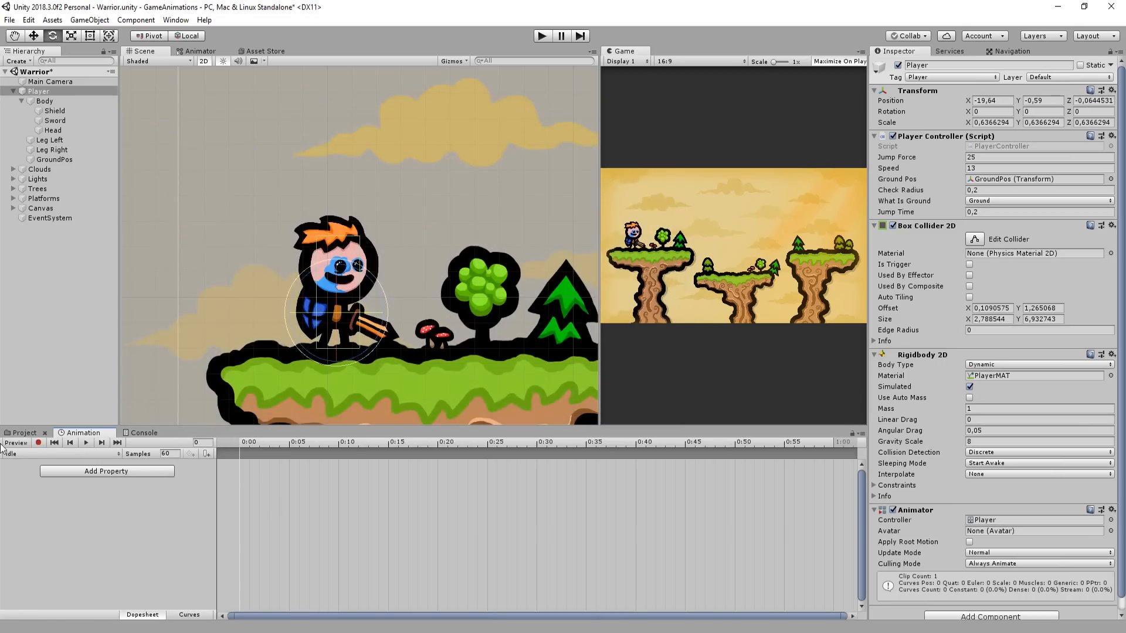
Step: Add Body Position to the idle clip with keyframes at 0:00, 0:10 and 0:20
{"action": "left_click", "coordinate": [107, 472]}
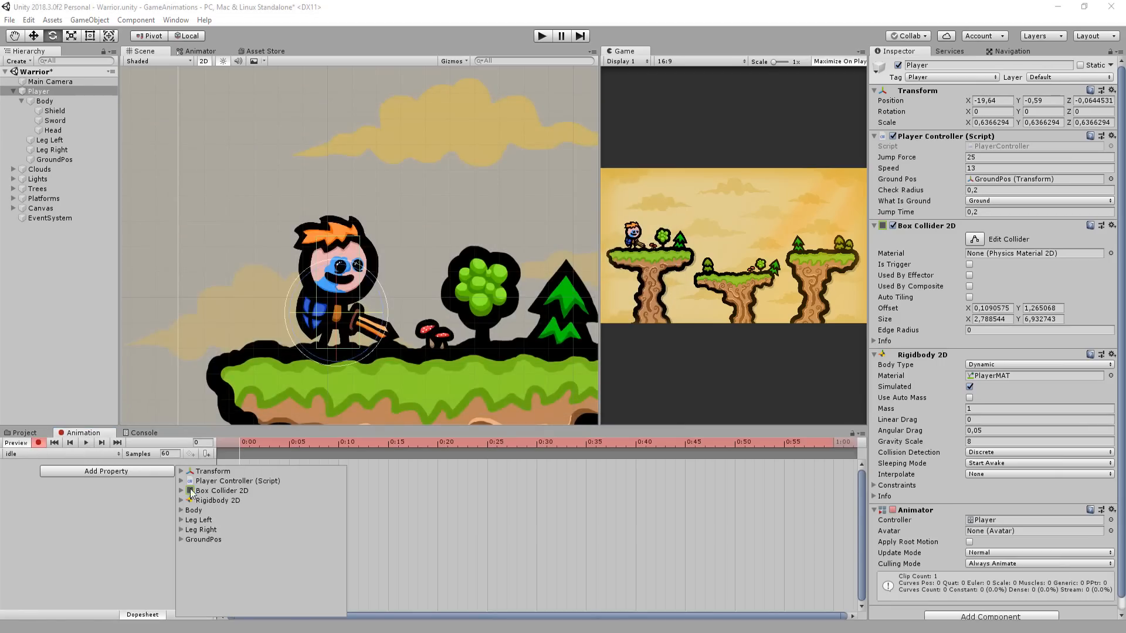
{"action": "left_click", "coordinate": [193, 510]}
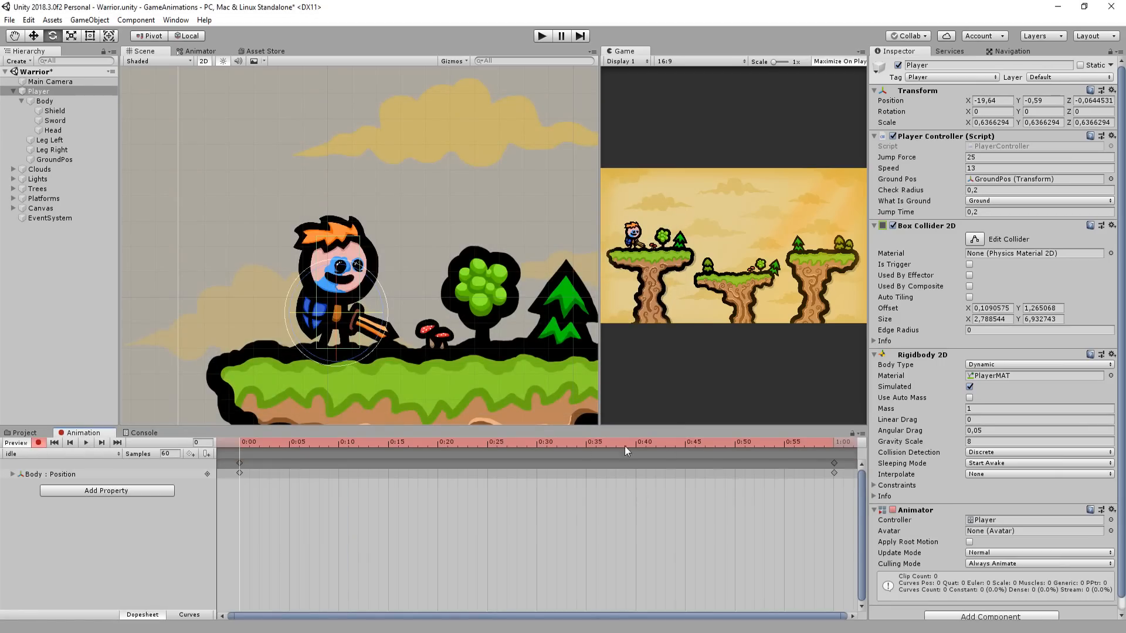
{"action": "left_click", "coordinate": [43, 101]}
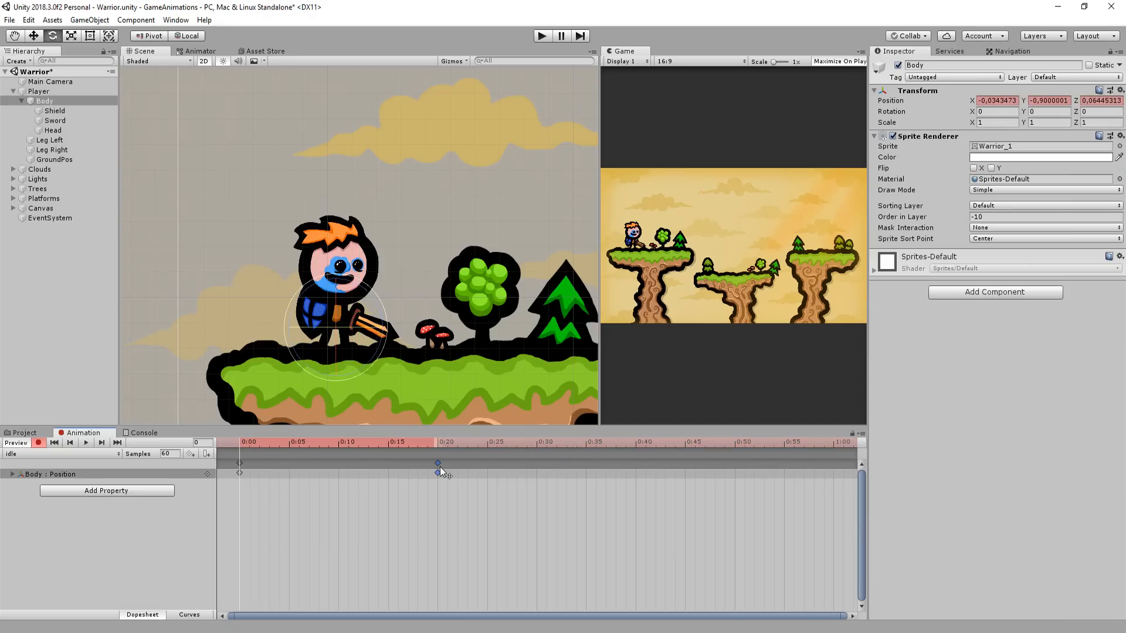
{"action": "mouse_move", "coordinate": [434, 466]}
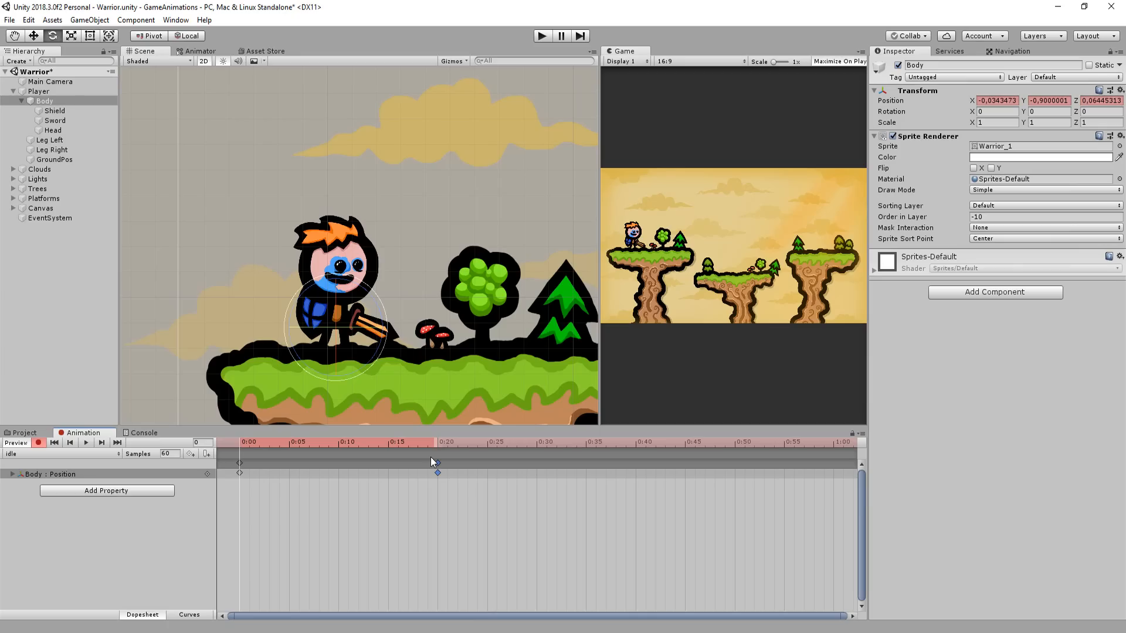
{"action": "left_click", "coordinate": [336, 442]}
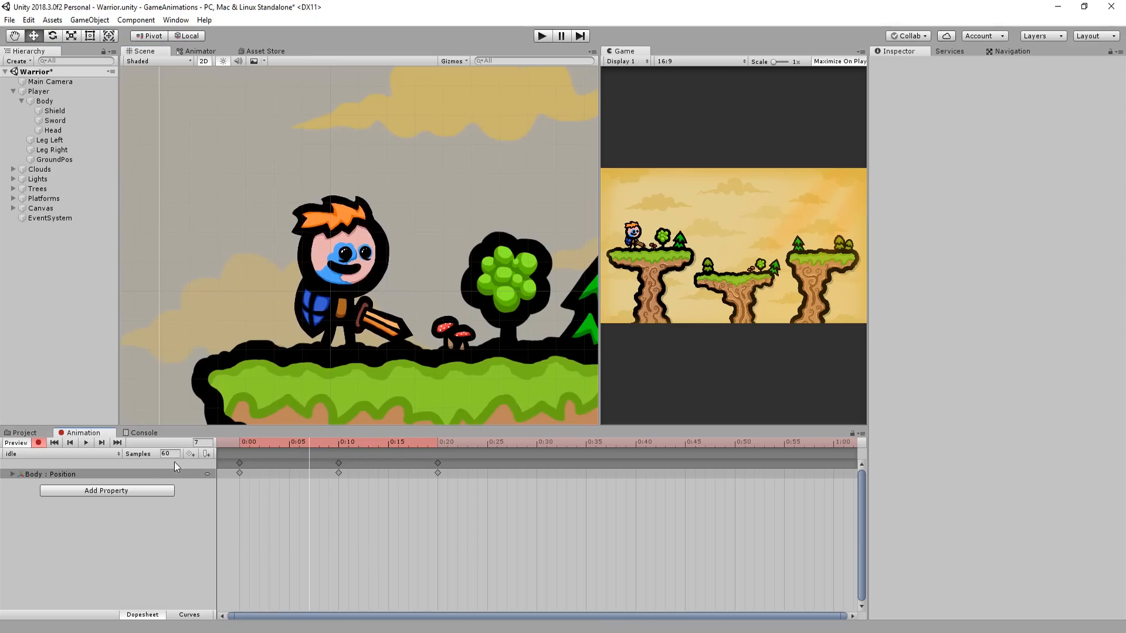
{"action": "mouse_move", "coordinate": [128, 491]}
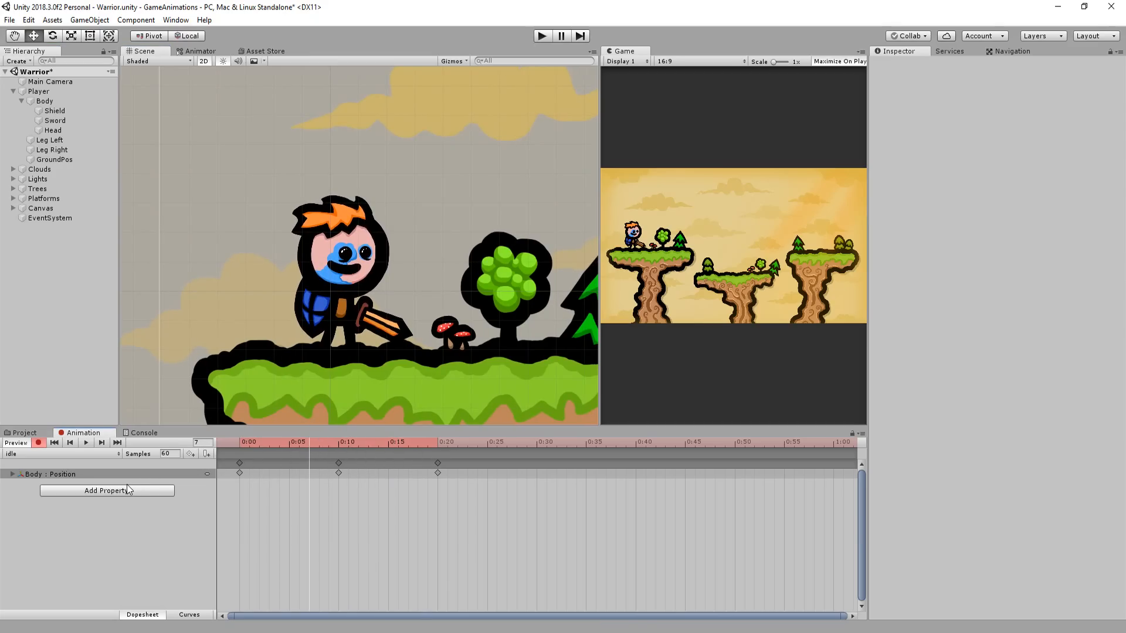
Step: Add Head Position to the idle clip, keyed at 0, 0:05, 0:15 and 0:20 alongside Body
{"action": "left_click", "coordinate": [106, 490]}
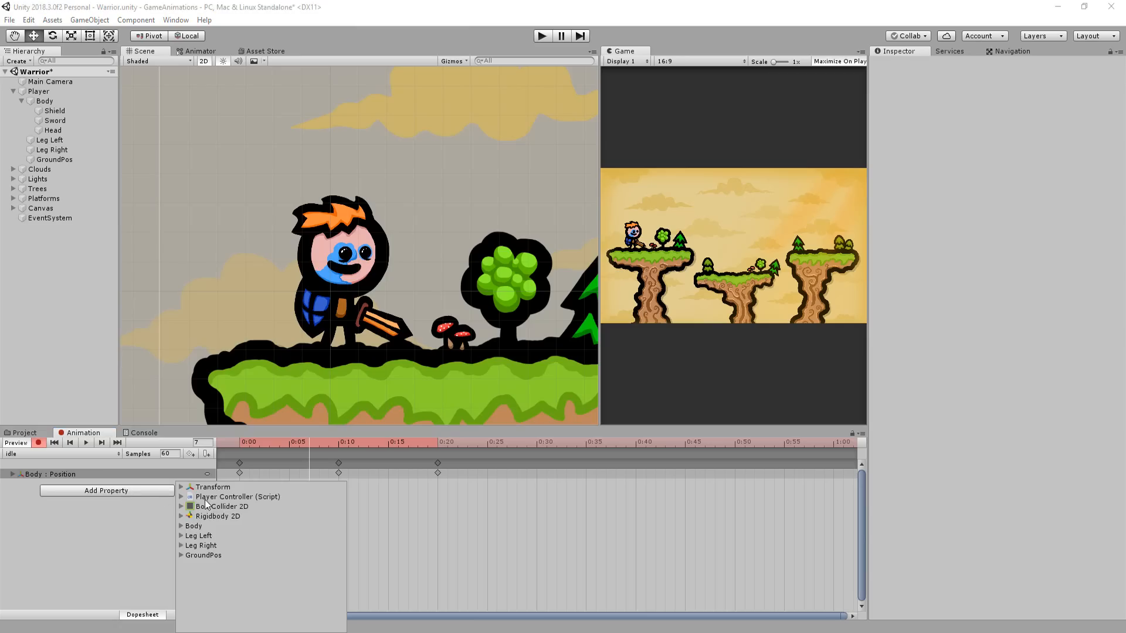
{"action": "left_click", "coordinate": [181, 526]}
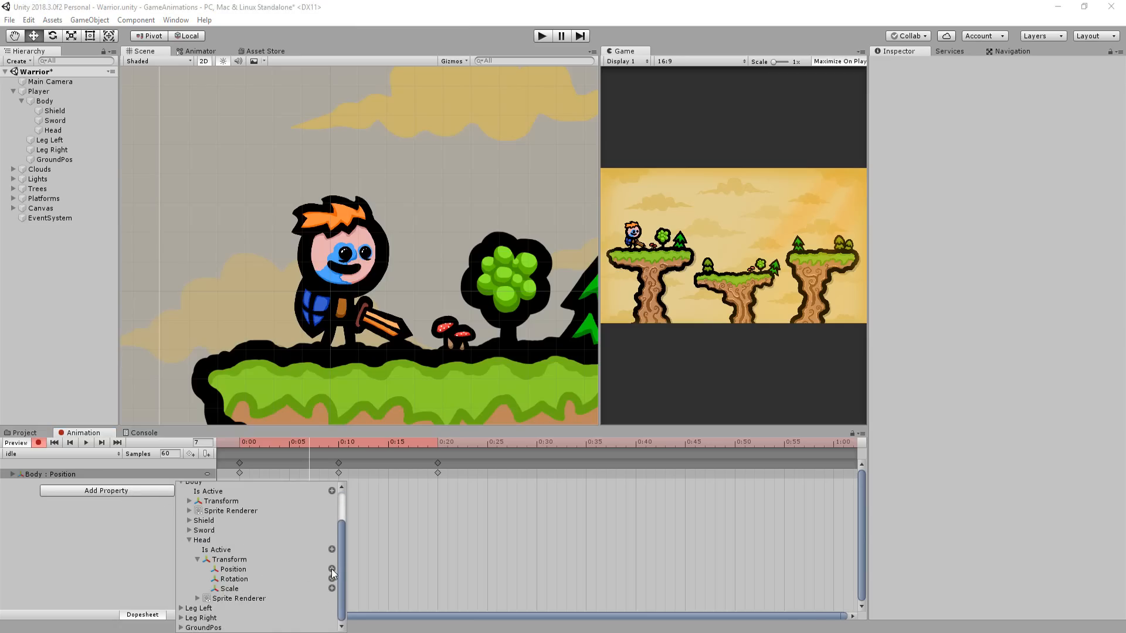
{"action": "left_click", "coordinate": [330, 572]}
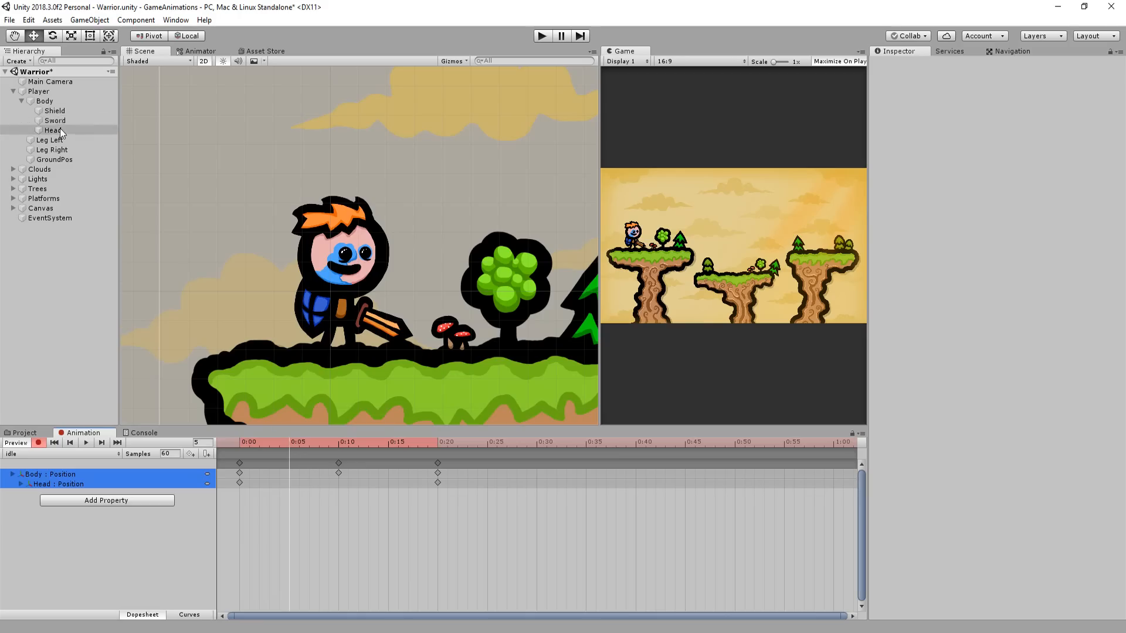
{"action": "left_click", "coordinate": [54, 131]}
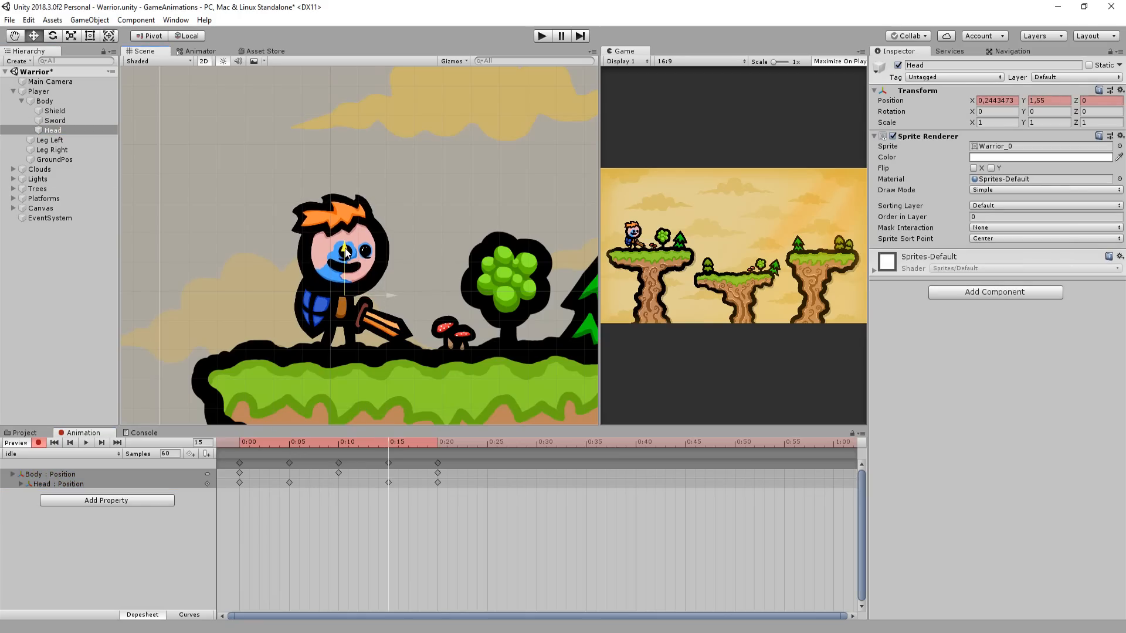
{"action": "left_click", "coordinate": [104, 340]}
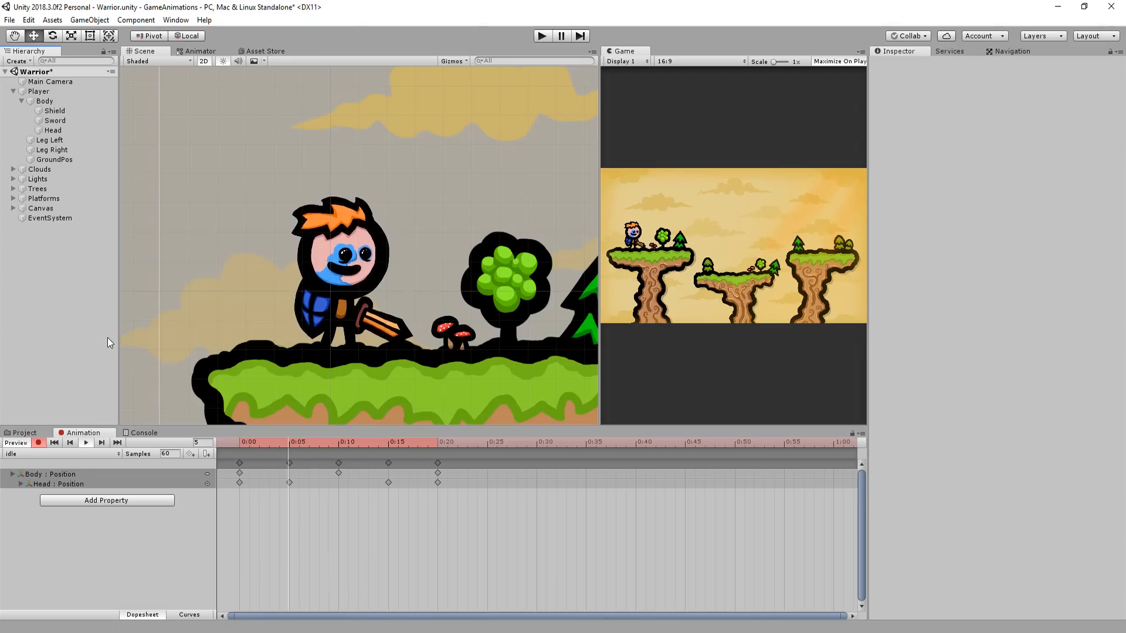
{"action": "left_click", "coordinate": [258, 442]}
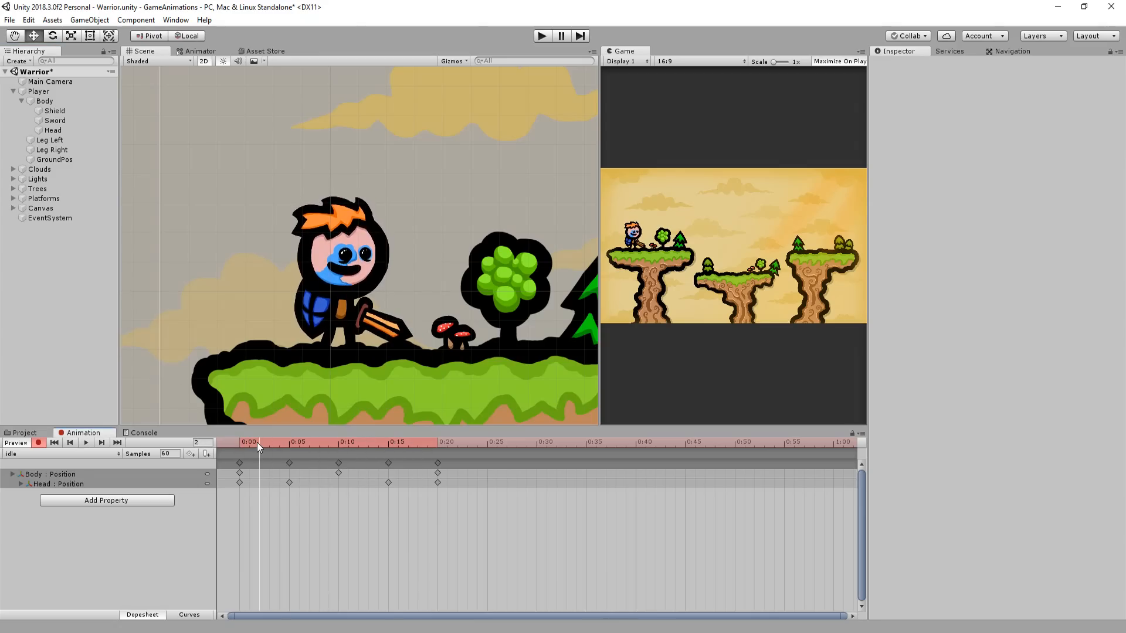
{"action": "left_click", "coordinate": [240, 442]}
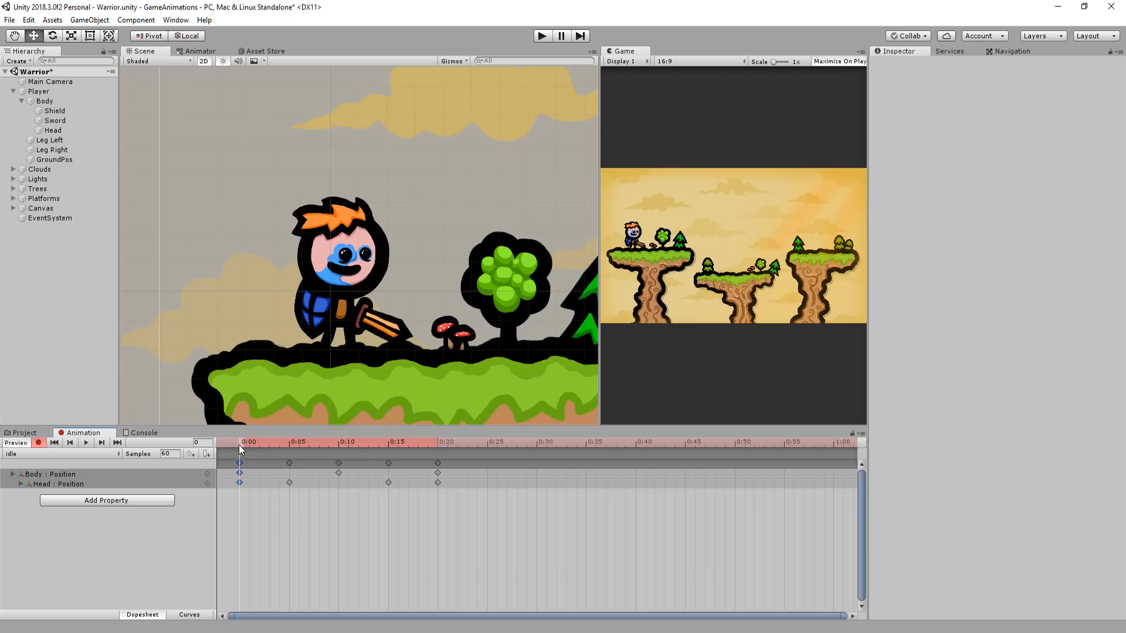
{"action": "key", "text": "ctrl+c"}
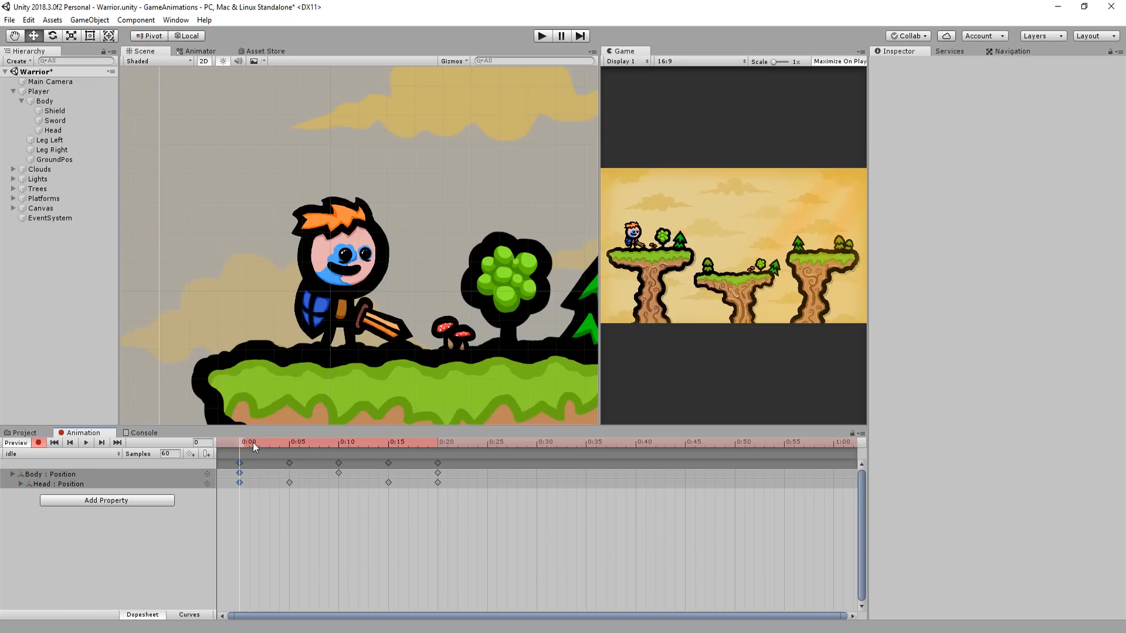
{"action": "key", "text": "ctrl+v"}
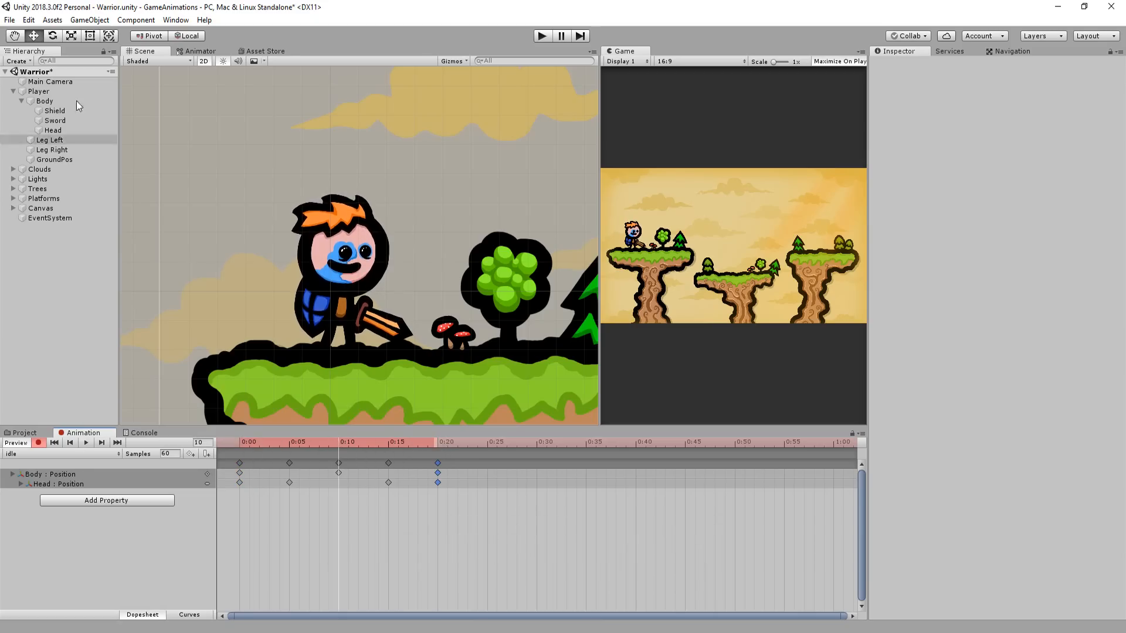
Step: Key Shield and Sword rotation at frames 0, 10 and 20 and add a Head scale track
{"action": "left_click", "coordinate": [56, 112]}
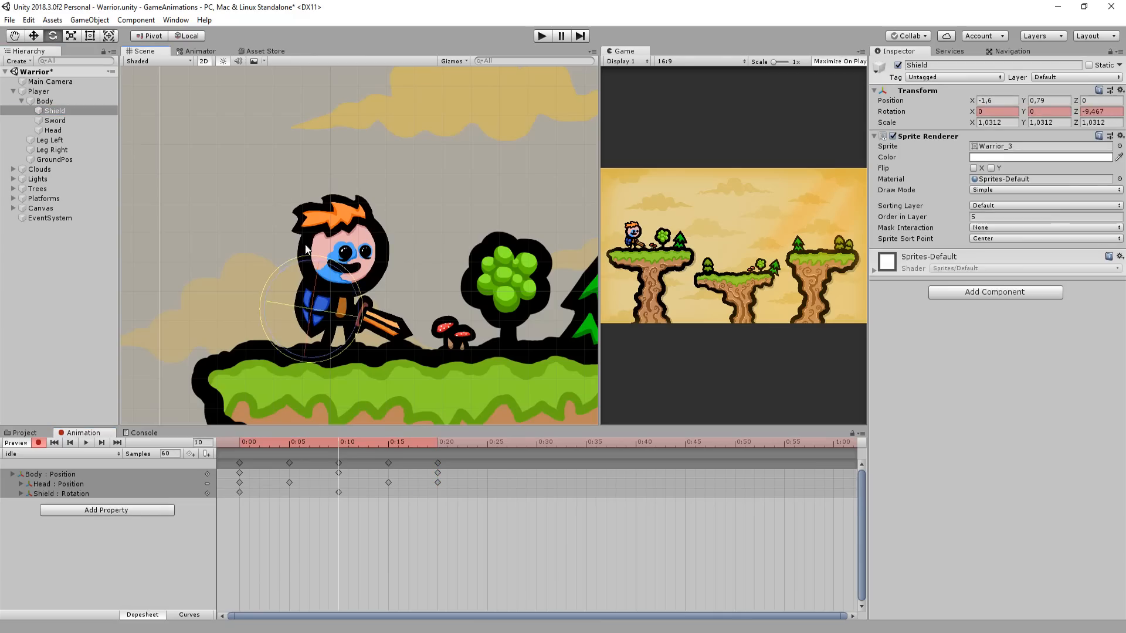
{"action": "left_click", "coordinate": [55, 119]}
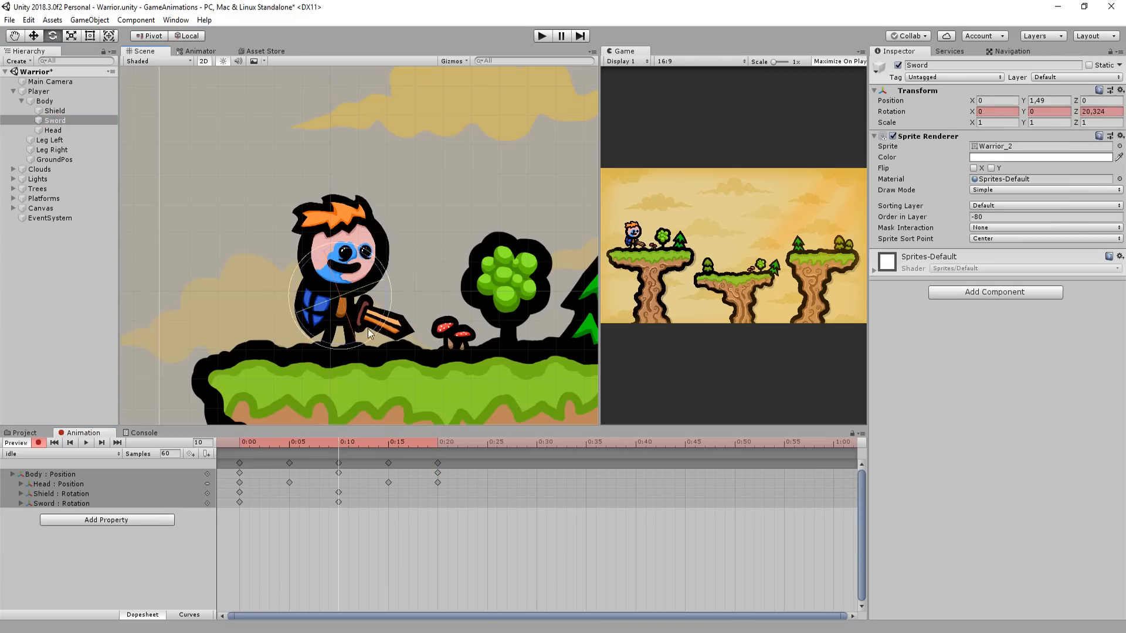
{"action": "left_click", "coordinate": [39, 91]}
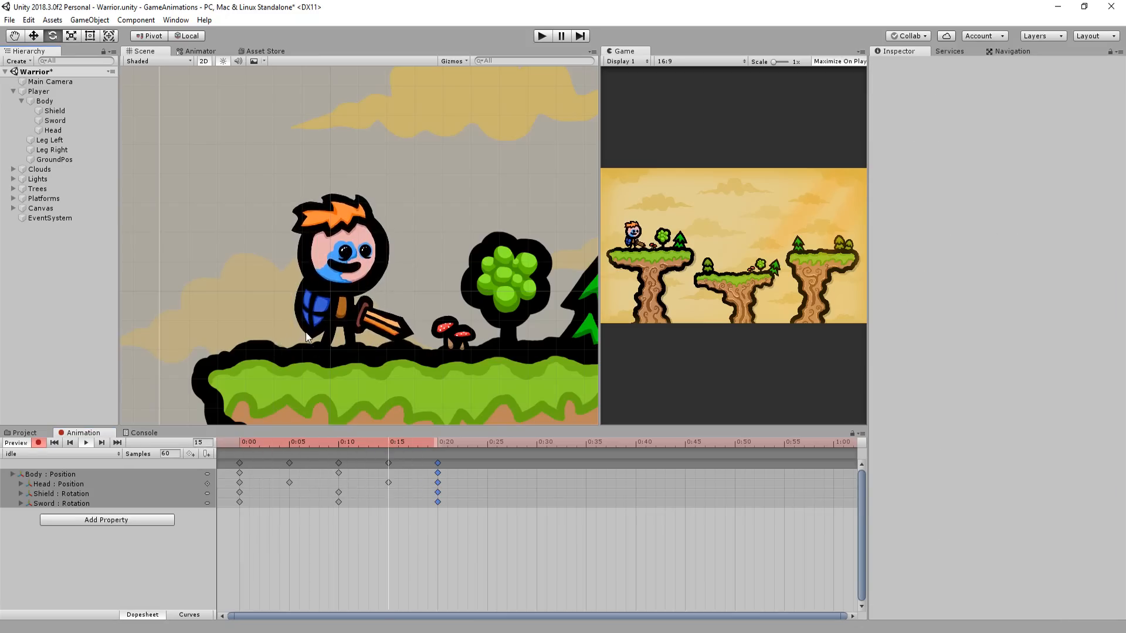
{"action": "left_click", "coordinate": [299, 442]}
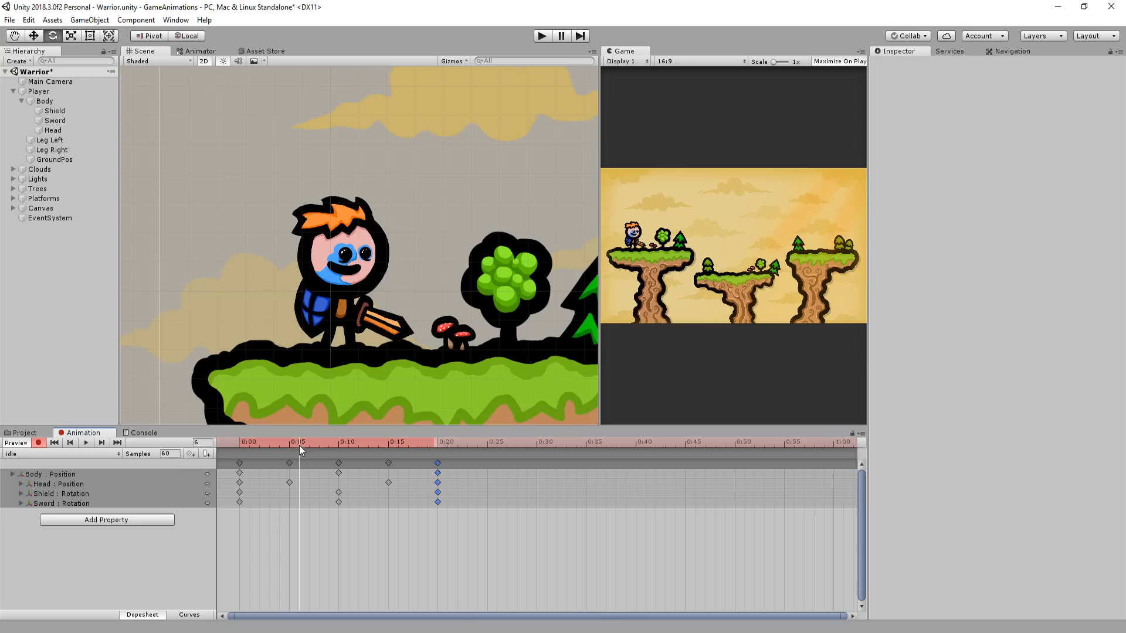
{"action": "left_click", "coordinate": [53, 131]}
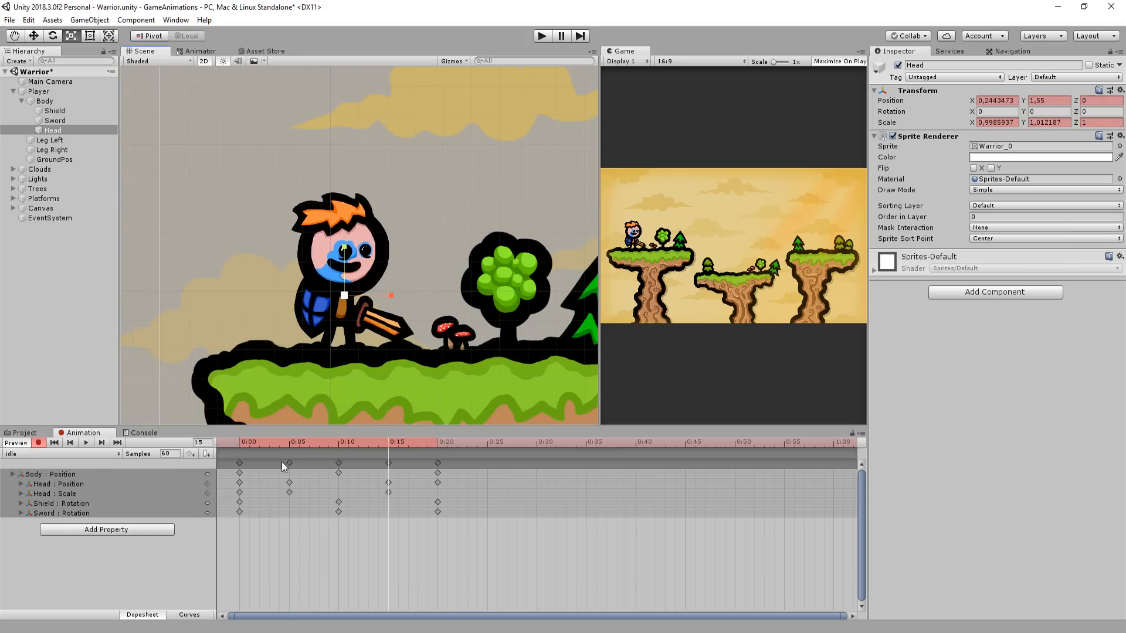
{"action": "left_click", "coordinate": [40, 92]}
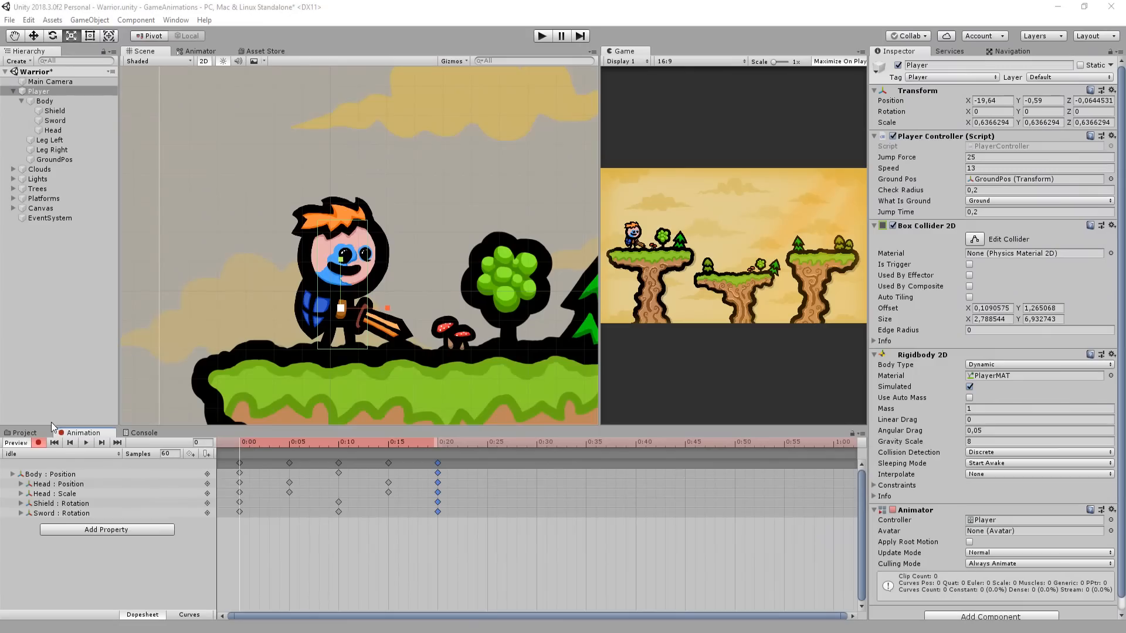
Step: Create a new clip named run with Leg Left, Leg Right, Shield and Sword rotations keyed at 0 and 0:20
{"action": "left_click", "coordinate": [58, 454]}
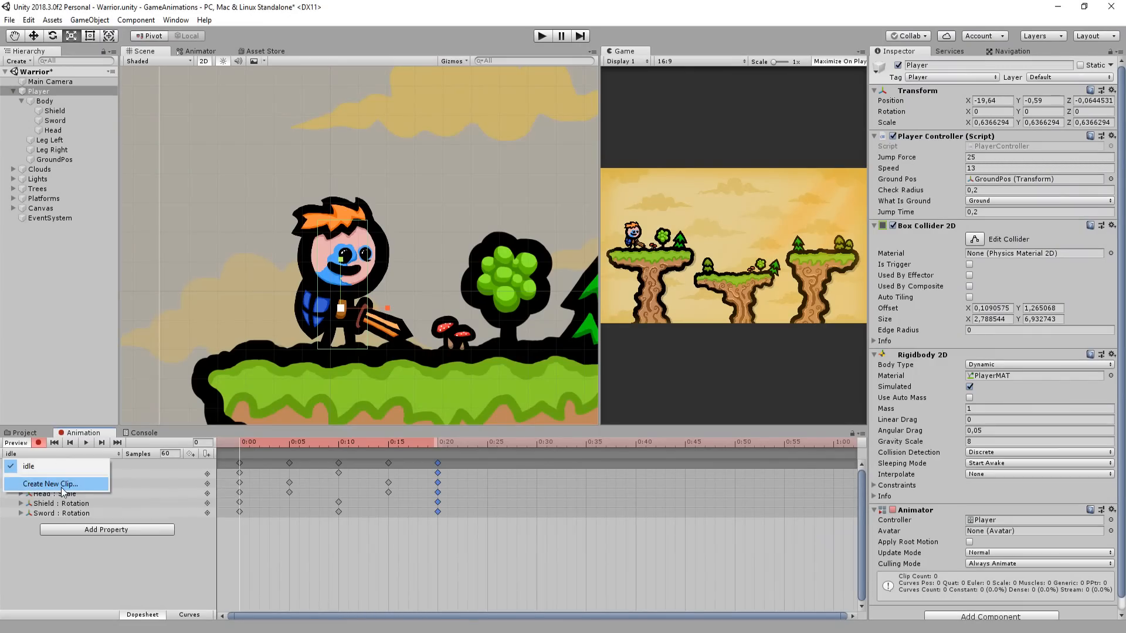
{"action": "left_click", "coordinate": [50, 484]}
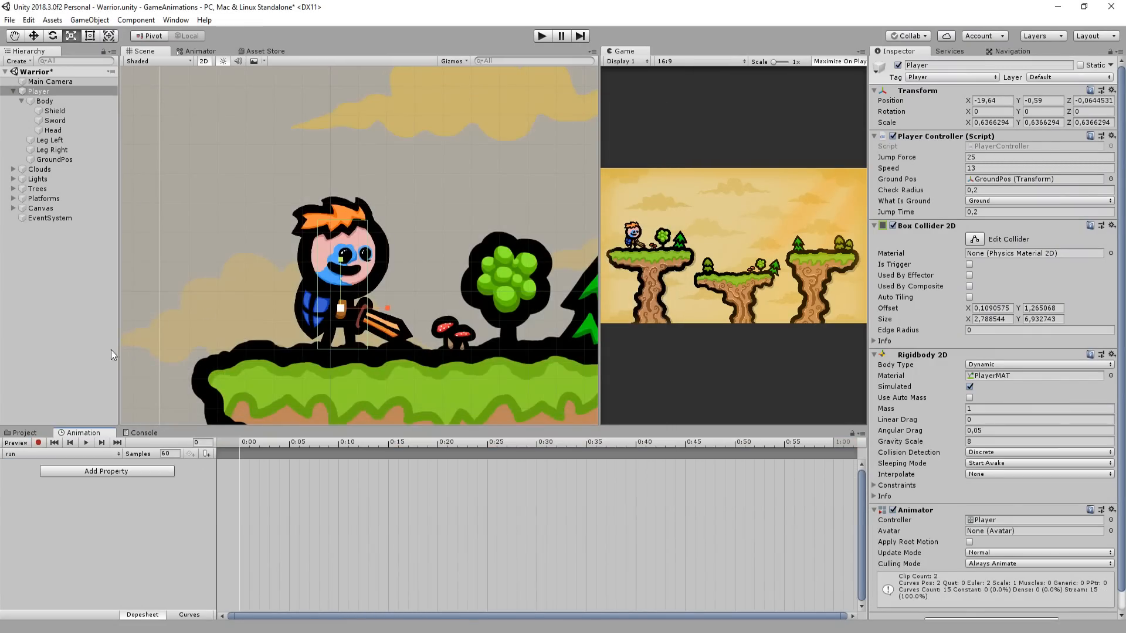
{"action": "left_click", "coordinate": [51, 139]}
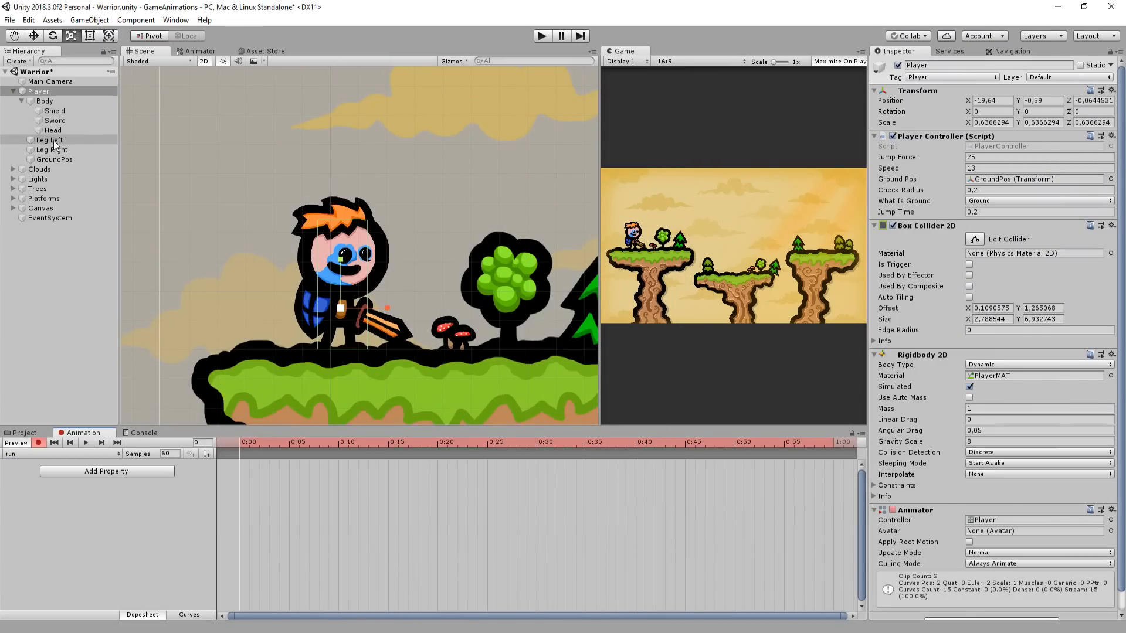
{"action": "left_click", "coordinate": [49, 140]}
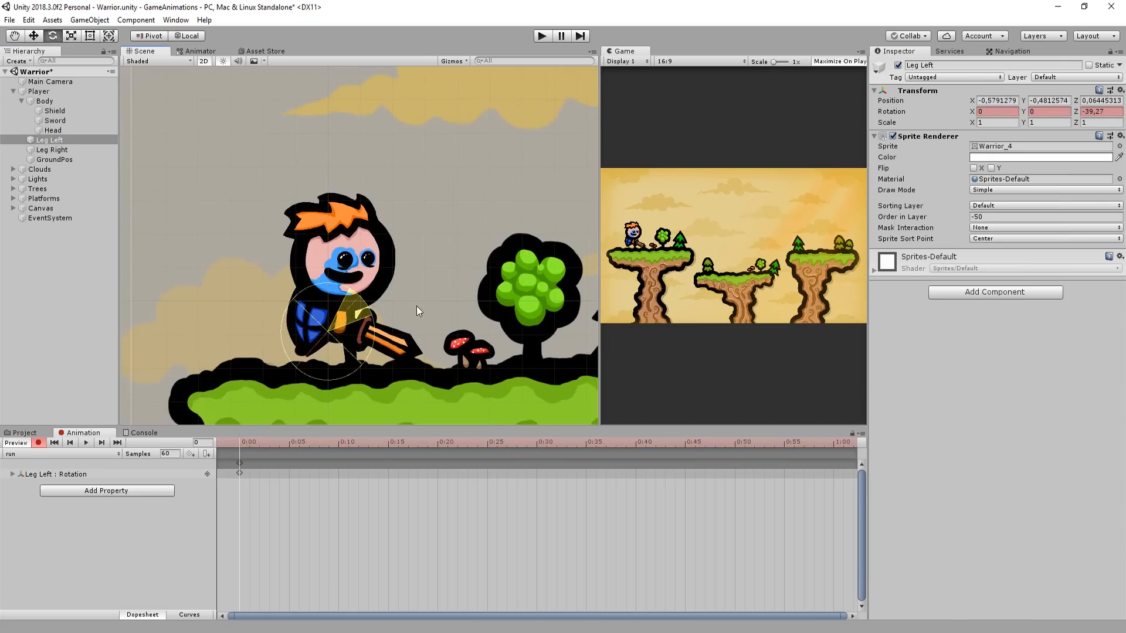
{"action": "left_click", "coordinate": [50, 149]}
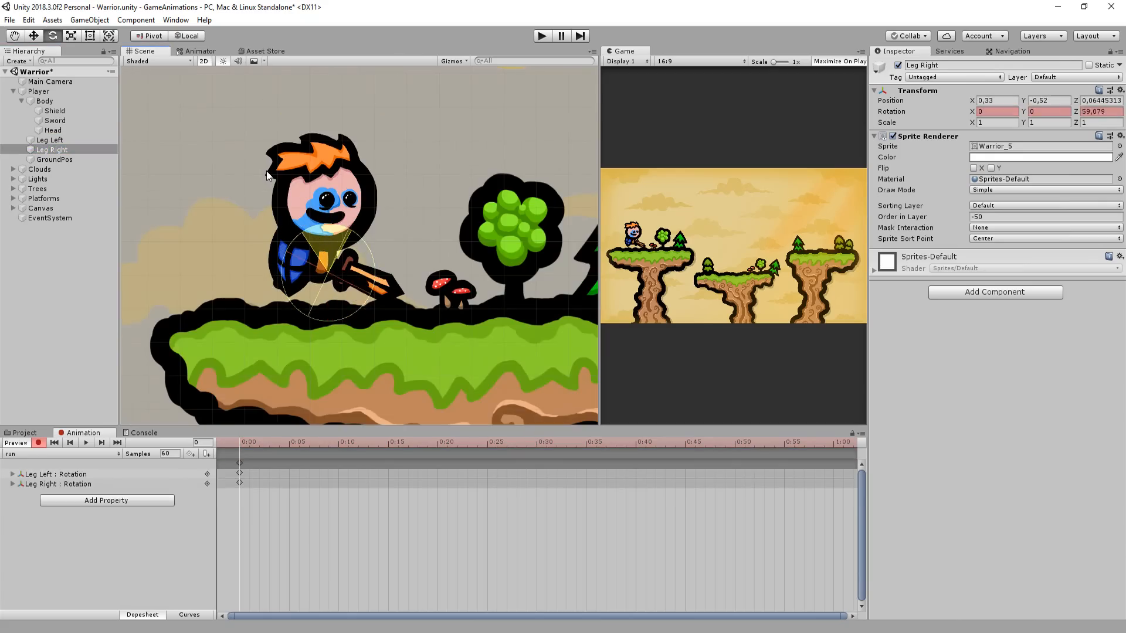
{"action": "left_click", "coordinate": [55, 120]}
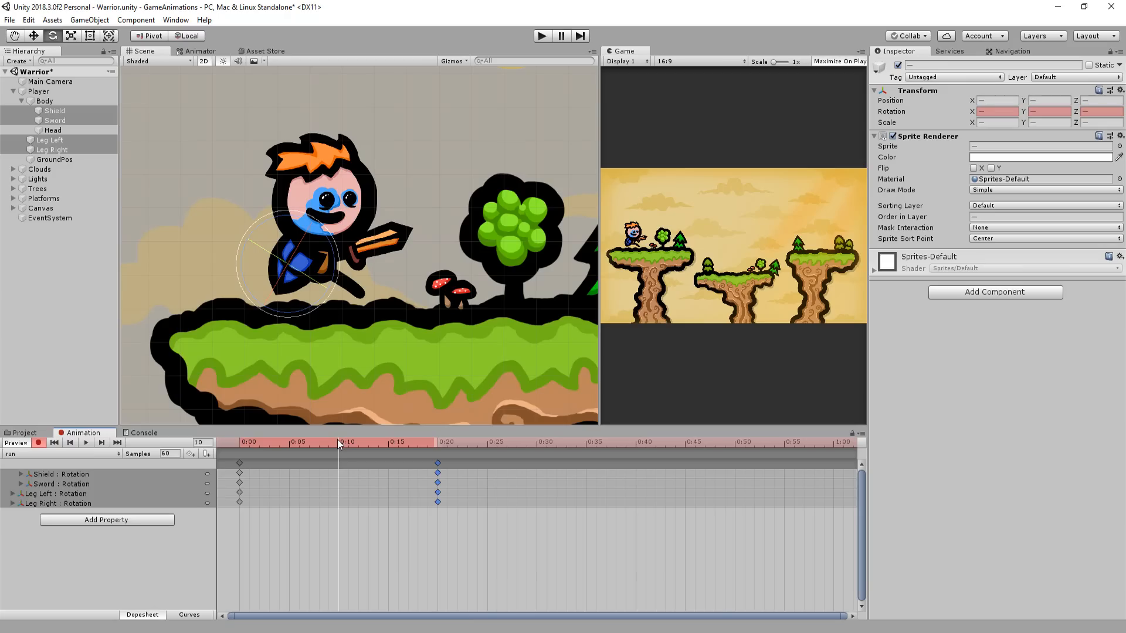
Step: Key Shield and both leg positions in run, adding a mid-stride pose at 0:10
{"action": "left_click", "coordinate": [51, 140]}
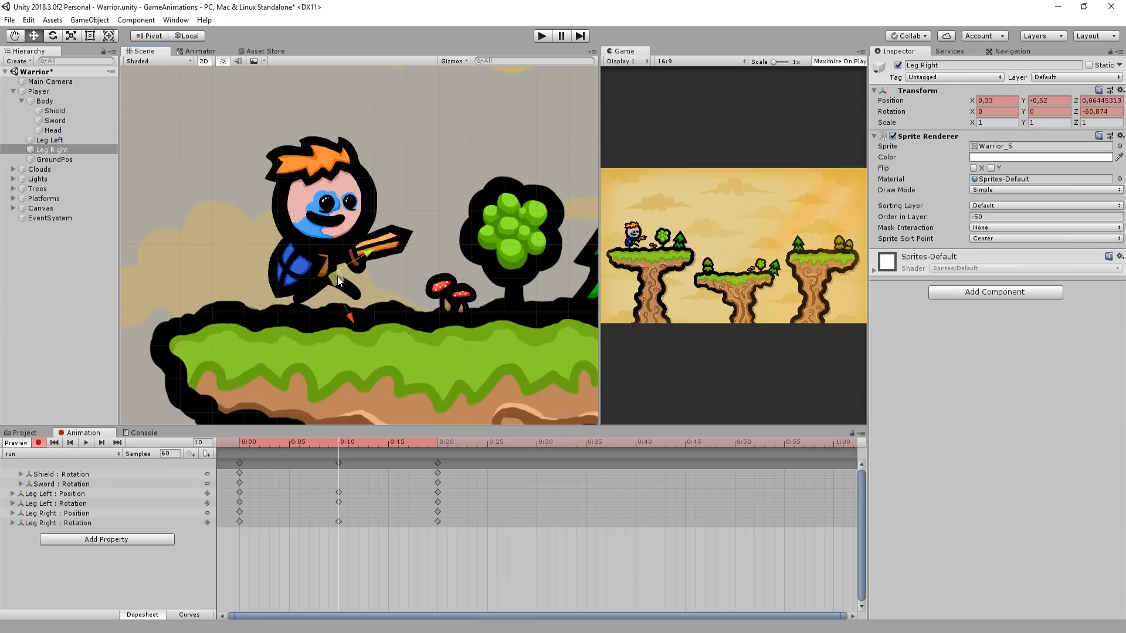
{"action": "left_click", "coordinate": [40, 92]}
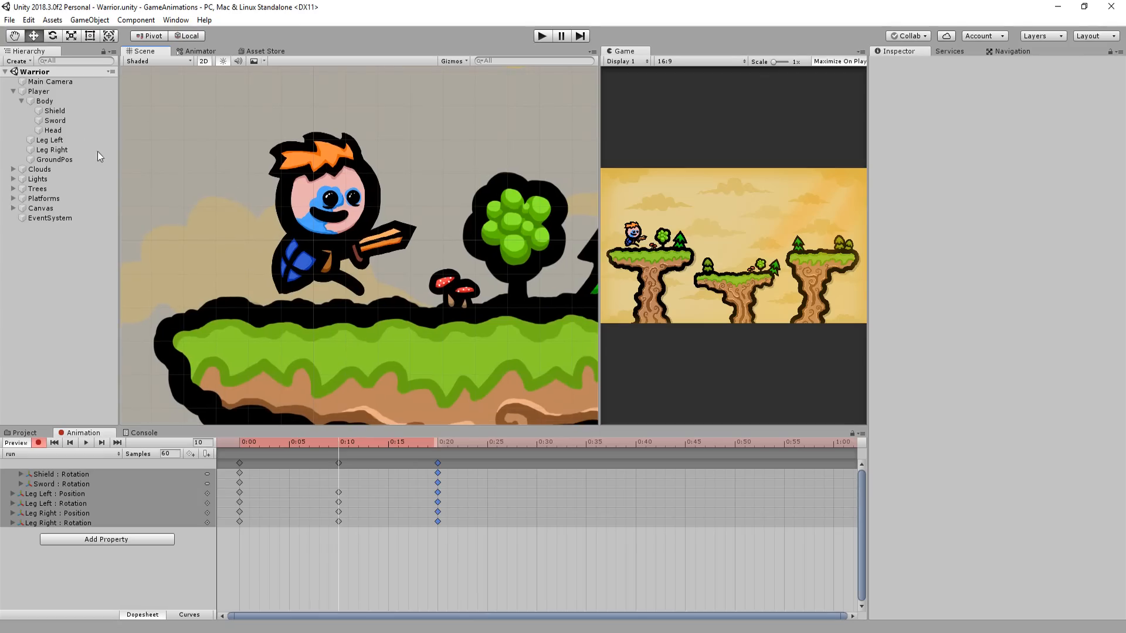
{"action": "left_click", "coordinate": [55, 120]}
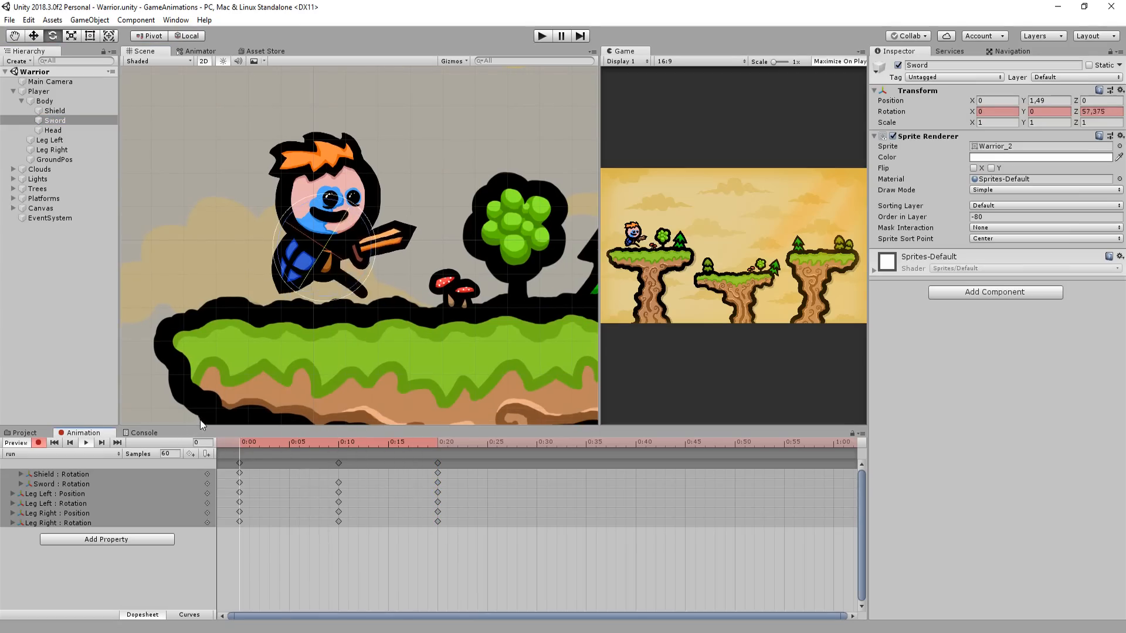
{"action": "left_click", "coordinate": [340, 442]}
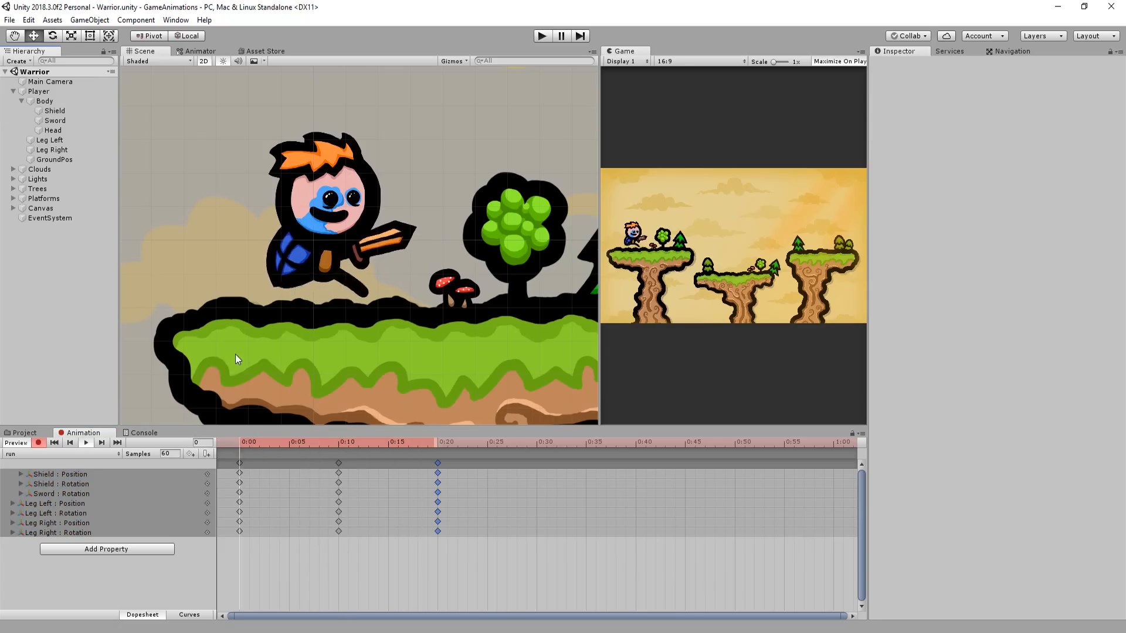
{"action": "left_click", "coordinate": [388, 443]}
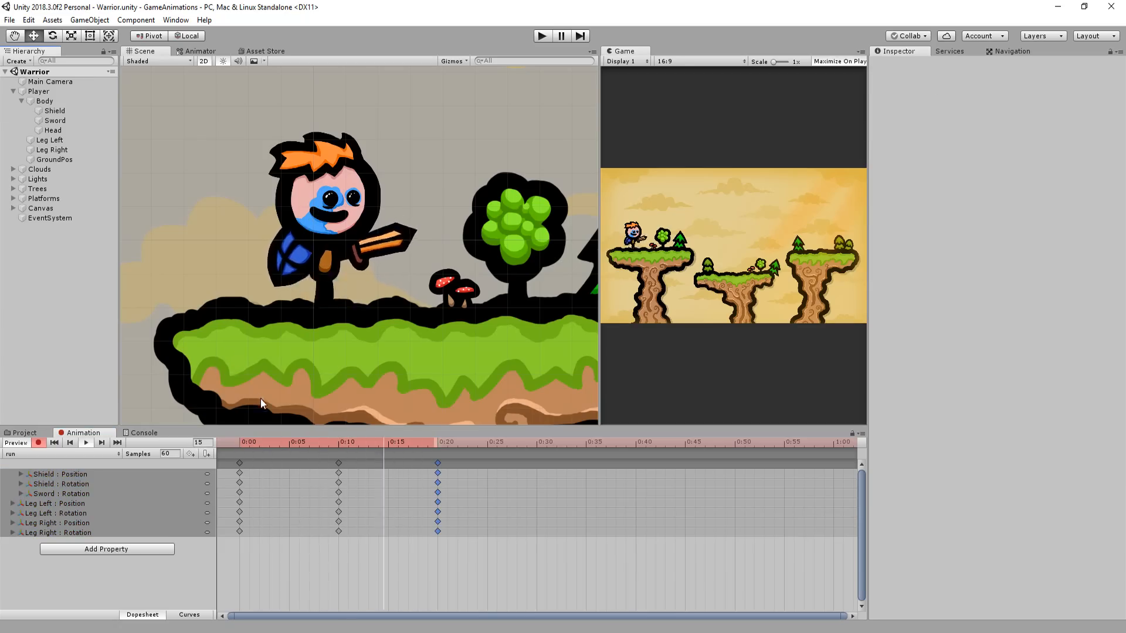
{"action": "left_click", "coordinate": [298, 442]}
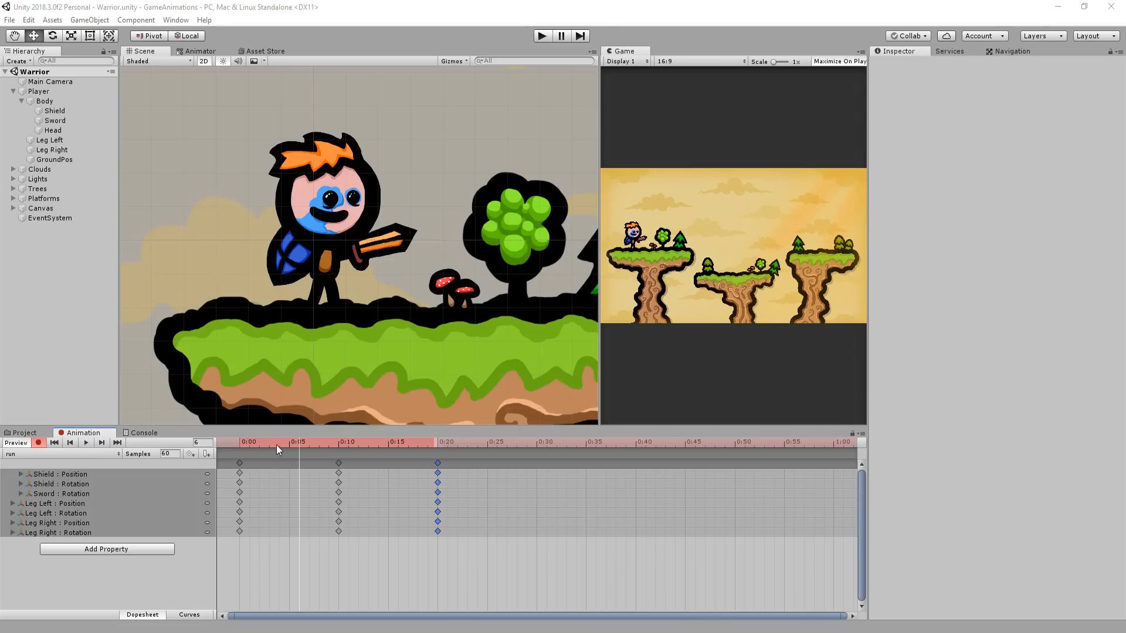
Step: Key Body position bobbing and Head rotation/scale in run, stretching the cycle to about 0:30
{"action": "left_click", "coordinate": [43, 101]}
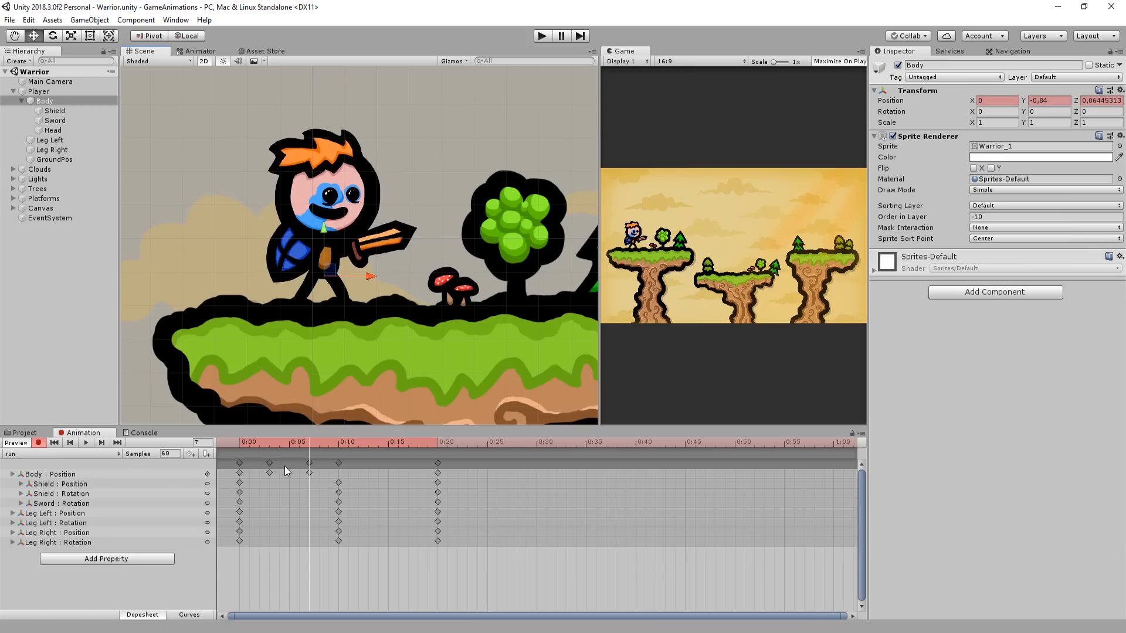
{"action": "mouse_move", "coordinate": [302, 482]}
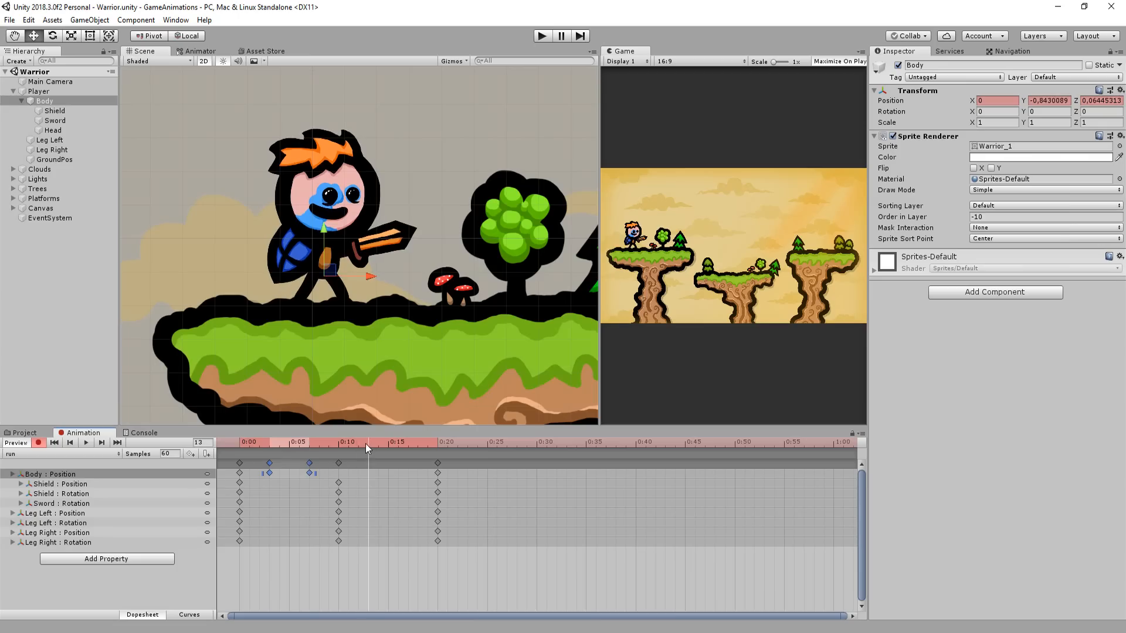
{"action": "left_click", "coordinate": [242, 447]}
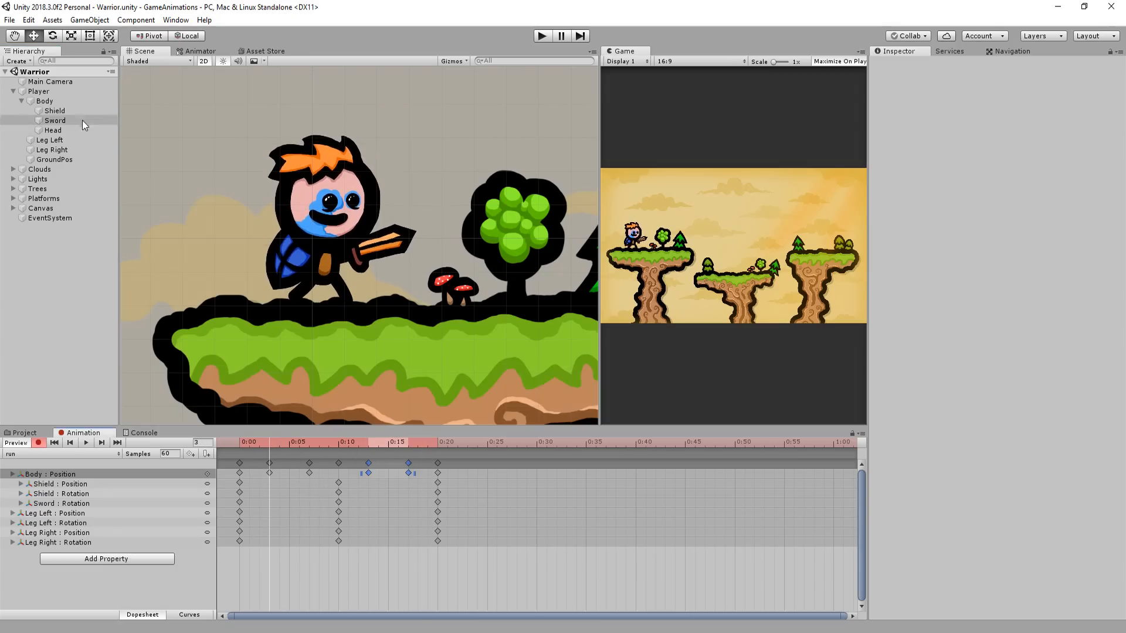
{"action": "left_click", "coordinate": [52, 130]}
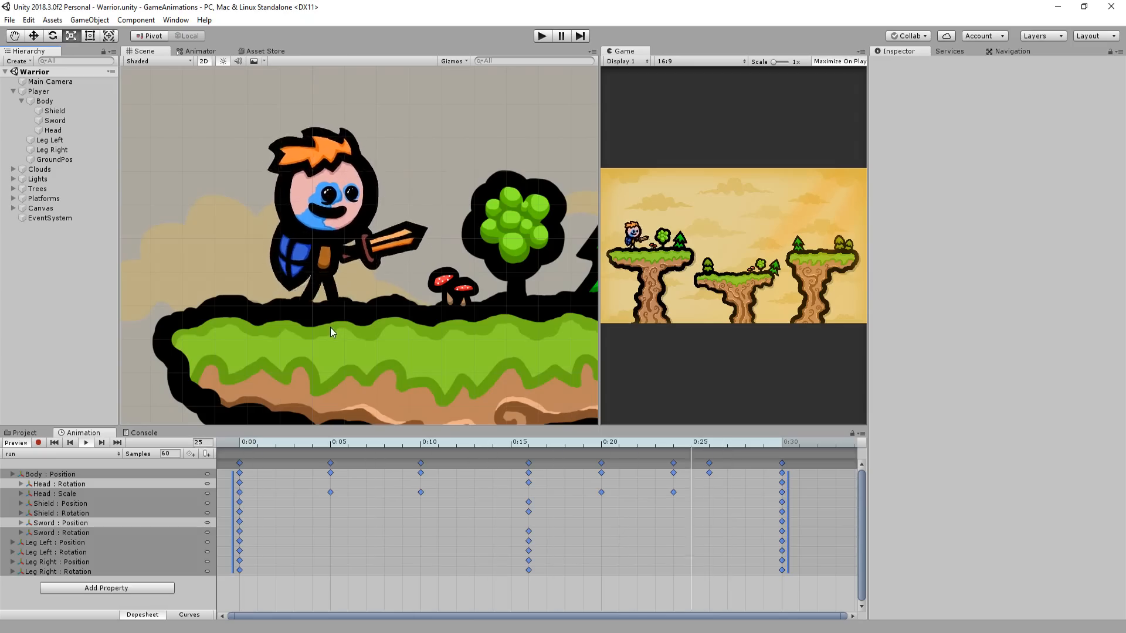
{"action": "left_click", "coordinate": [312, 446]}
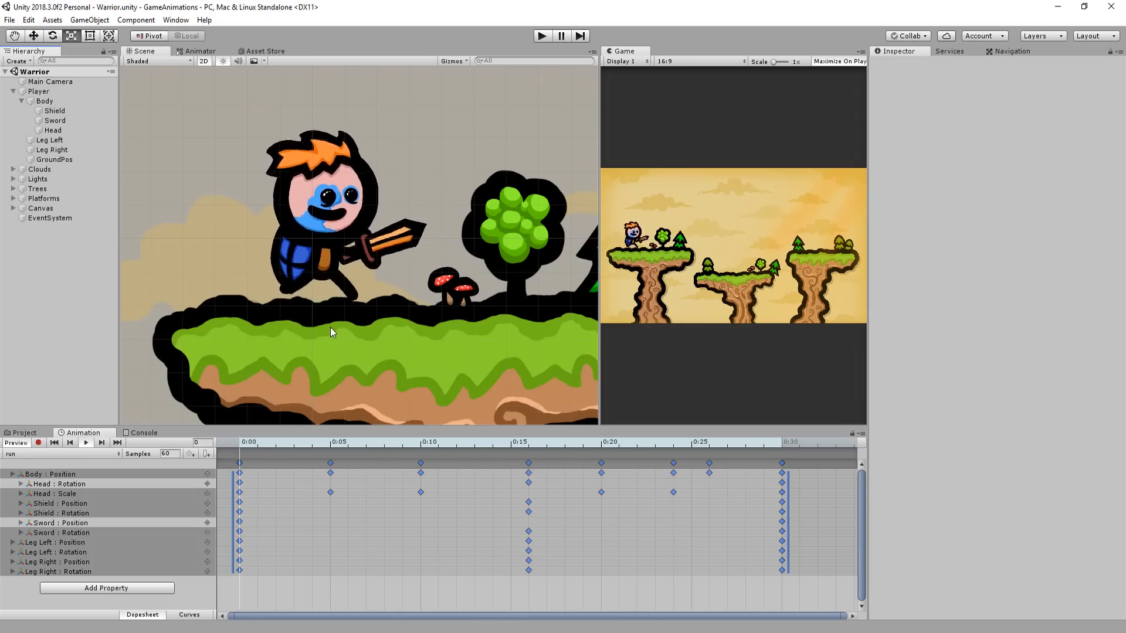
{"action": "left_click", "coordinate": [312, 447]}
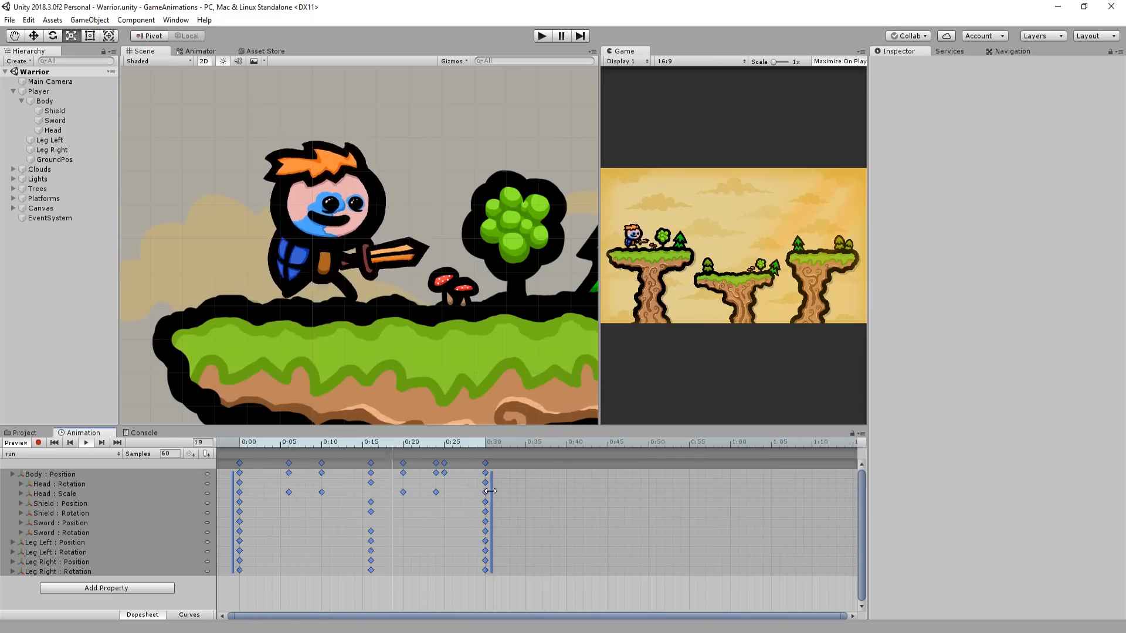
Step: Create a Jump clip rotating Body, Head, Sword and both legs, keyed at 0:00 and 1:00
{"action": "left_click", "coordinate": [61, 454]}
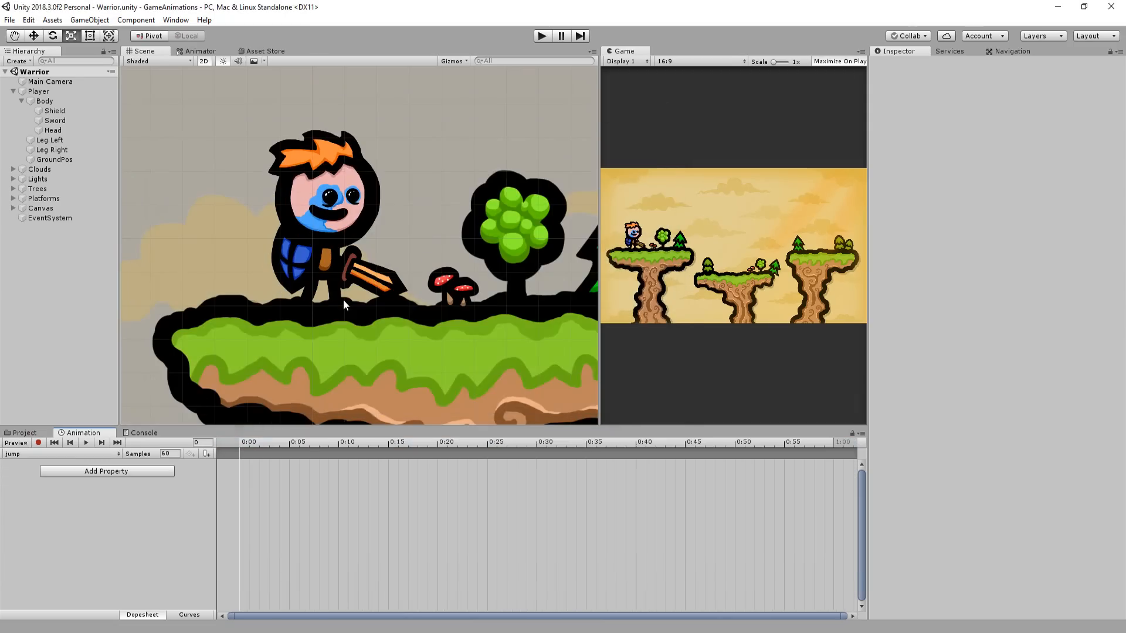
{"action": "mouse_move", "coordinate": [310, 316]}
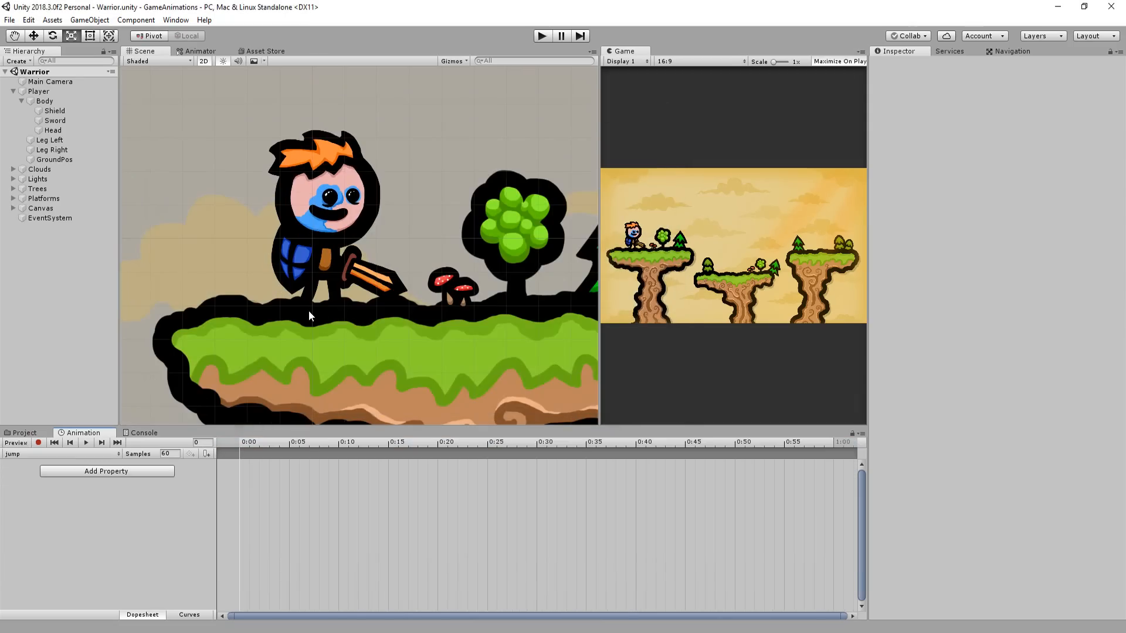
{"action": "left_click", "coordinate": [542, 35]}
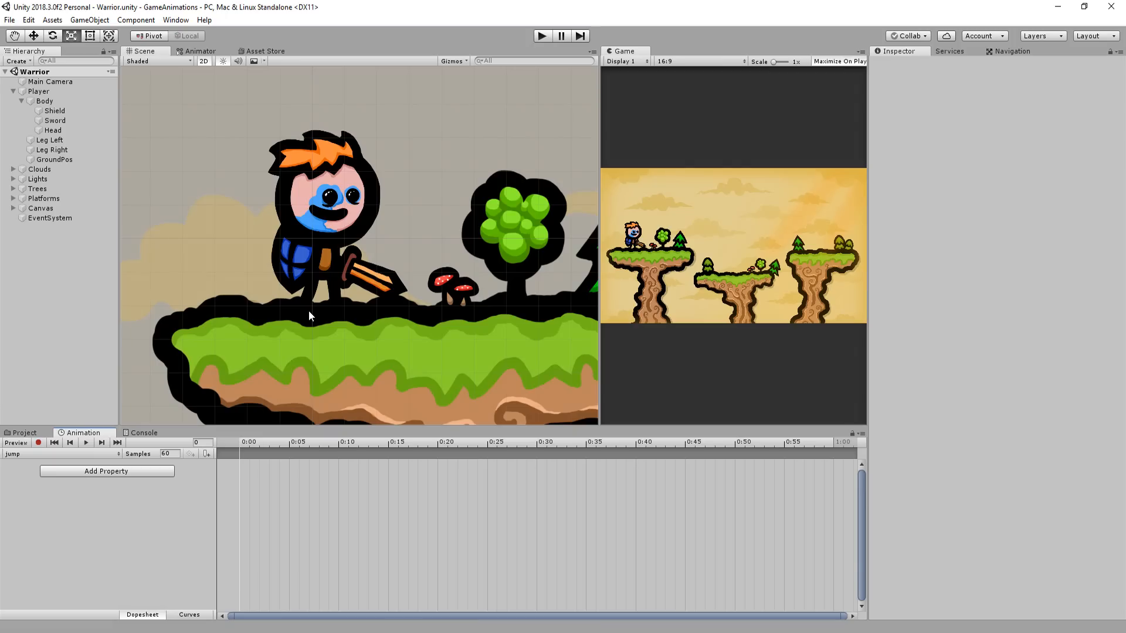
{"action": "mouse_move", "coordinate": [261, 320]}
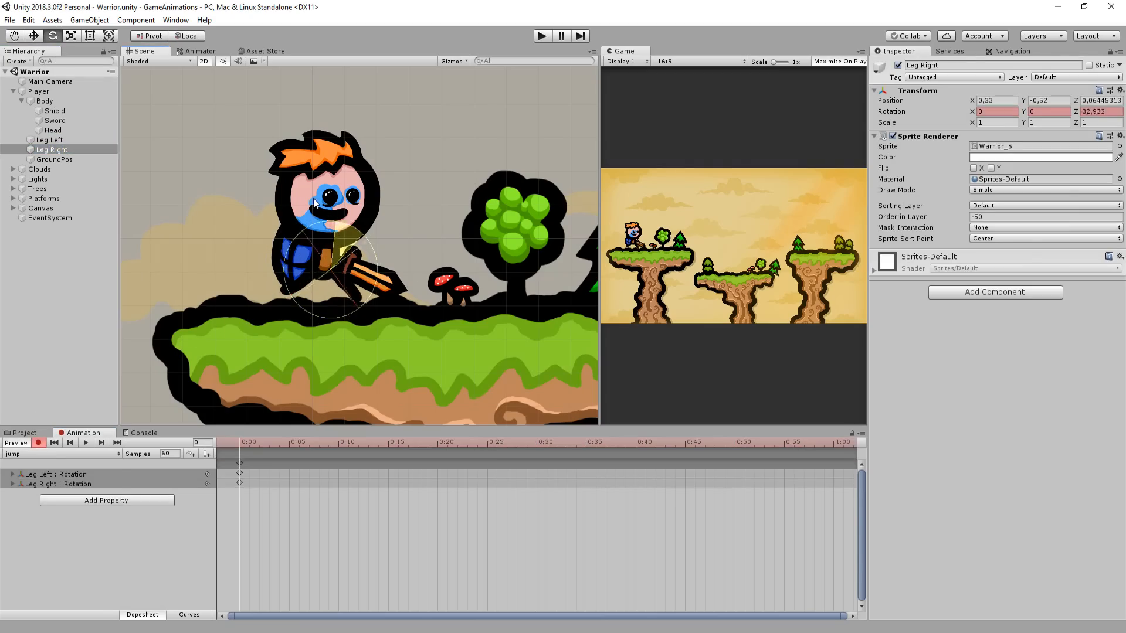
{"action": "left_click", "coordinate": [55, 120]}
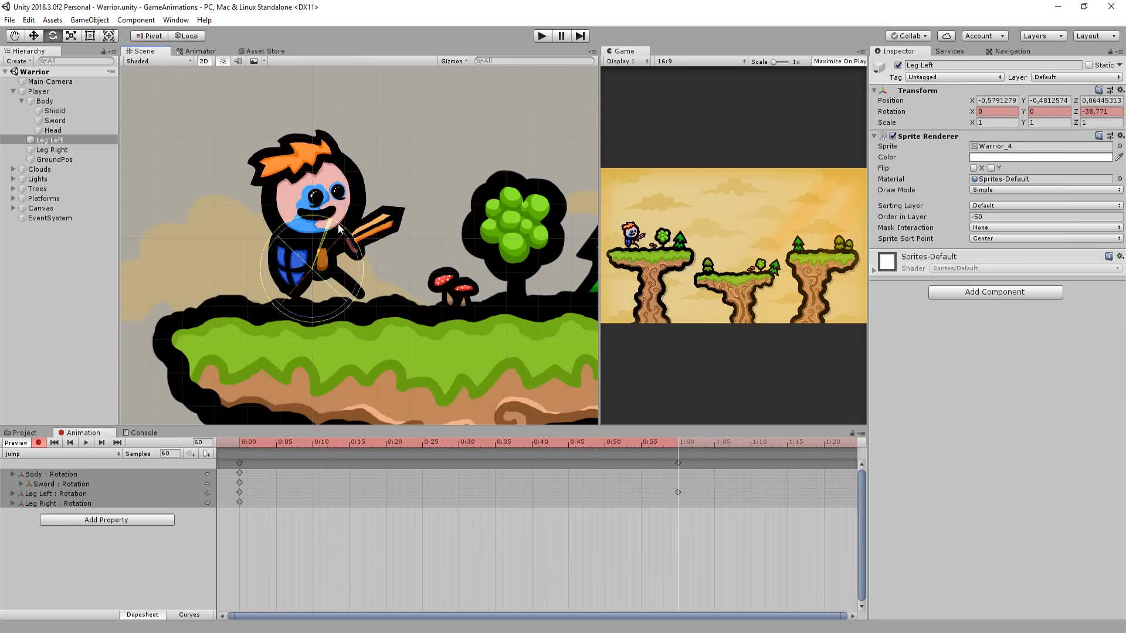
{"action": "left_click", "coordinate": [51, 149]}
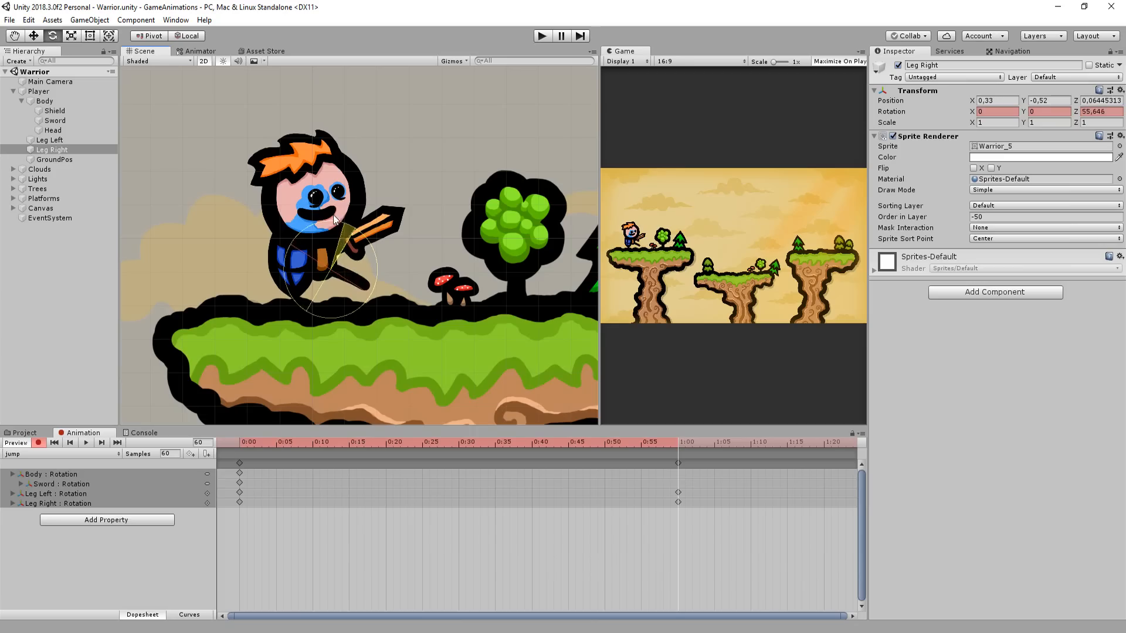
{"action": "left_click", "coordinate": [43, 101]}
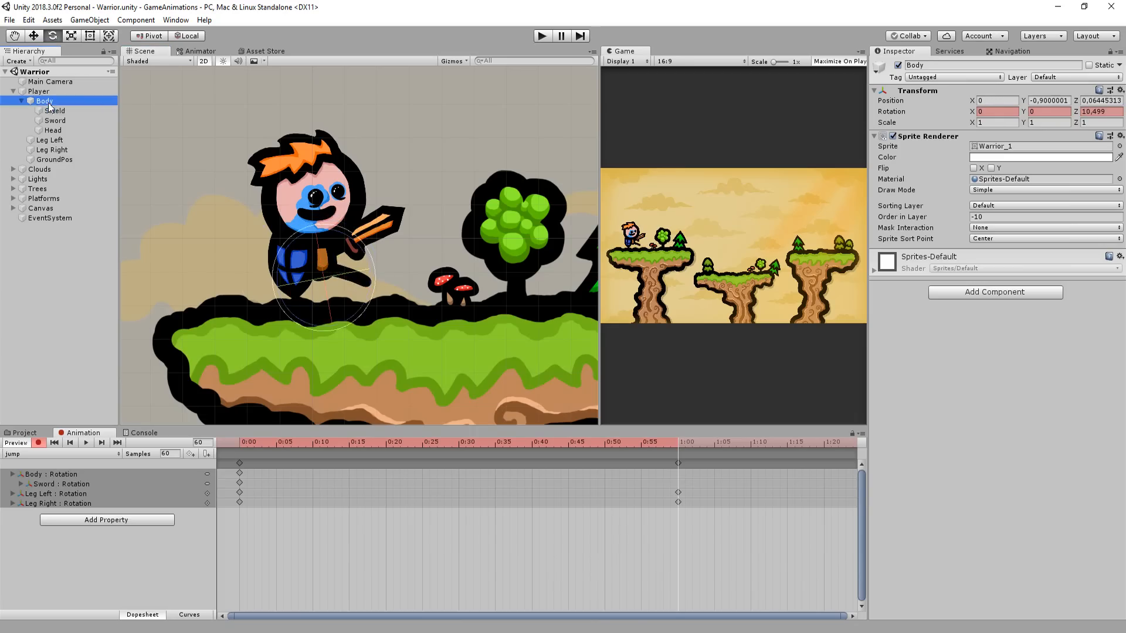
{"action": "left_click", "coordinate": [386, 442]}
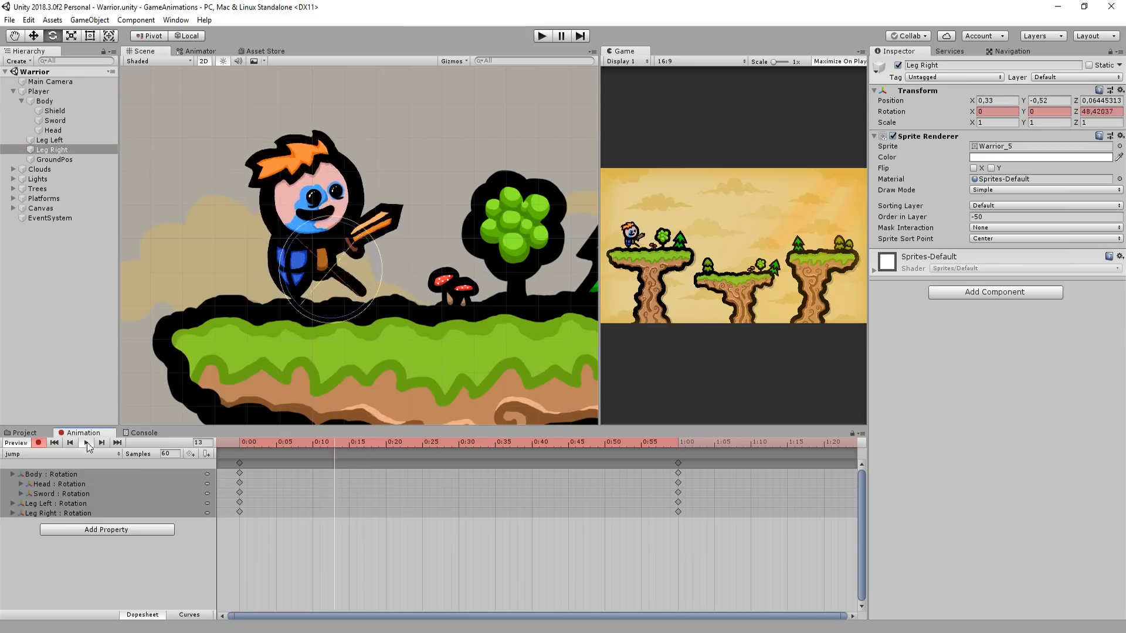
{"action": "left_click", "coordinate": [679, 442]}
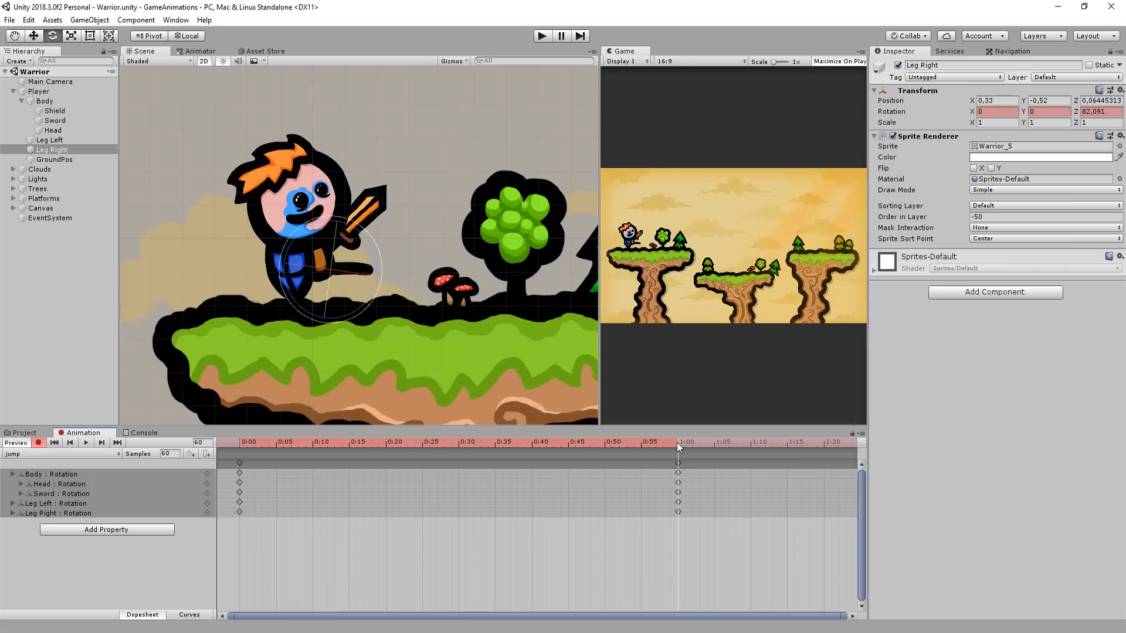
{"action": "left_click", "coordinate": [38, 92]}
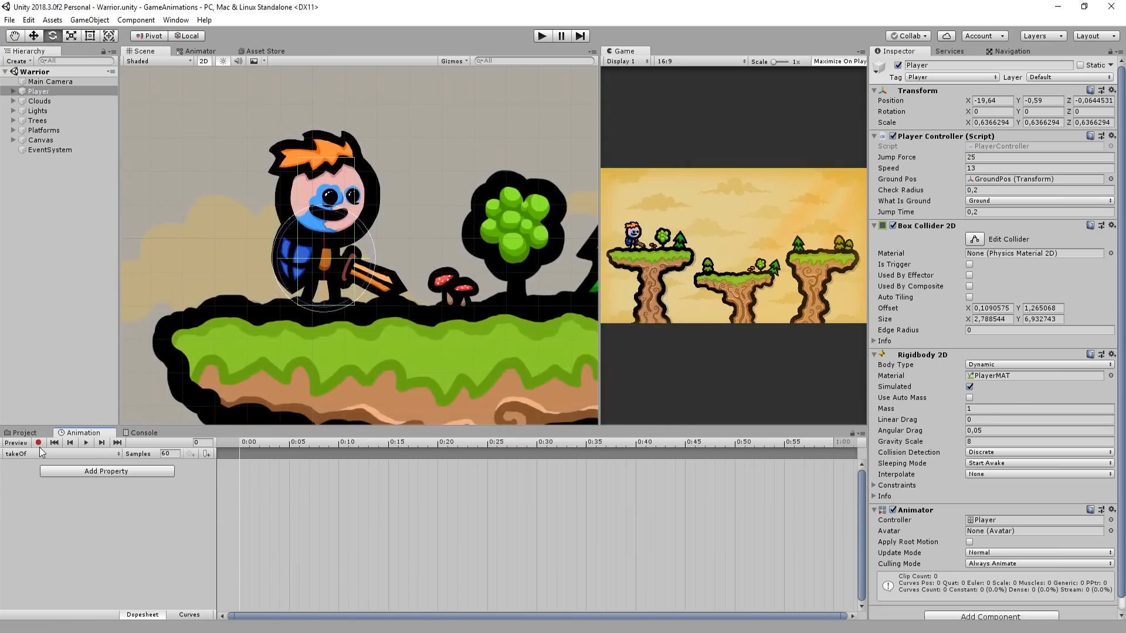
Step: Record Body scale keys in takeOf, then create a land clip with Body scale keys at 0, 2 and 5
{"action": "left_click", "coordinate": [43, 101]}
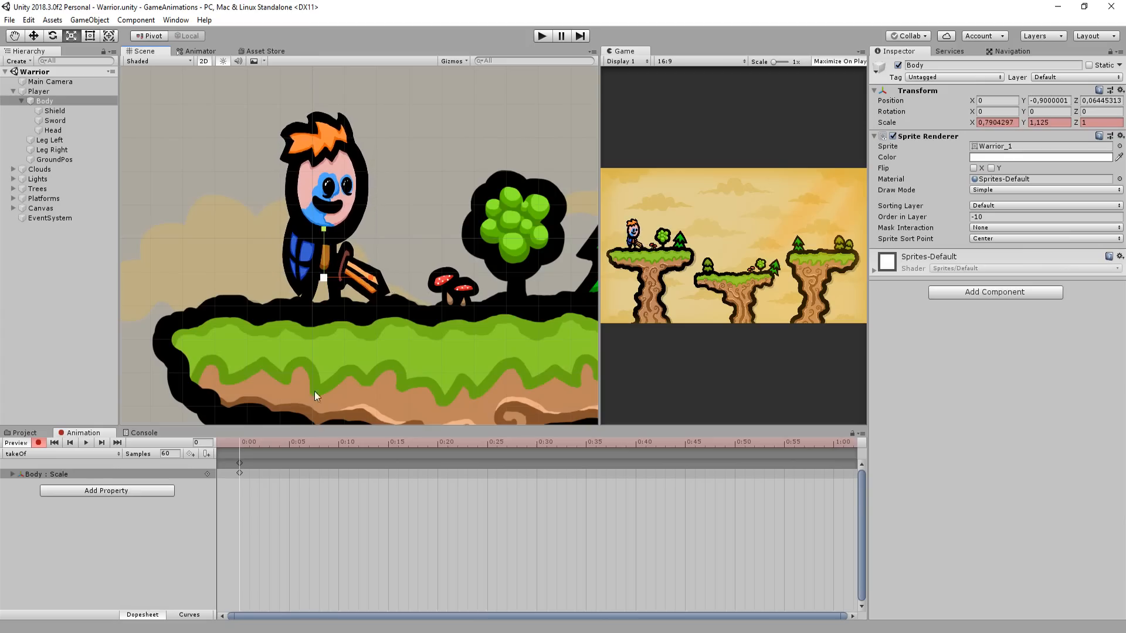
{"action": "mouse_move", "coordinate": [284, 423]}
{"action": "type", "text": "l"}
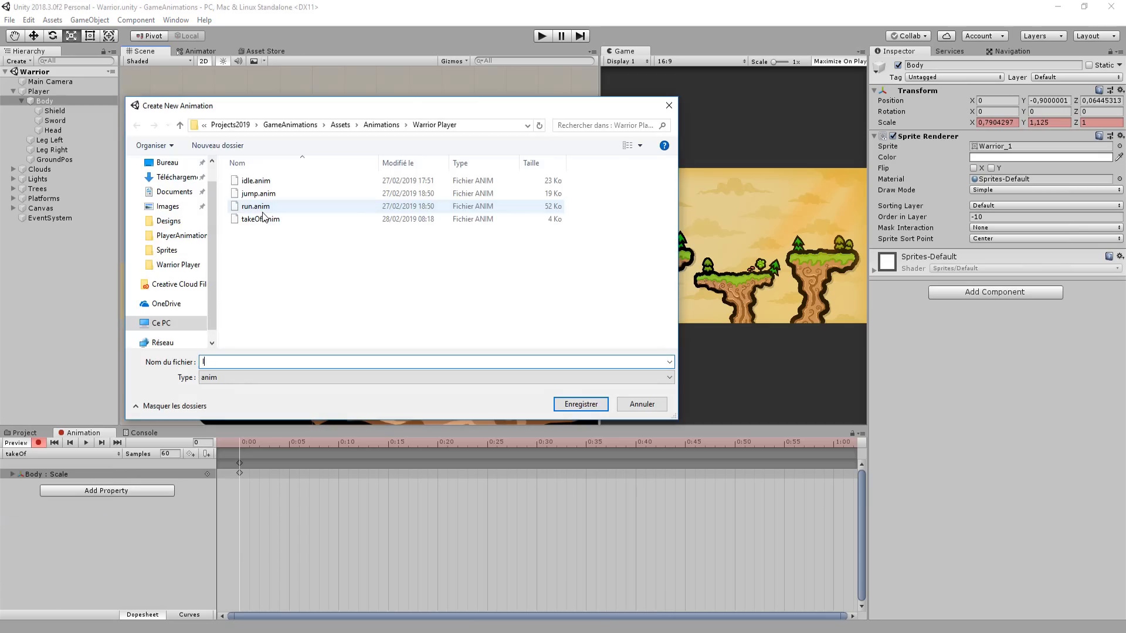
{"action": "left_click", "coordinate": [580, 404]}
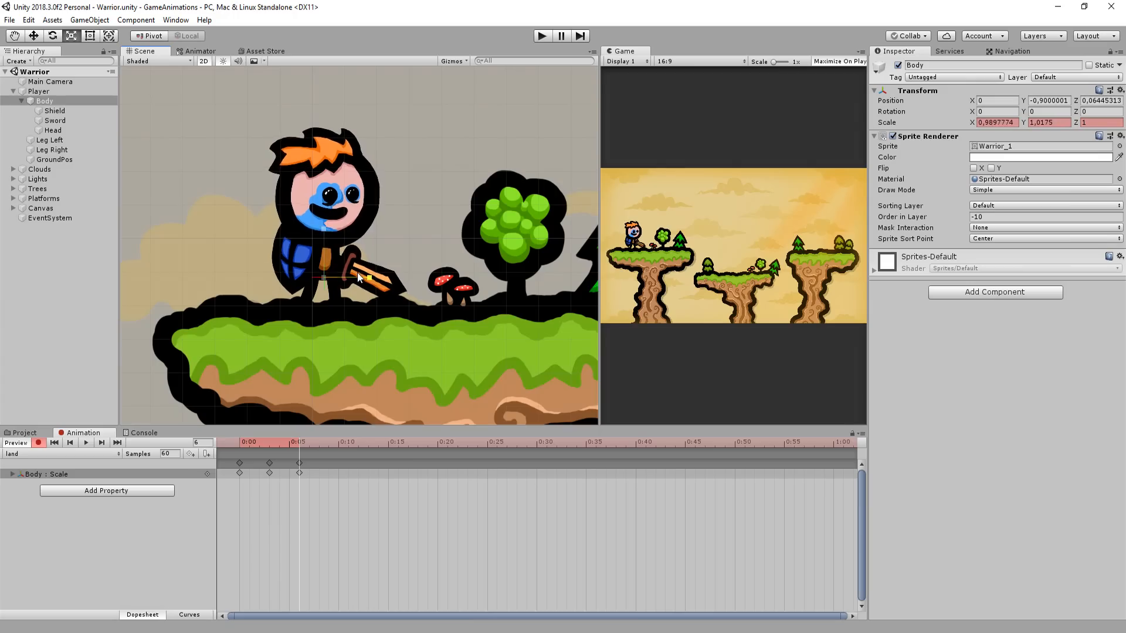
{"action": "left_click", "coordinate": [268, 442]}
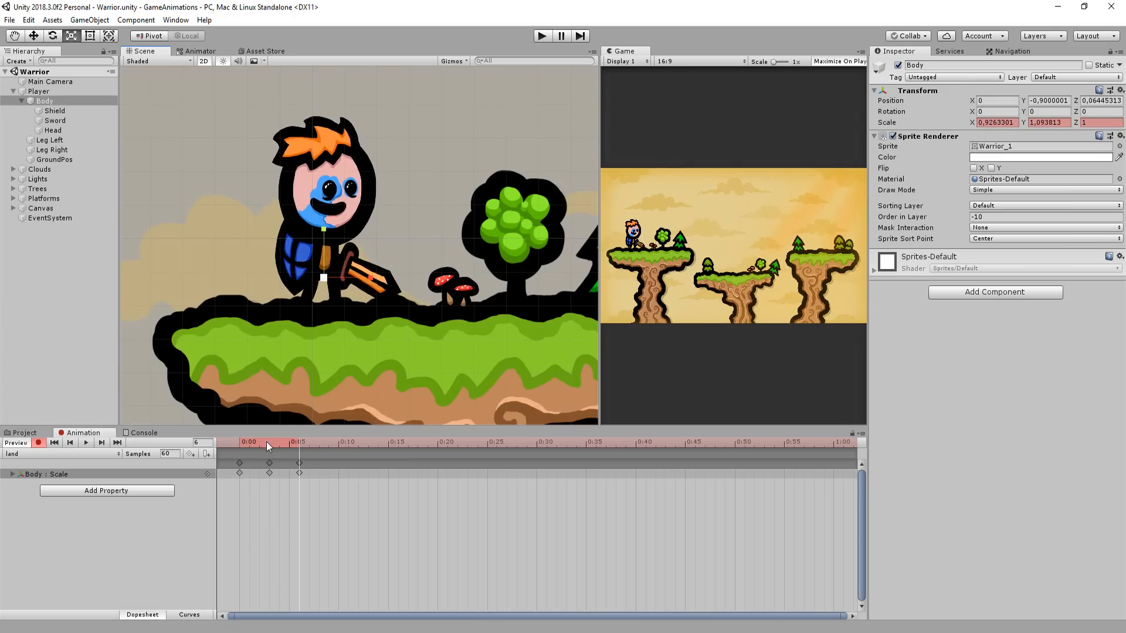
{"action": "left_click", "coordinate": [298, 442]}
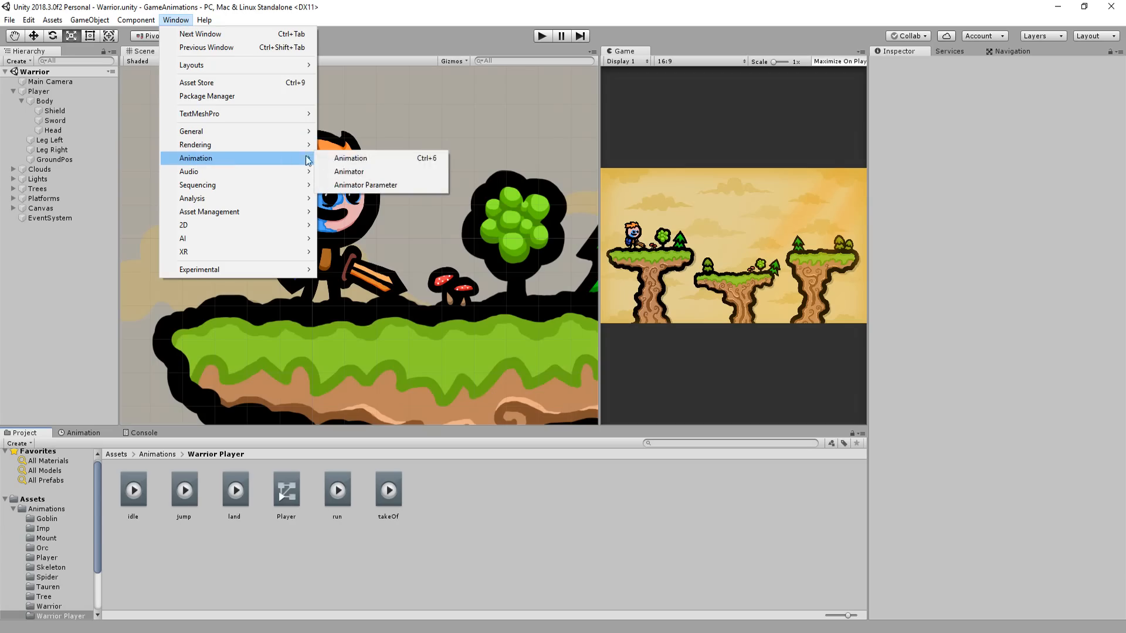
Step: Show the Player Animator graph and review the jump, land and takeOf clips
{"action": "left_click", "coordinate": [350, 171]}
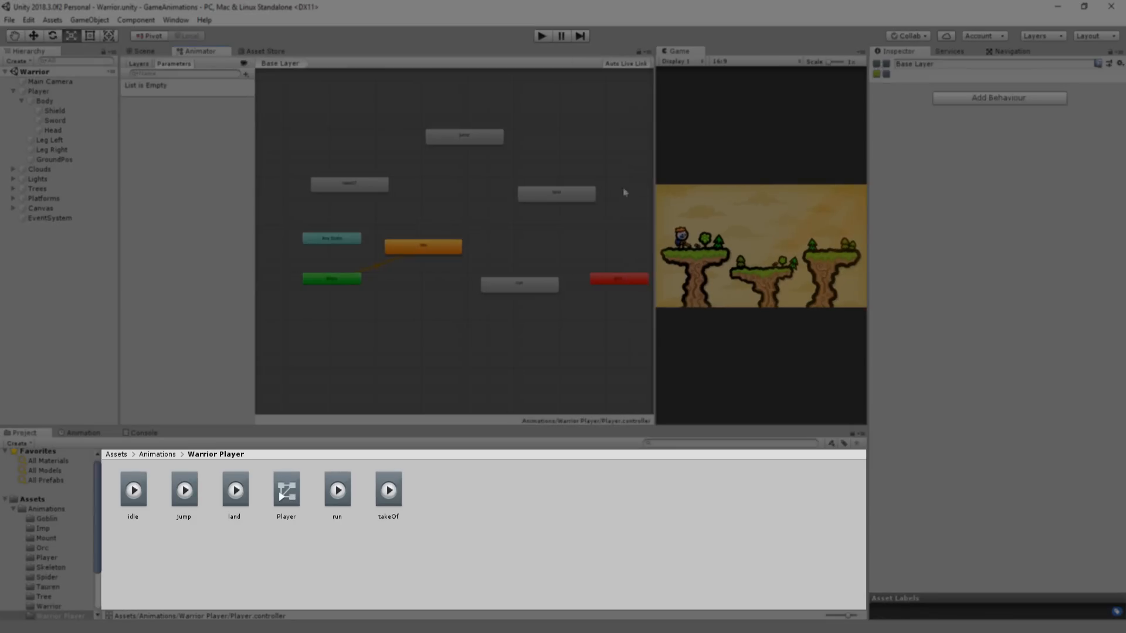
{"action": "left_click", "coordinate": [555, 193]}
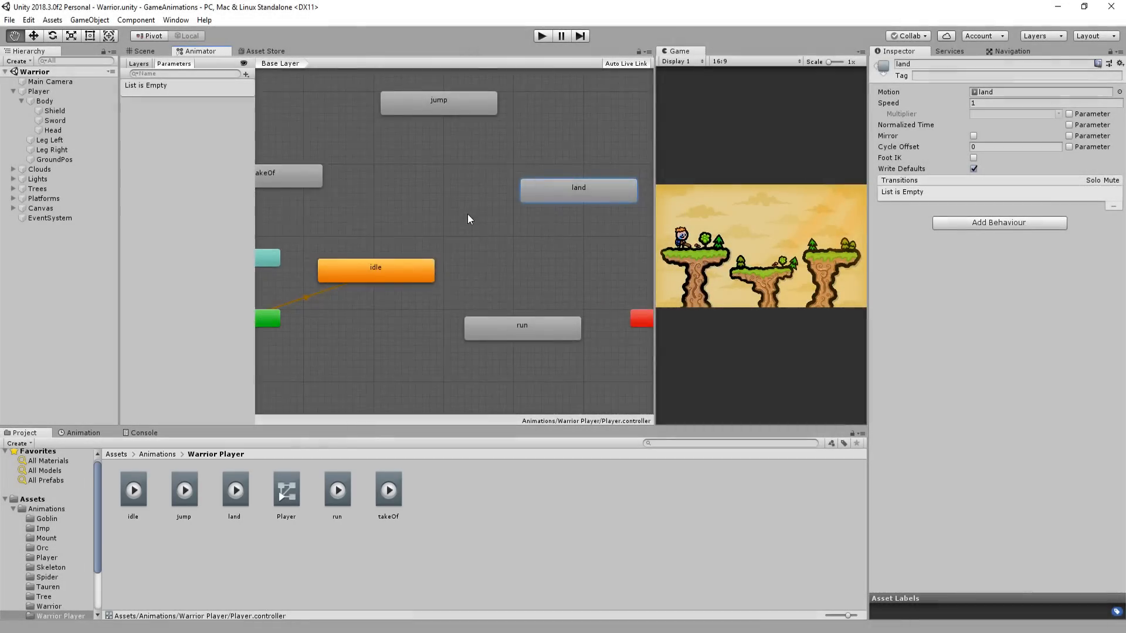
{"action": "left_click", "coordinate": [183, 489]}
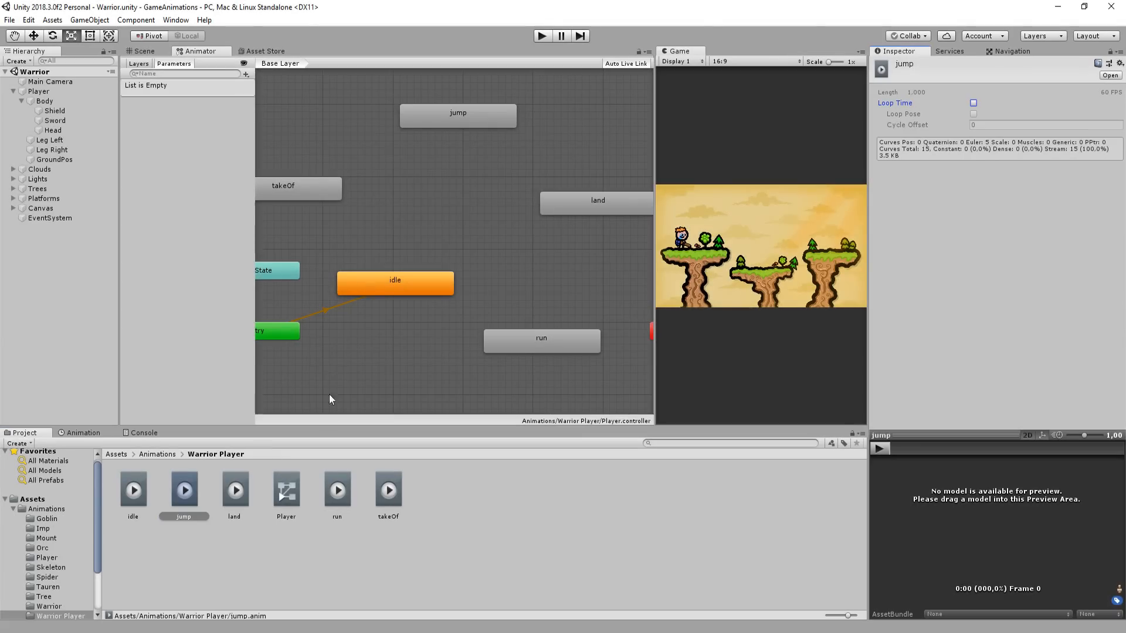
{"action": "left_click", "coordinate": [235, 488]}
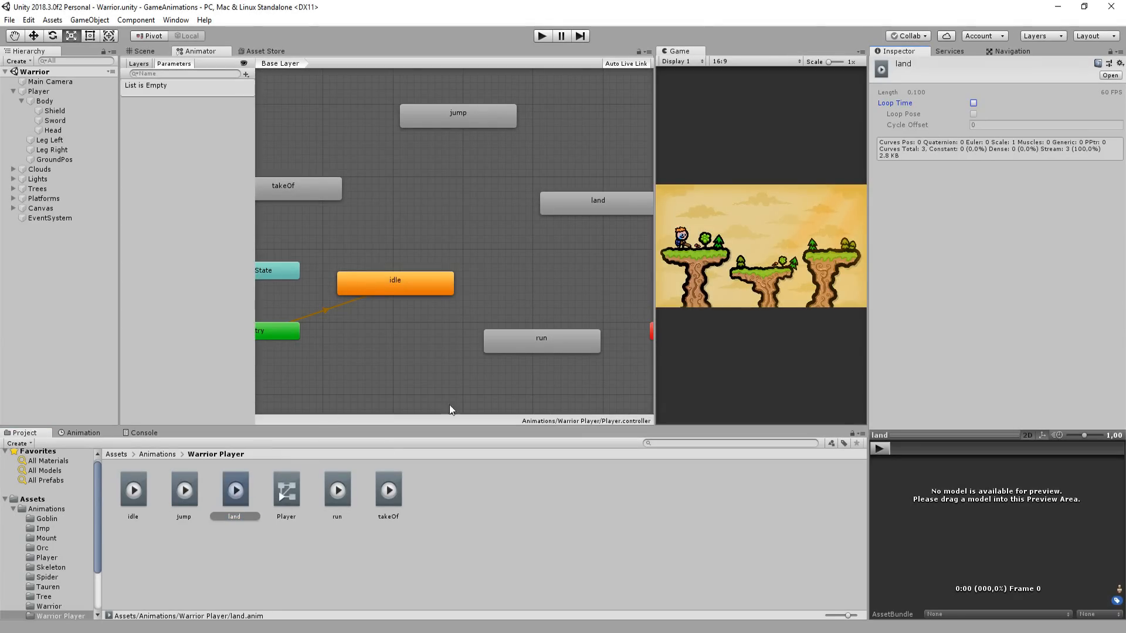
{"action": "left_click", "coordinate": [388, 490]}
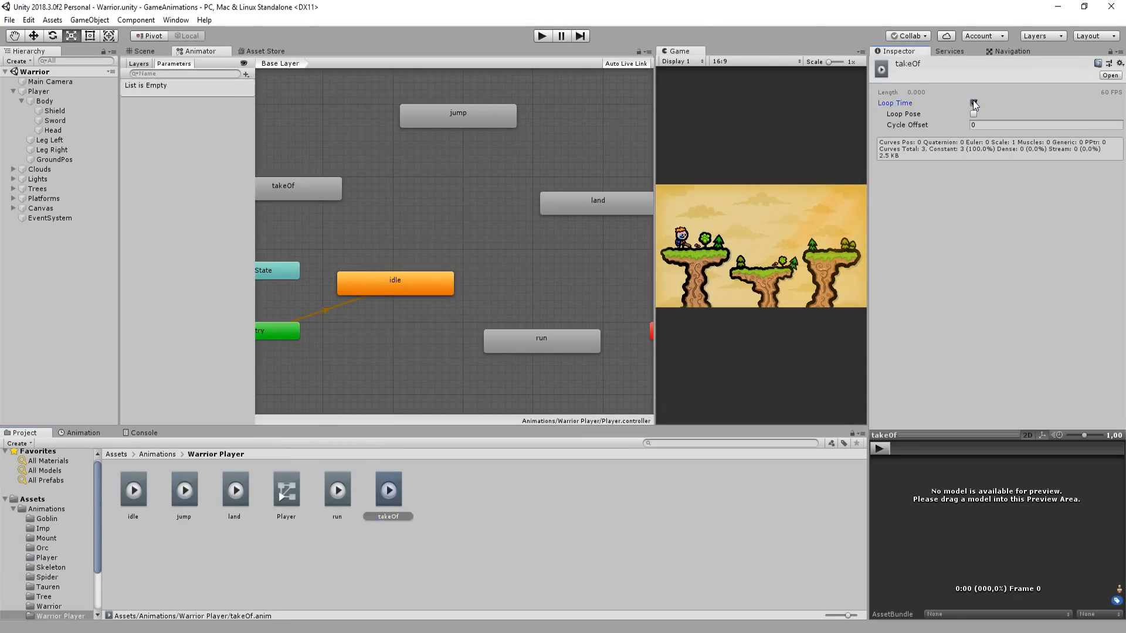
Step: Turn off Loop Time on takeOf, leaving run and idle looping
{"action": "left_click", "coordinate": [975, 103]}
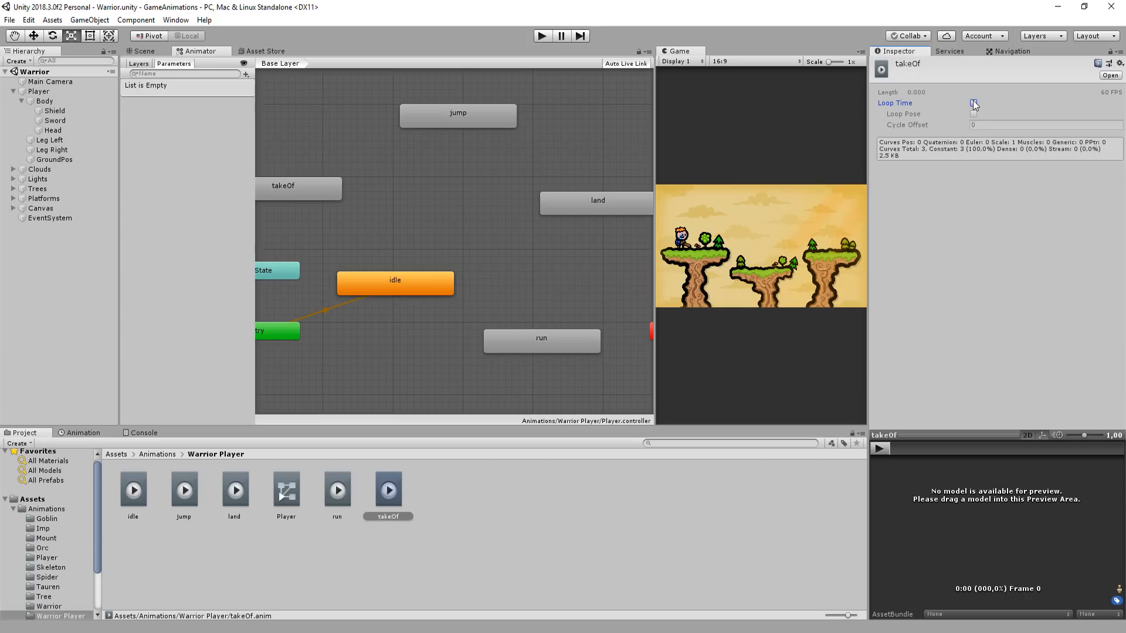
{"action": "left_click", "coordinate": [974, 103]}
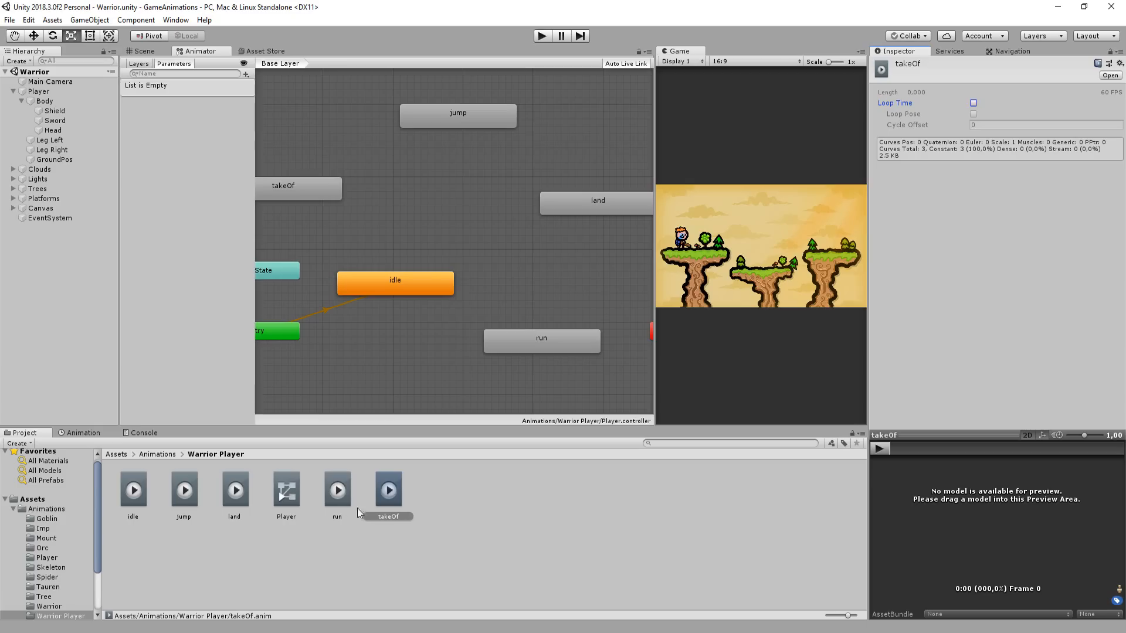
{"action": "left_click", "coordinate": [337, 490]}
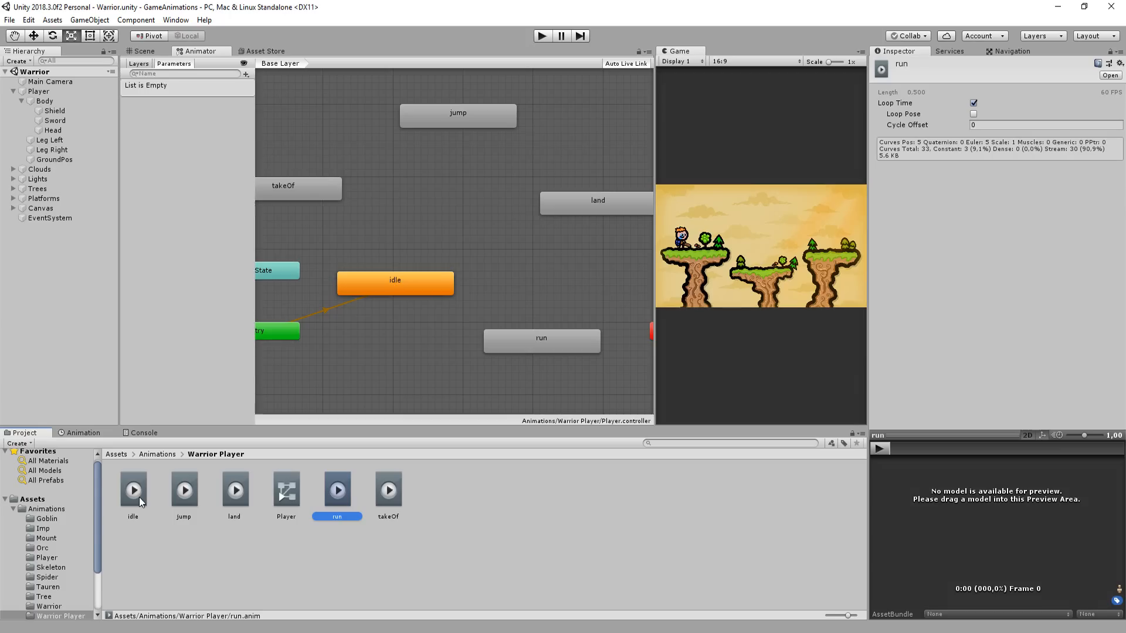
{"action": "left_click", "coordinate": [132, 490]}
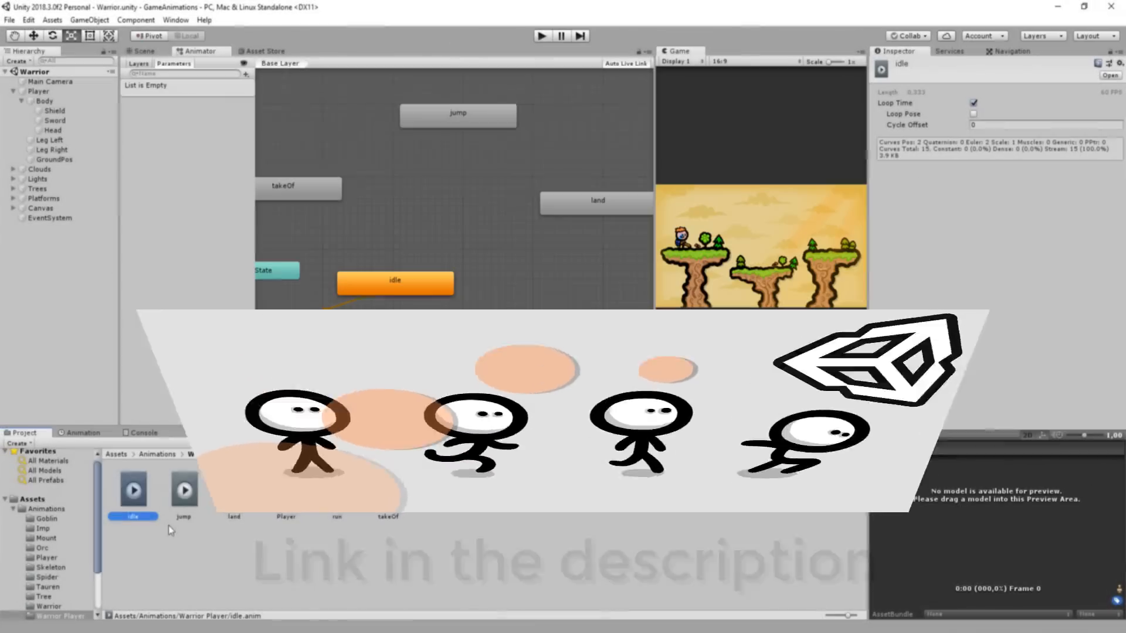
Step: Add a bool parameter isRunning and create an idle-to-run transition
{"action": "left_click", "coordinate": [246, 75]}
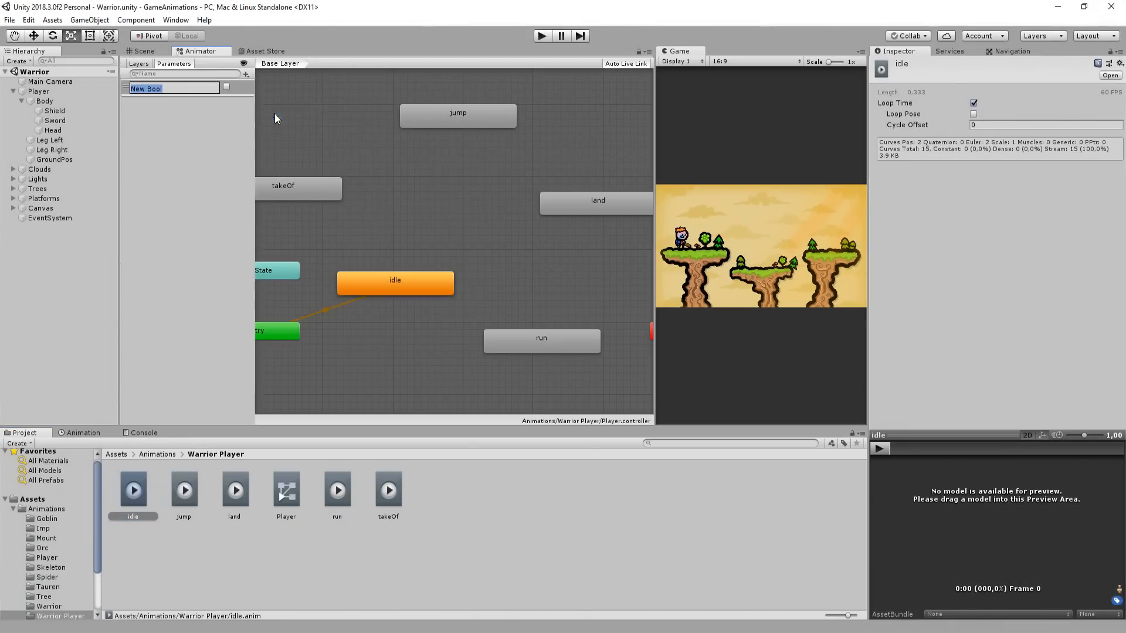
{"action": "type", "text": "isRunning"}
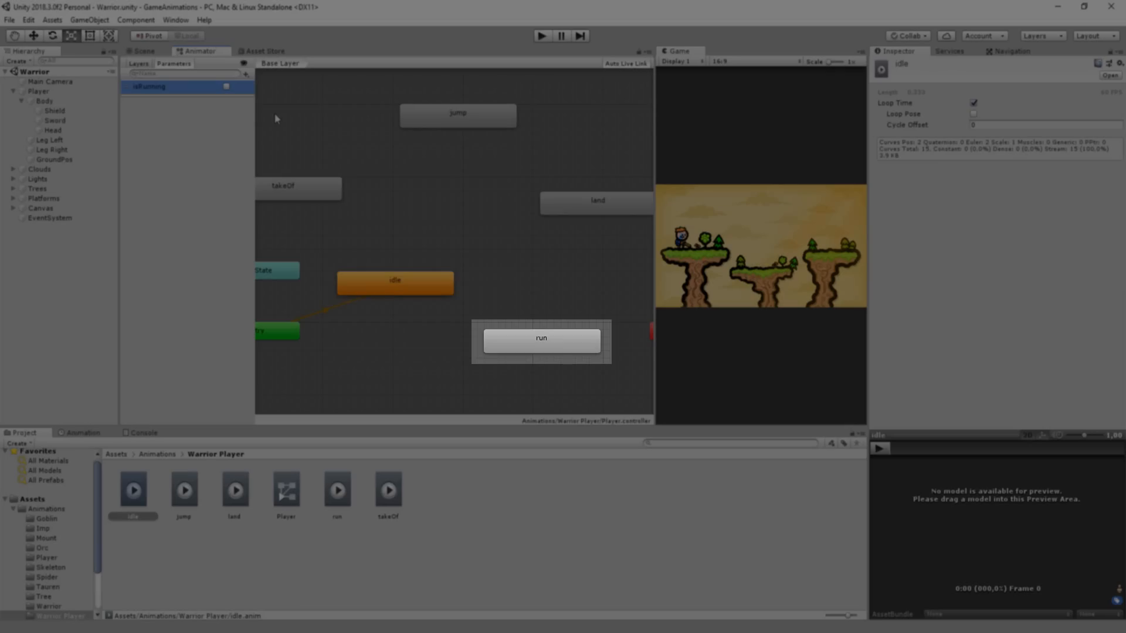
{"action": "right_click", "coordinate": [371, 256]}
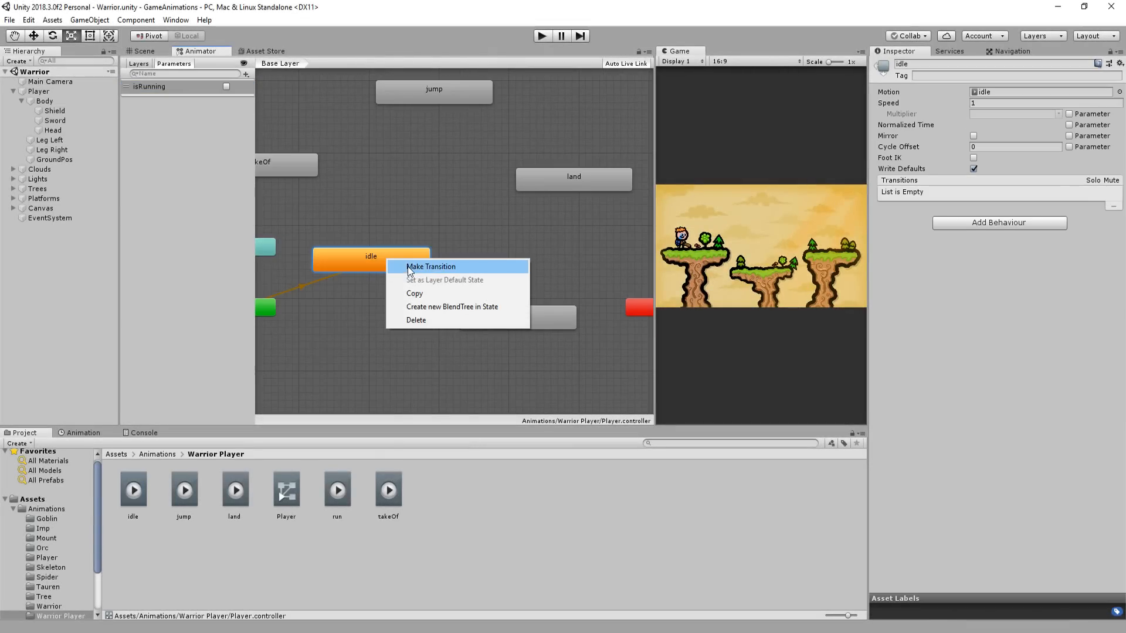
{"action": "mouse_move", "coordinate": [426, 273]}
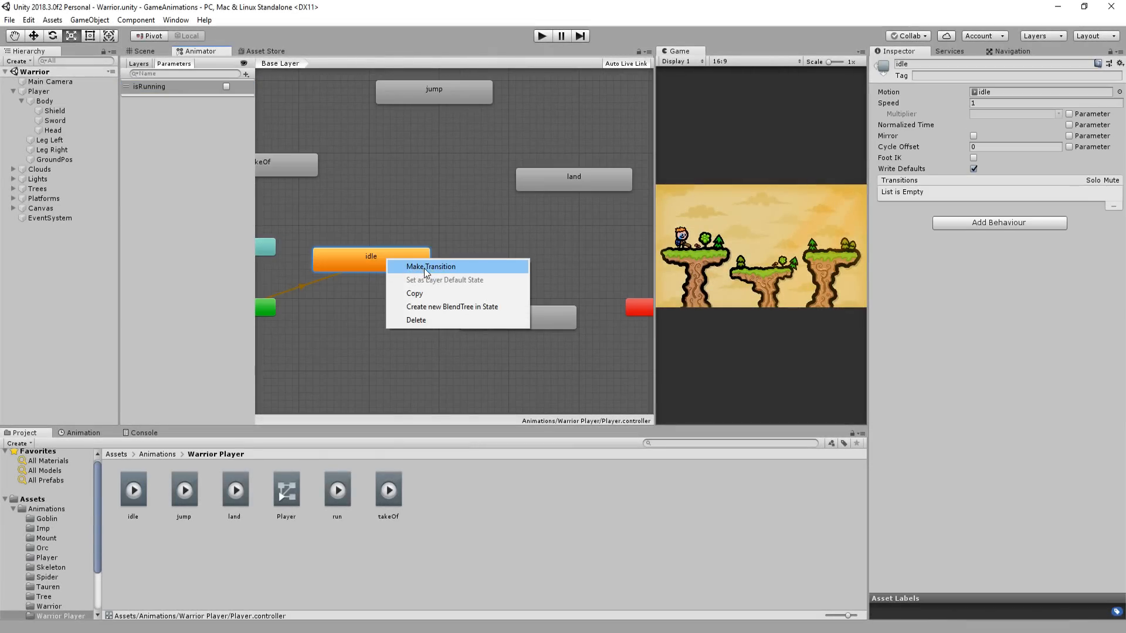
{"action": "left_click", "coordinate": [429, 267]}
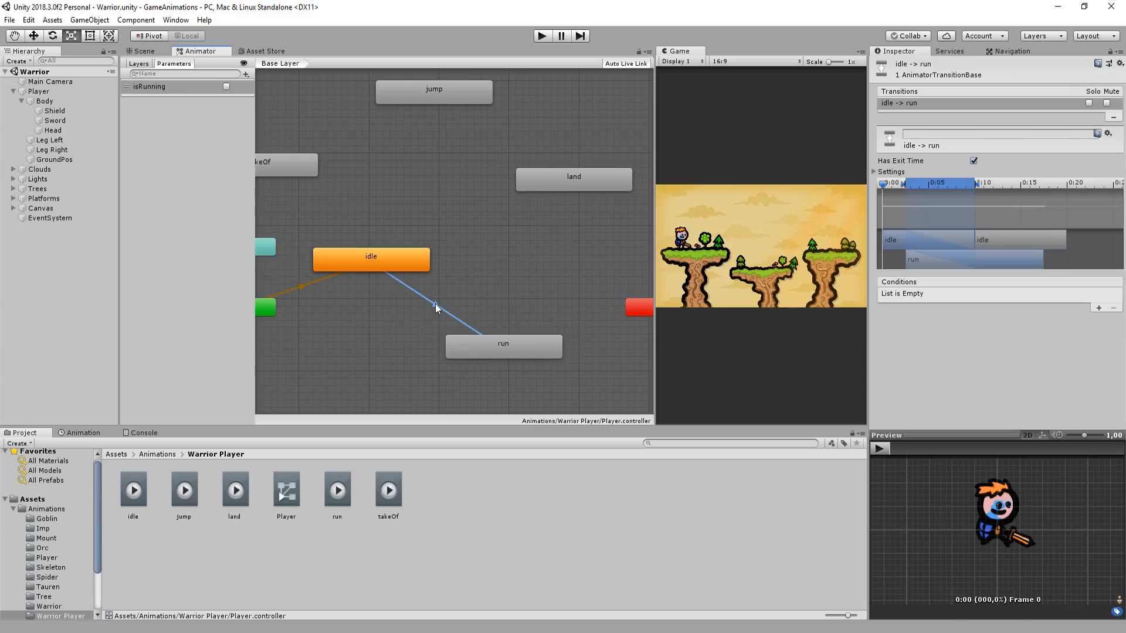
Step: Gate idle→run on isRunning true, no exit time, 0.1 s duration
{"action": "left_click", "coordinate": [1098, 308]}
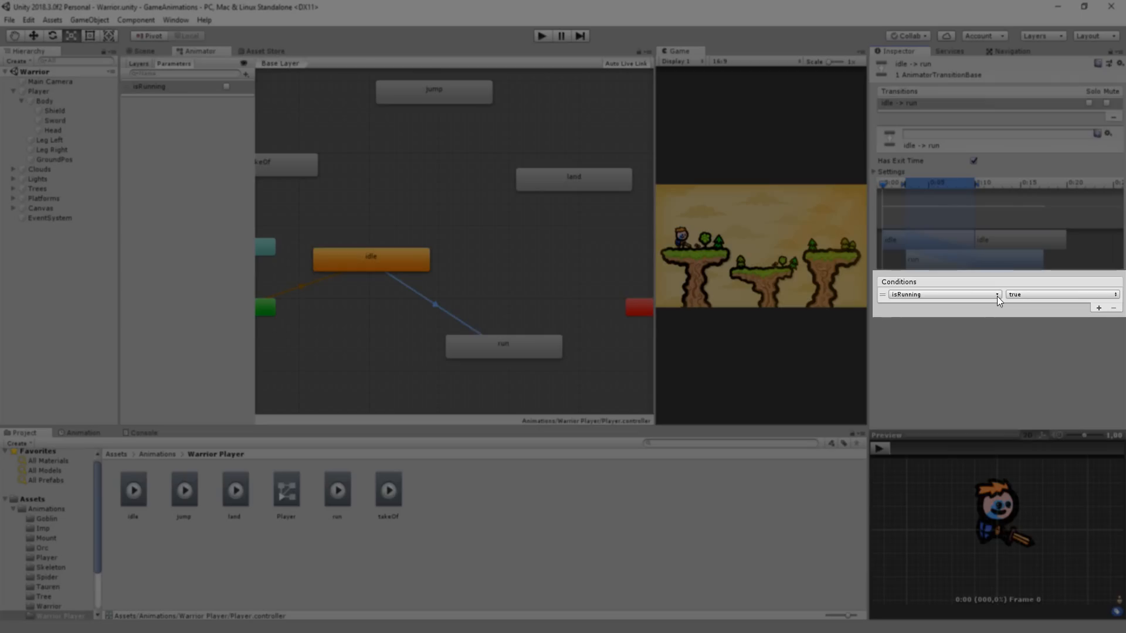
{"action": "left_click", "coordinate": [503, 345]}
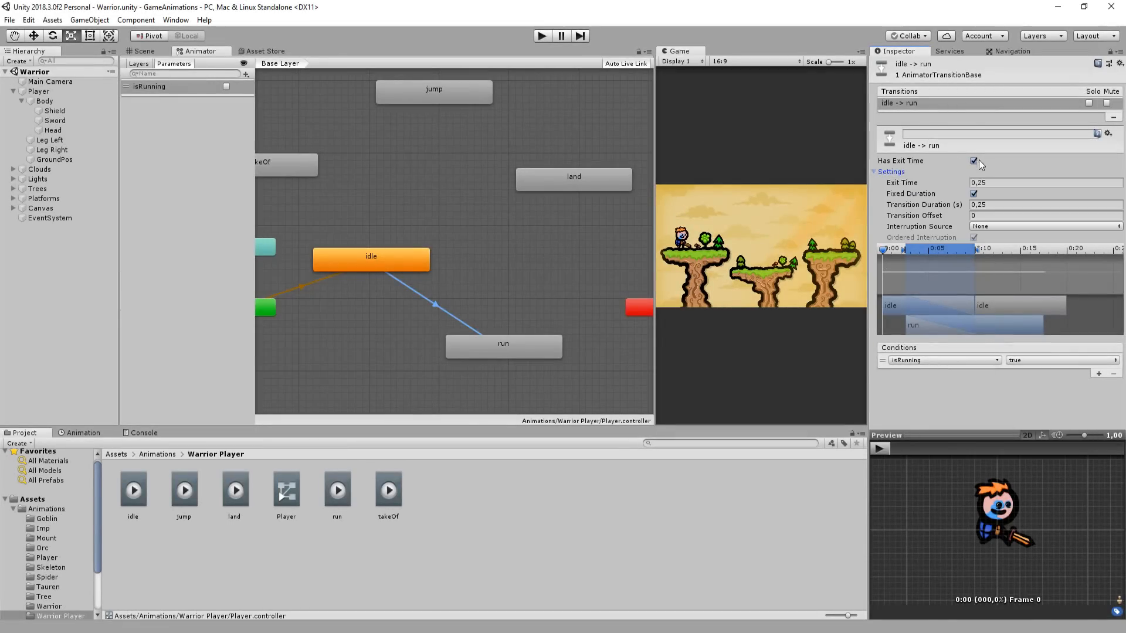
{"action": "left_click", "coordinate": [973, 161]}
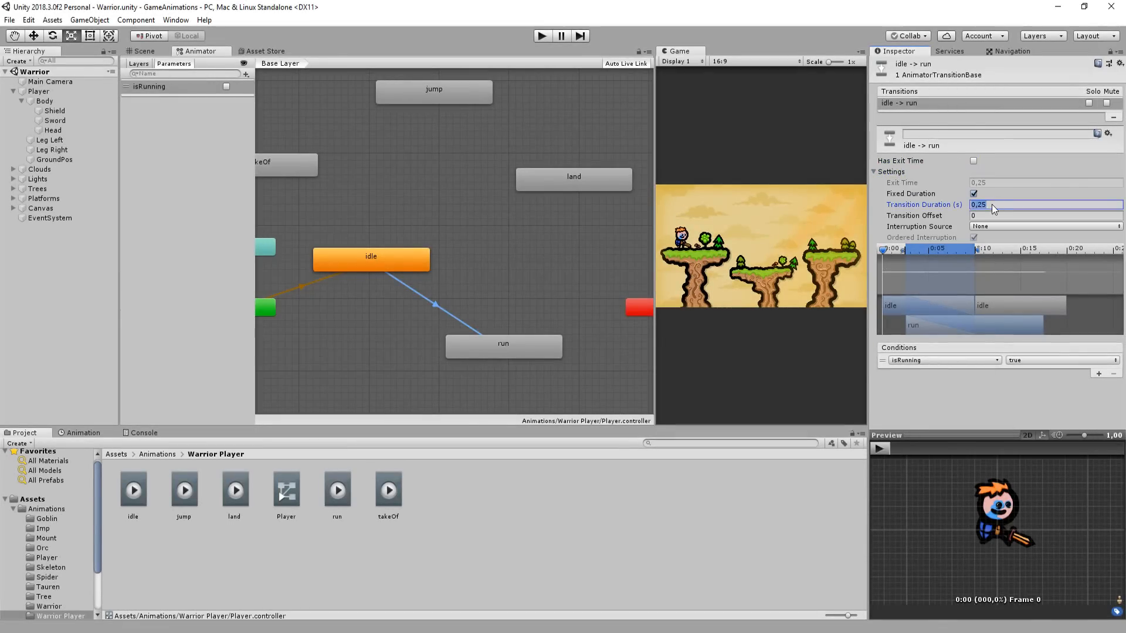
{"action": "type", "text": "0,1"}
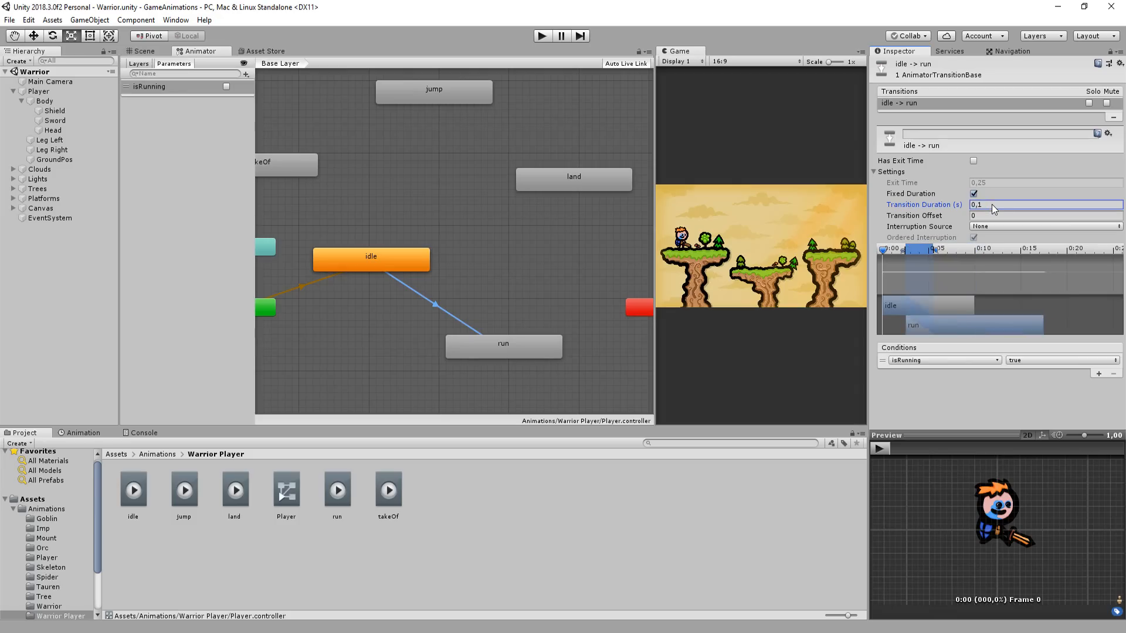
{"action": "left_click", "coordinate": [503, 344]}
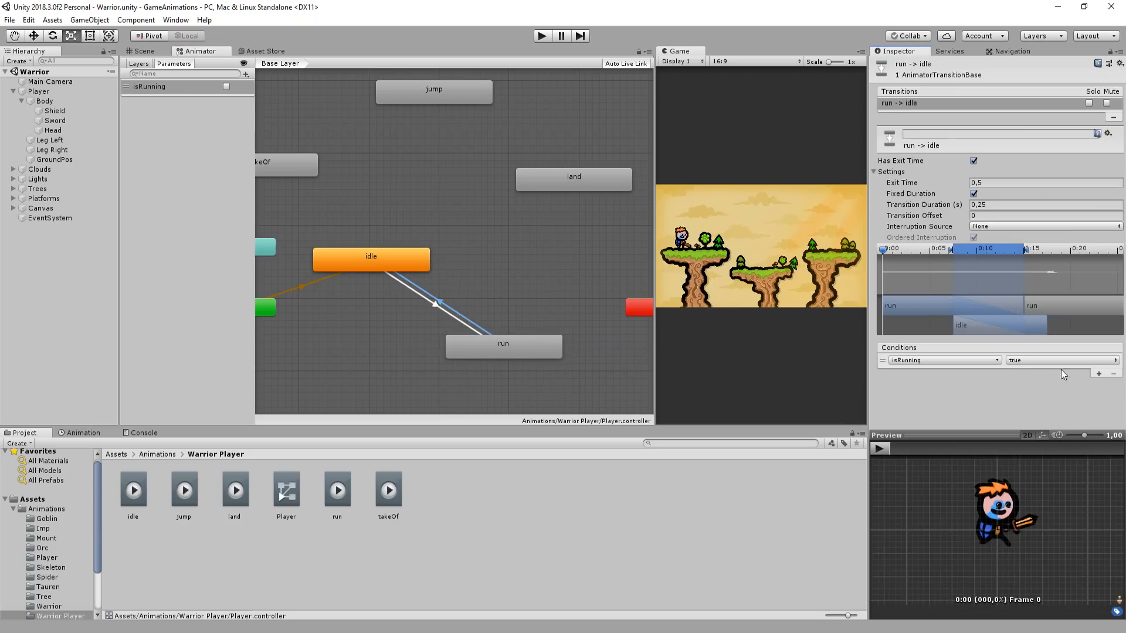
Step: Gate run→idle on isRunning false, no exit time, 0.1 s duration
{"action": "left_click", "coordinate": [1060, 360]}
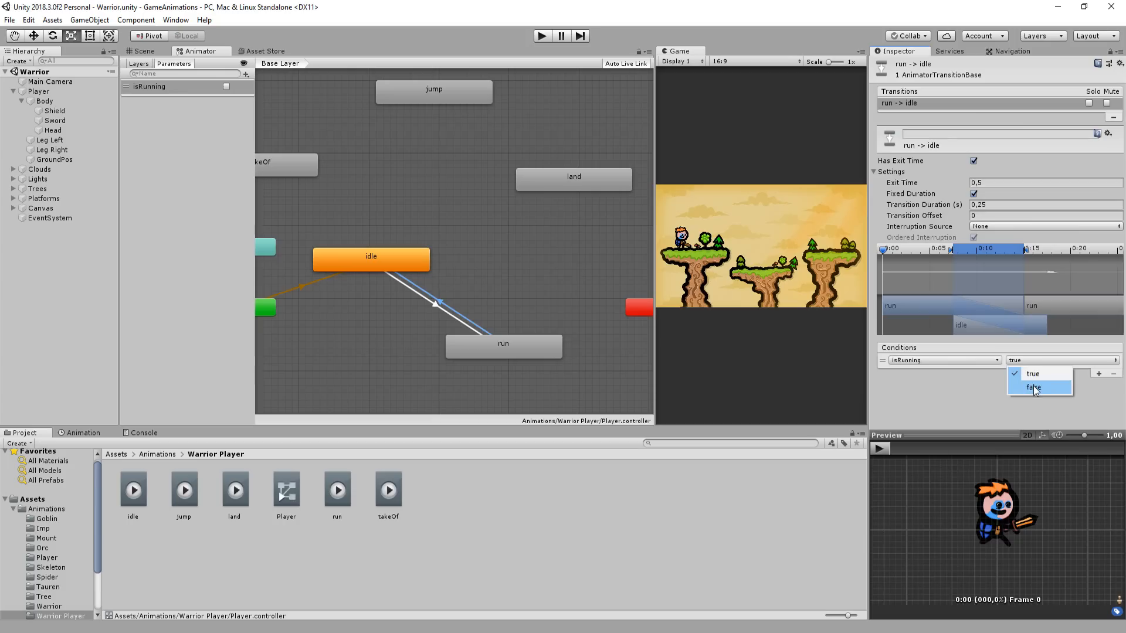
{"action": "left_click", "coordinate": [1033, 387]}
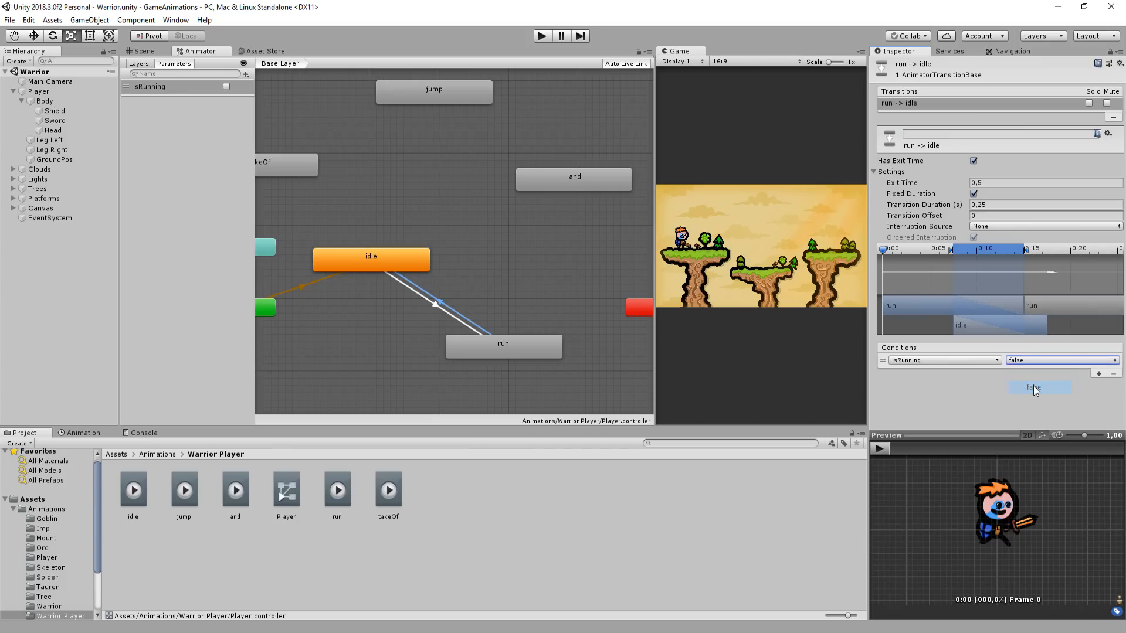
{"action": "left_click", "coordinate": [974, 161]}
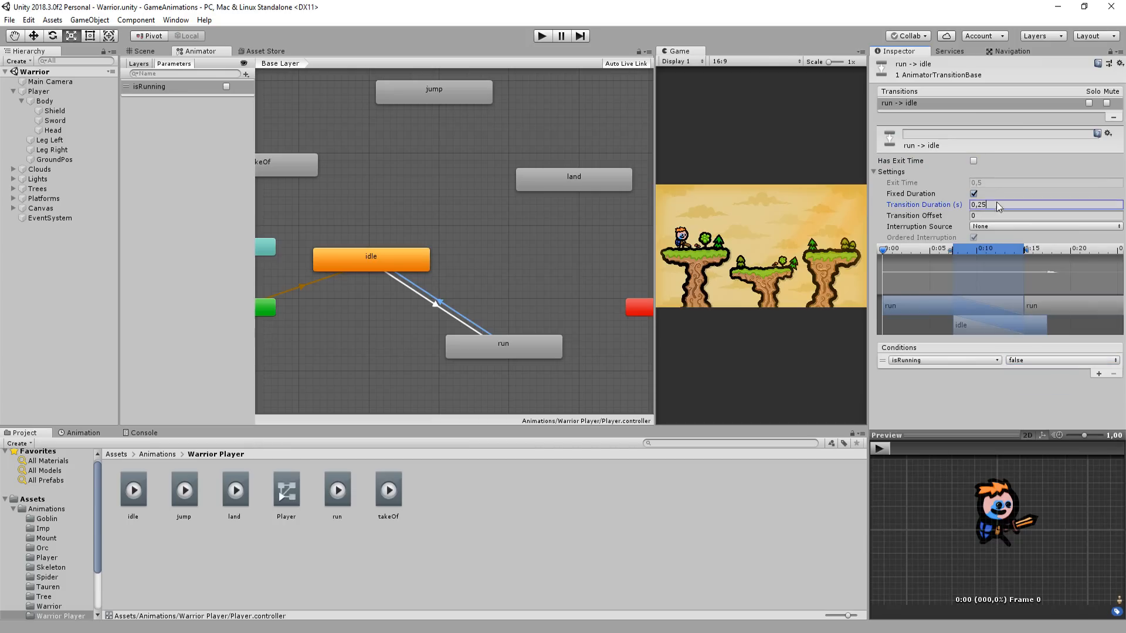
{"action": "type", "text": "0,1"}
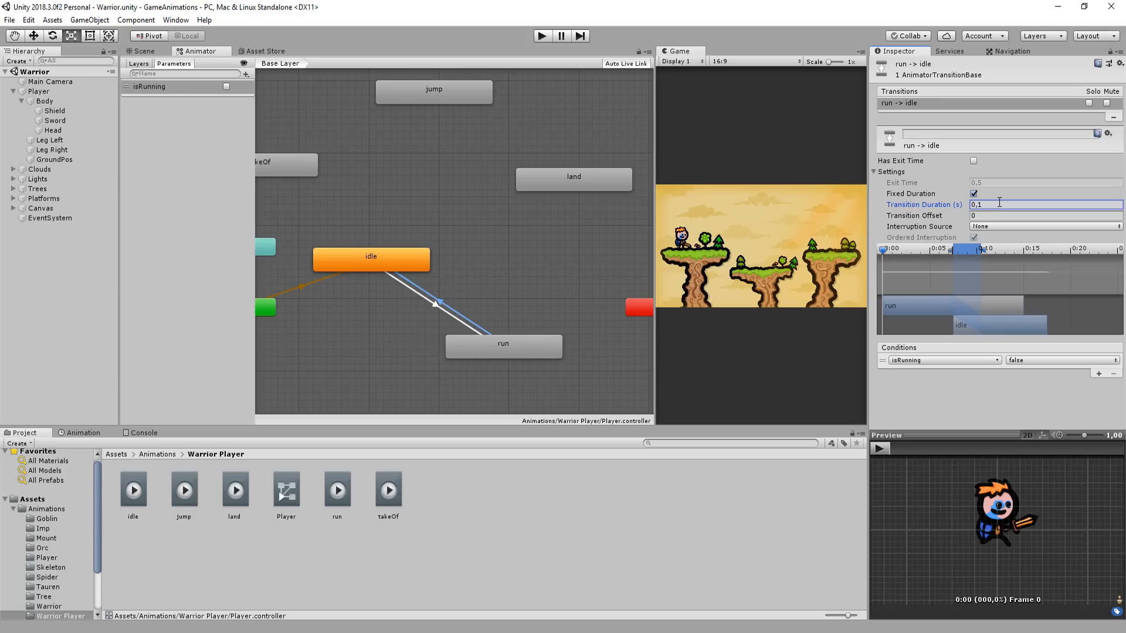
{"action": "left_click", "coordinate": [876, 171]}
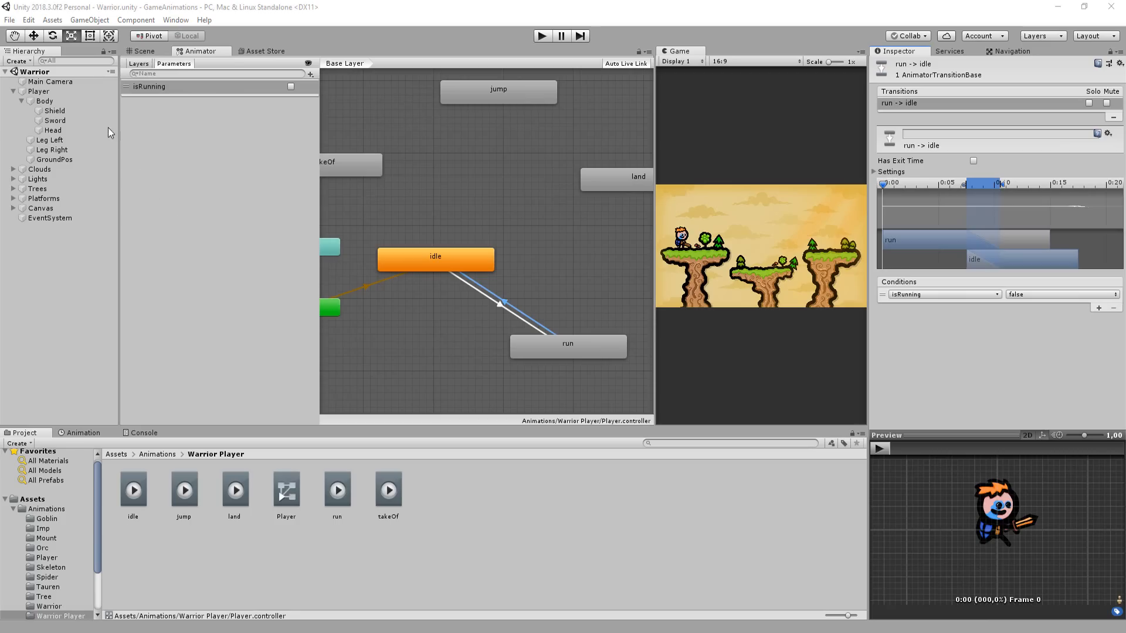
{"action": "left_click", "coordinate": [40, 91]}
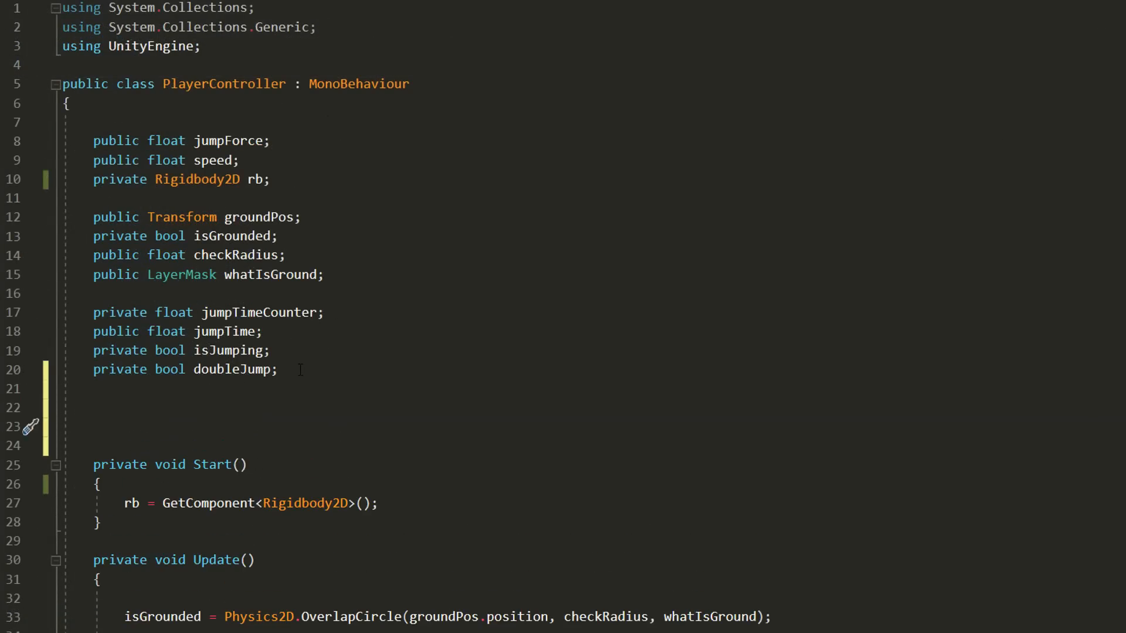
Step: Declare 'private Animator anim;' and assign it with GetComponent<Animator>() in Start
{"action": "scroll", "scroll_direction": "down", "scroll_amount": 3}
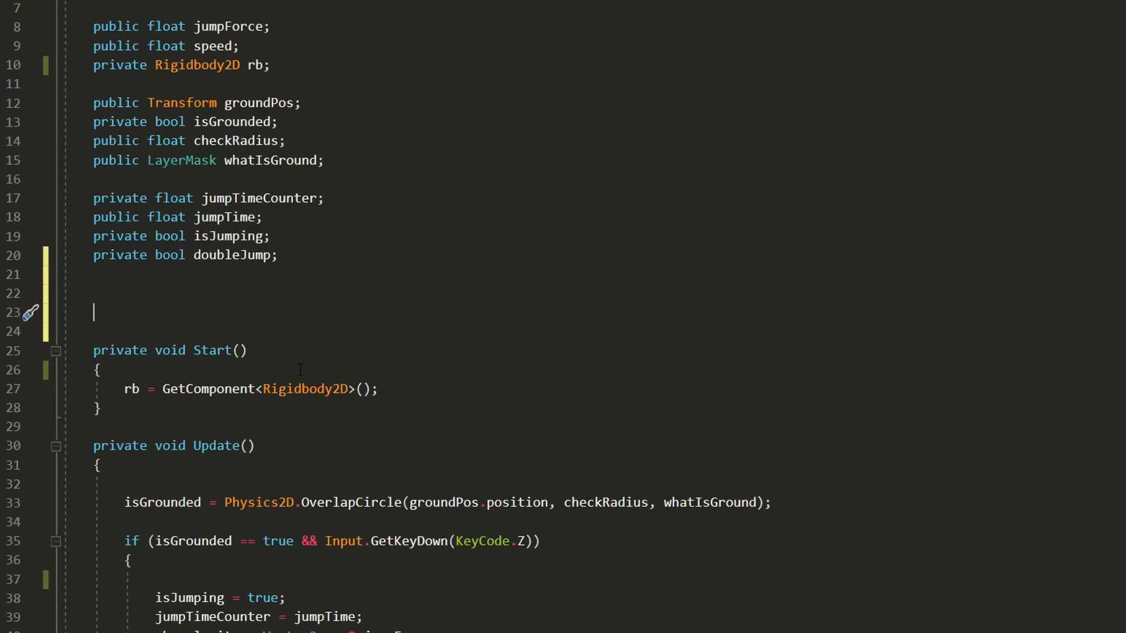
{"action": "type", "text": "private Animator anim;"}
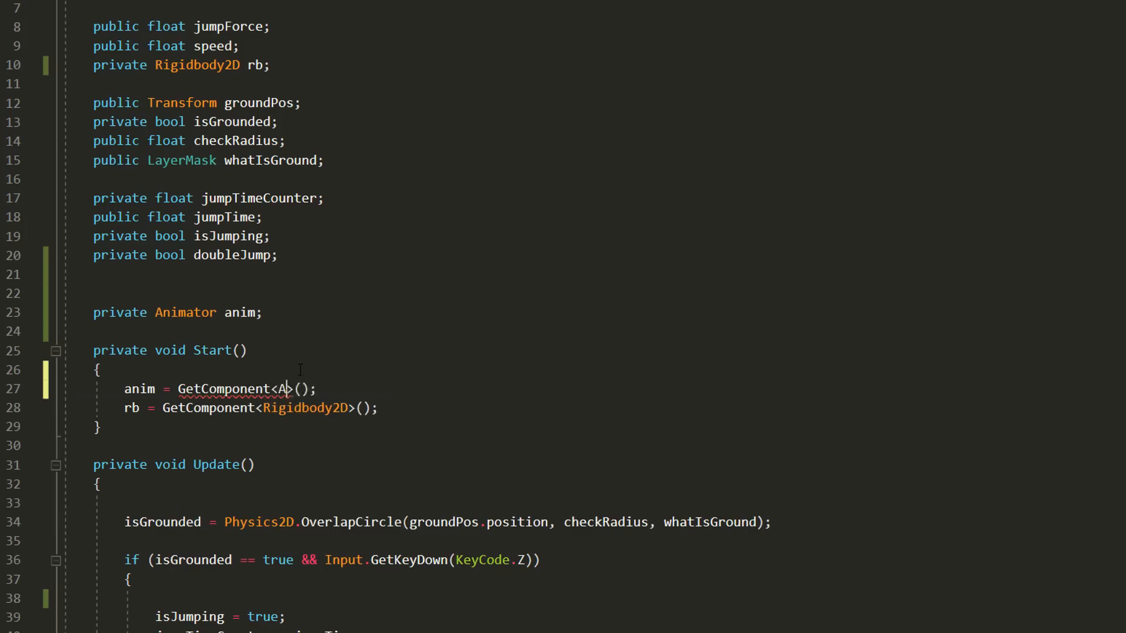
{"action": "type", "text": "nimator"}
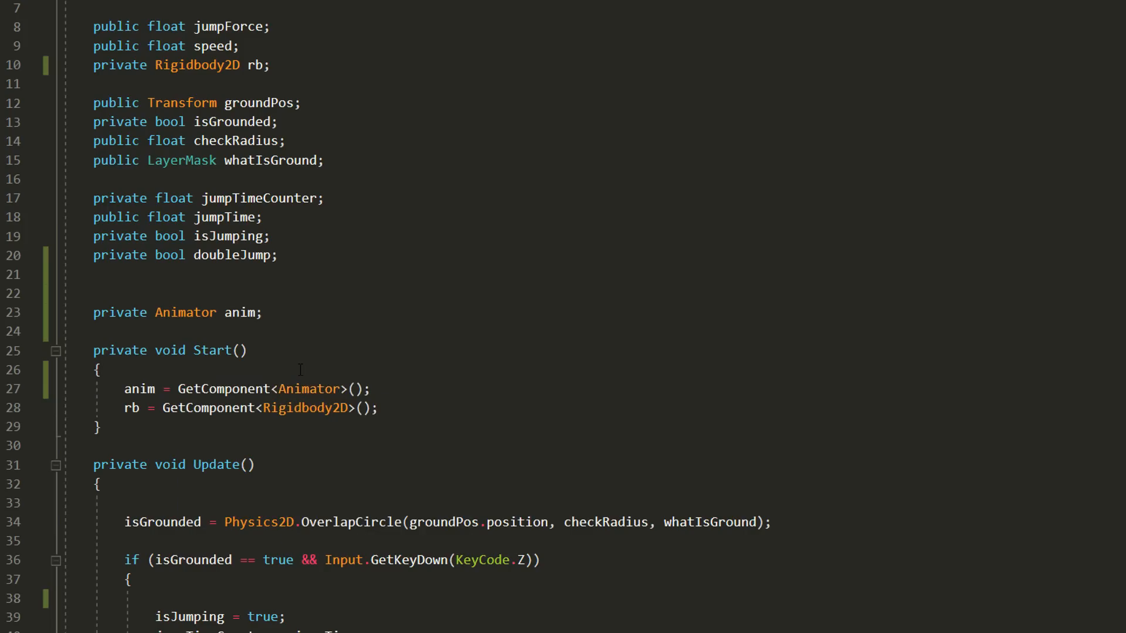
{"action": "left_click", "coordinate": [100, 370]}
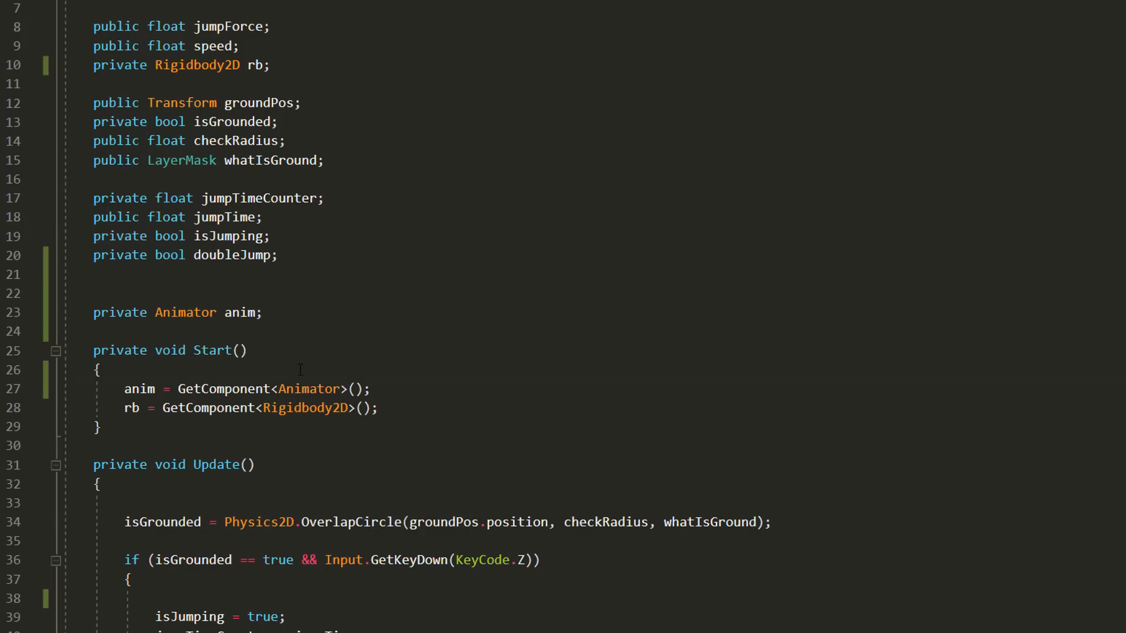
Step: In Update, set isRunning false when moveInput == 0 and true otherwise via anim.SetBool
{"action": "scroll", "scroll_direction": "down", "scroll_amount": 3}
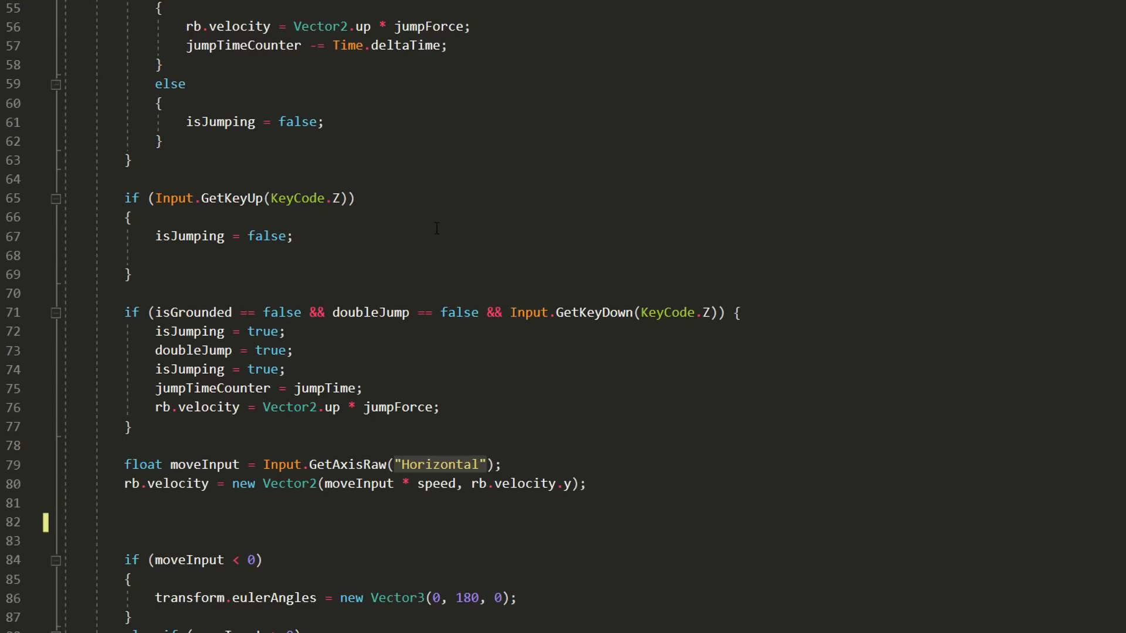
{"action": "type", "text": "moveInput == 0) {"}
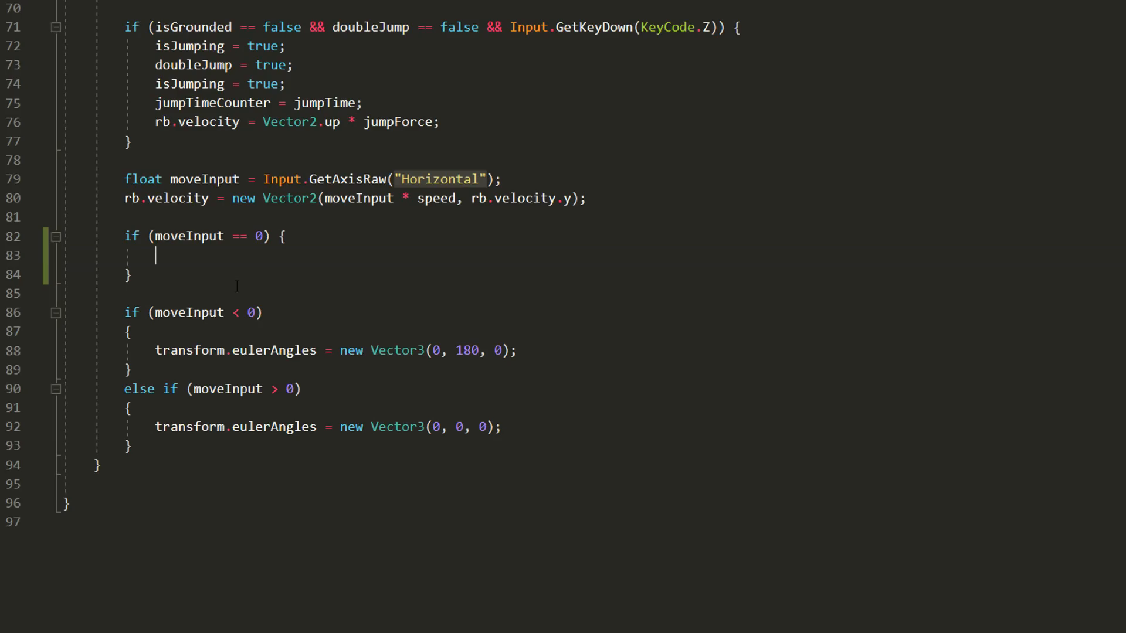
{"action": "type", "text": "anim.SetBool()"}
{"action": "type", "text": "else {"}
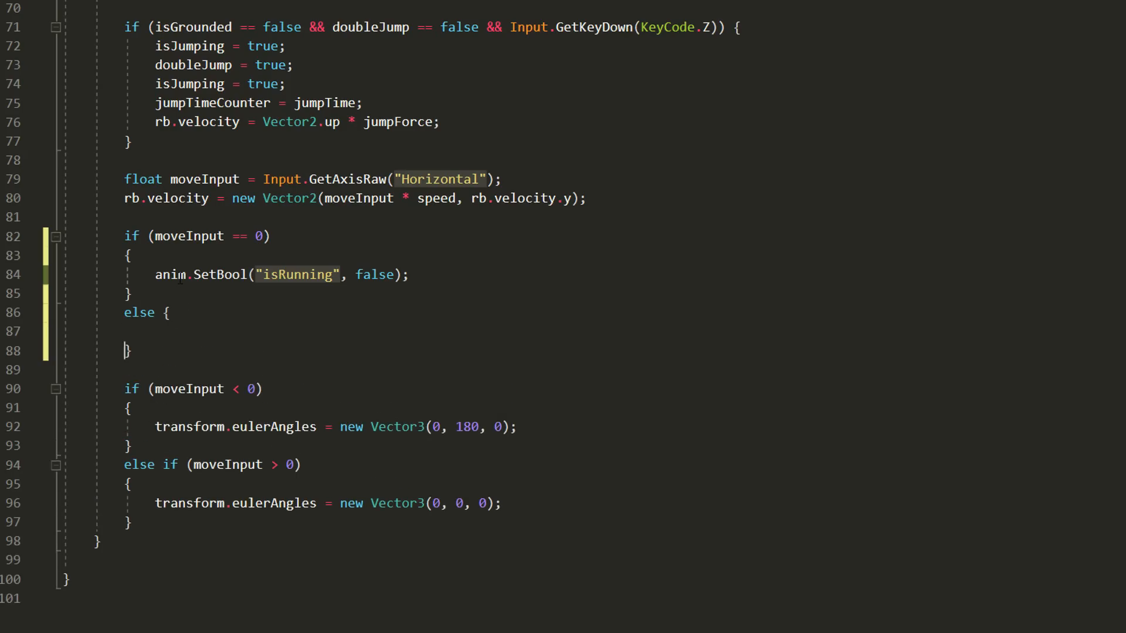
{"action": "left_click", "coordinate": [409, 274]}
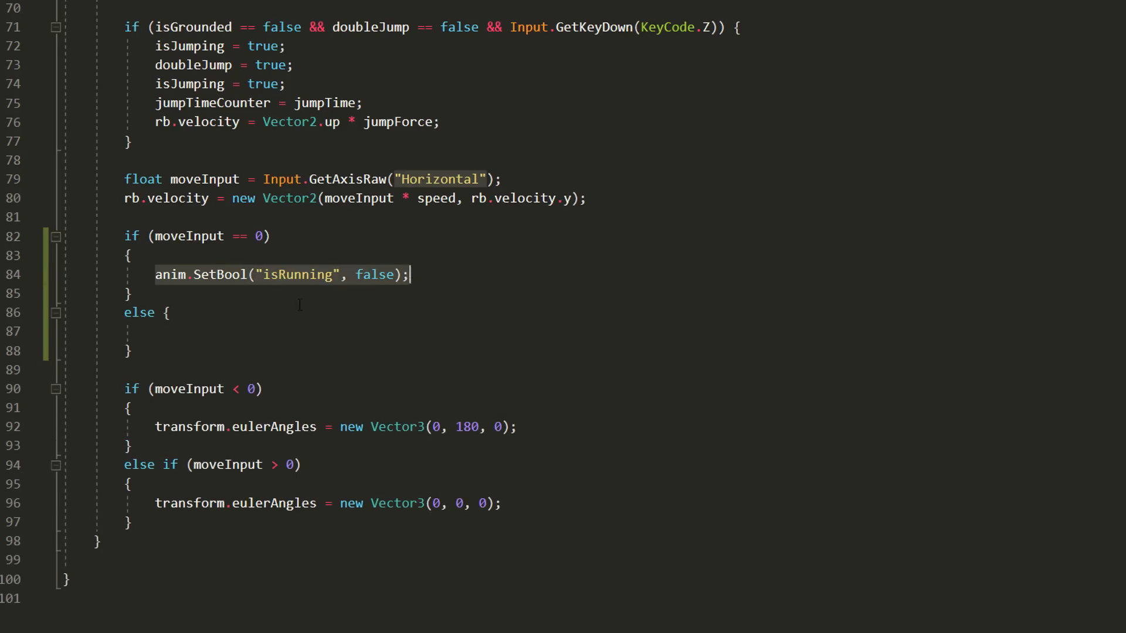
{"action": "type", "text": "anim.SetBool(\"isRunning\", true);"}
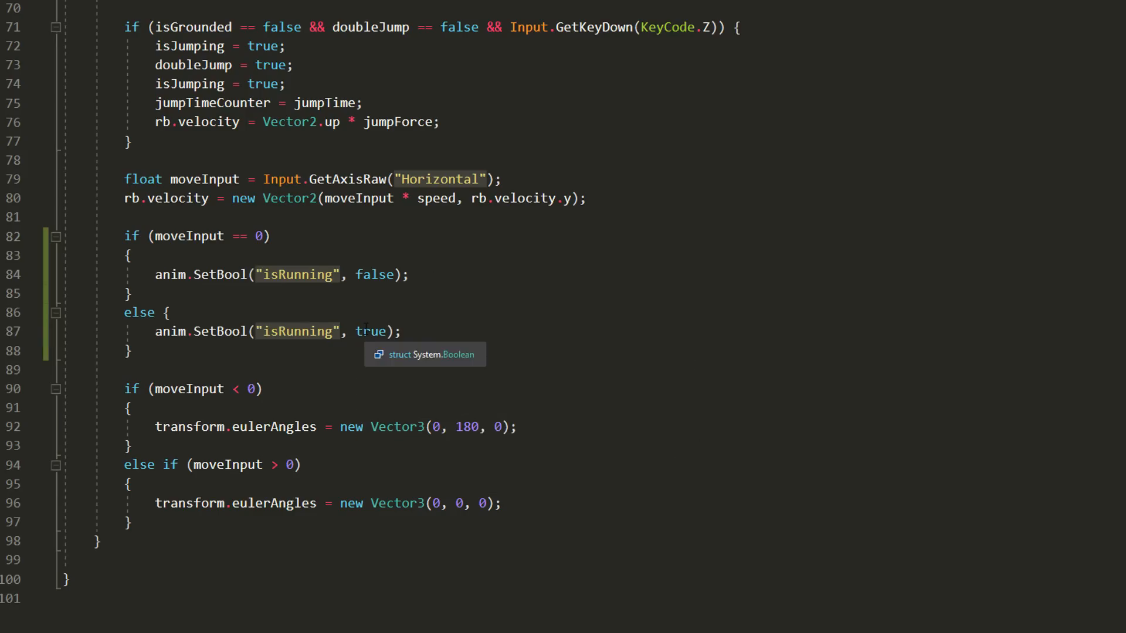
{"action": "mouse_move", "coordinate": [625, 431]}
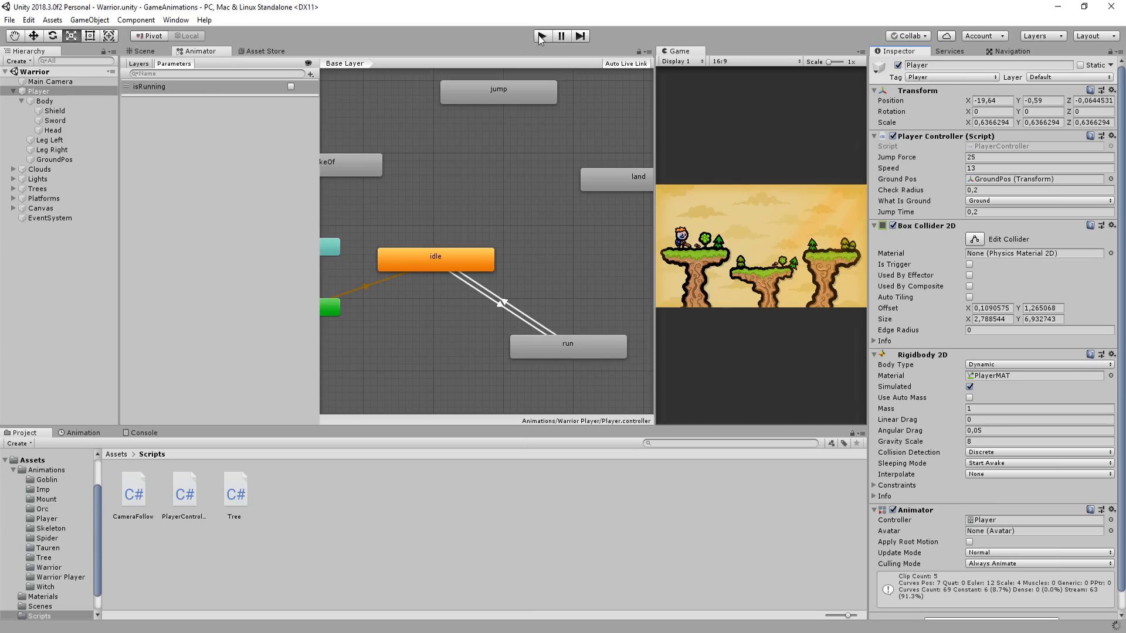
Step: Enter play mode to test the run animation on the Warrior
{"action": "left_click", "coordinate": [542, 37]}
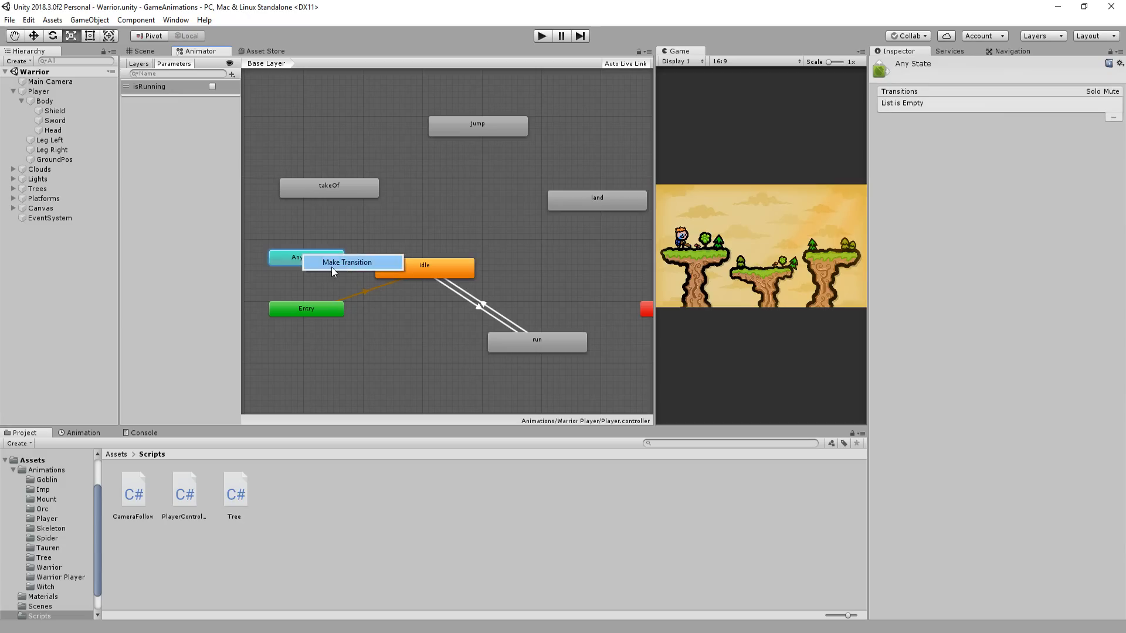
Step: Create an Any State-to-takeOf transition and a new trigger parameter takeOf
{"action": "left_click", "coordinate": [347, 261]}
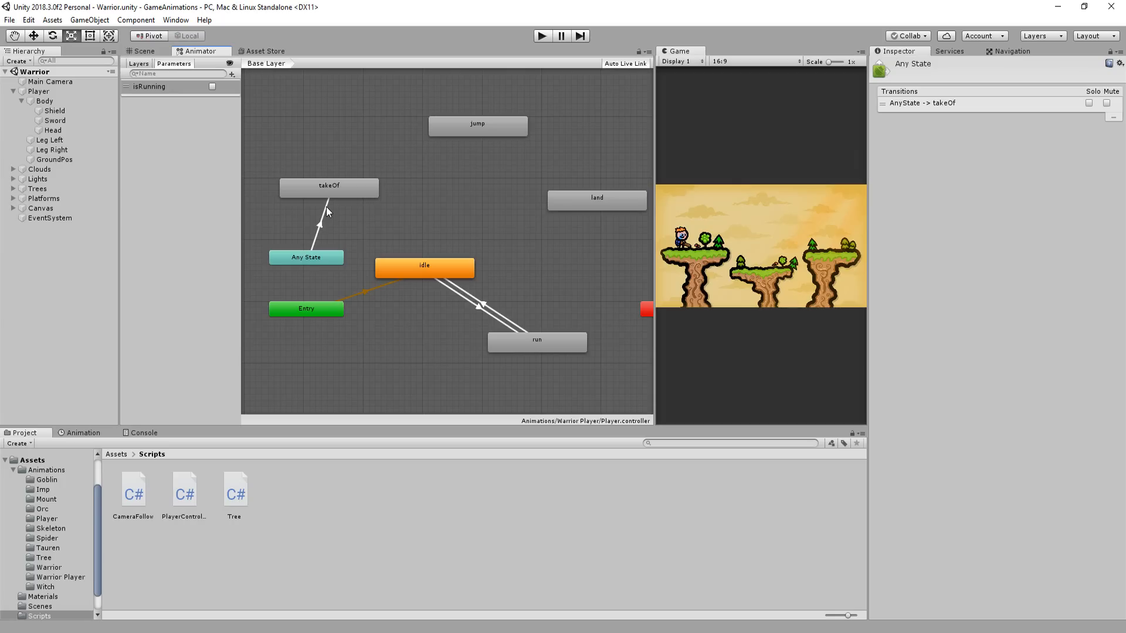
{"action": "left_click", "coordinate": [232, 74]}
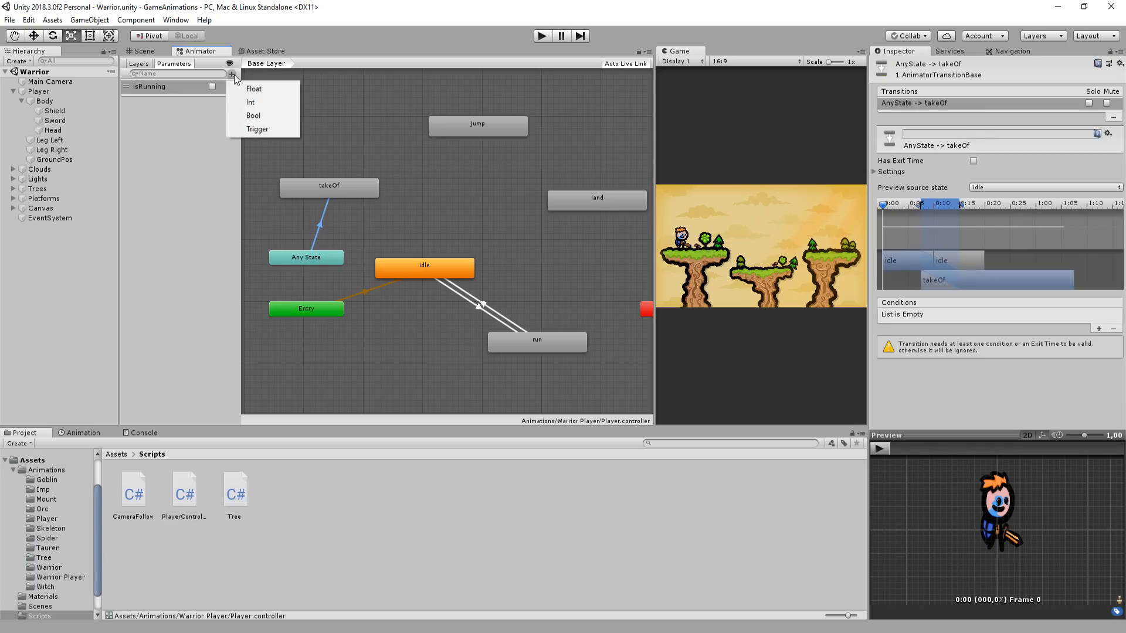
{"action": "left_click", "coordinate": [253, 116]}
{"action": "type", "text": "takeOf"}
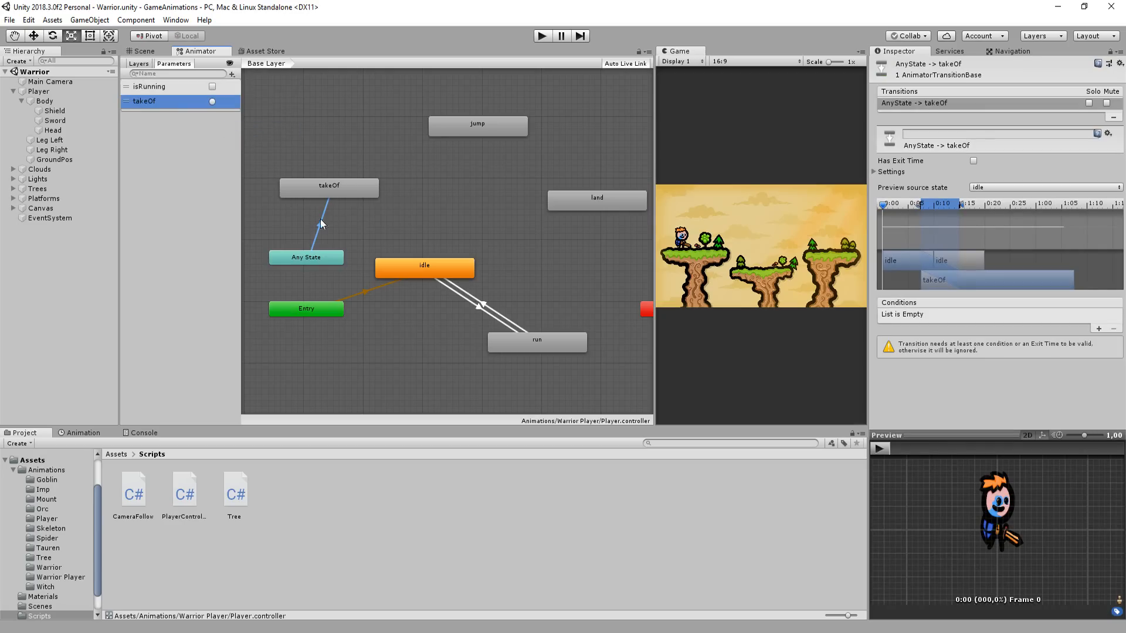
Step: Condition Any State→takeOf on the takeOf trigger, no exit time, 0.1 s duration
{"action": "left_click", "coordinate": [1097, 328]}
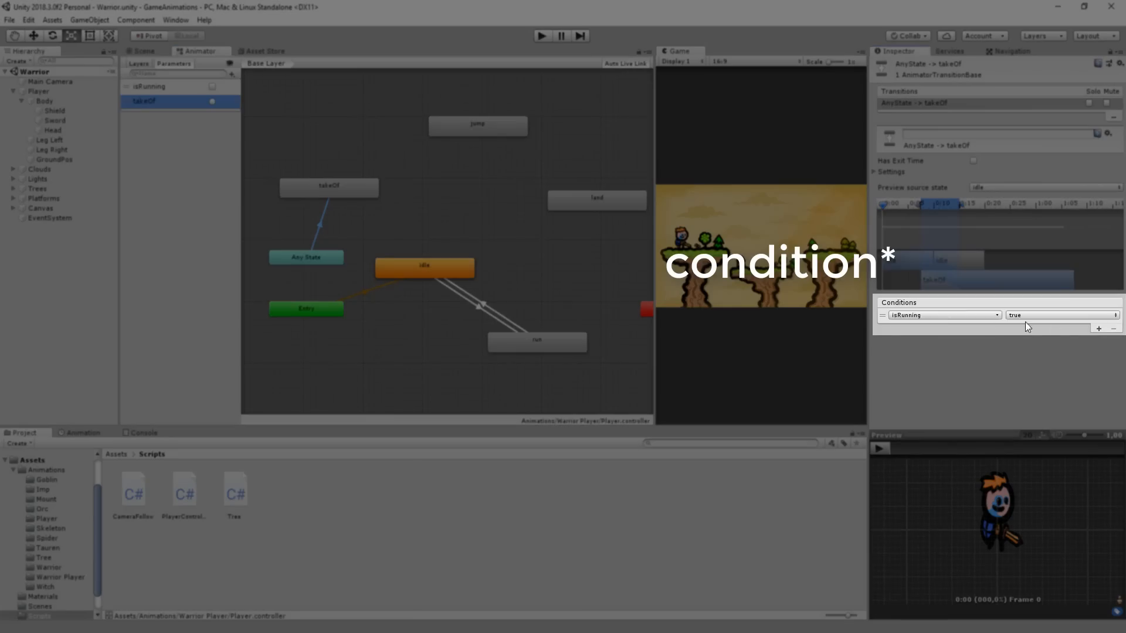
{"action": "left_click", "coordinate": [939, 314]}
{"action": "type", "text": "0,1"}
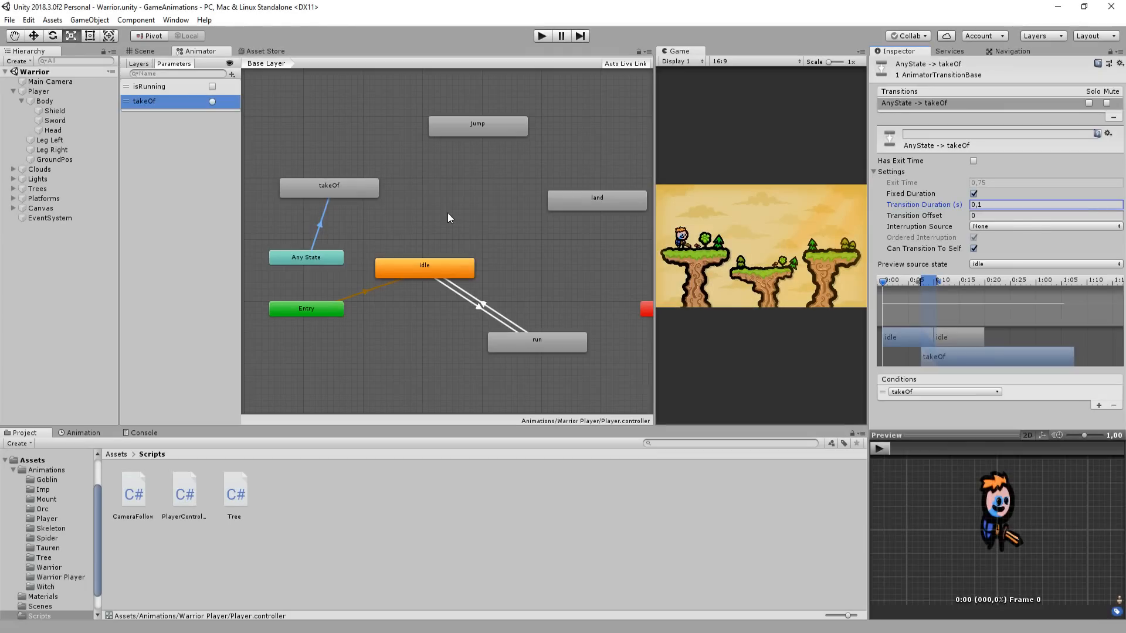
{"action": "left_click", "coordinate": [328, 186]}
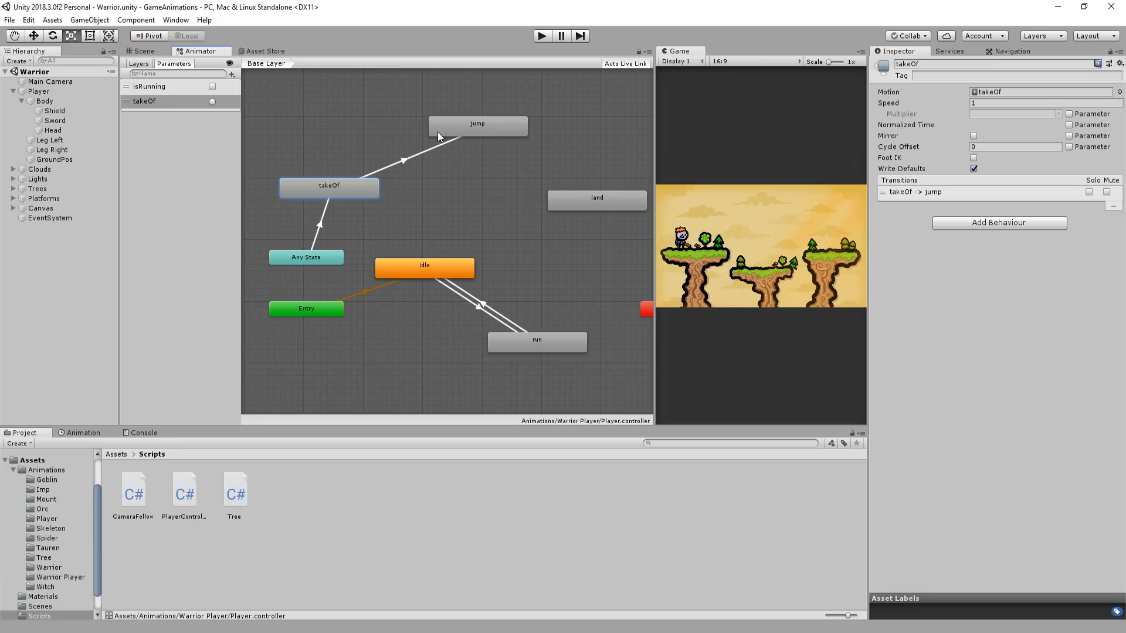
Step: Link takeOf→jump on isJumping true, no exit time, 0,15 s duration
{"action": "left_click", "coordinate": [232, 75]}
{"action": "type", "text": "isJumping"}
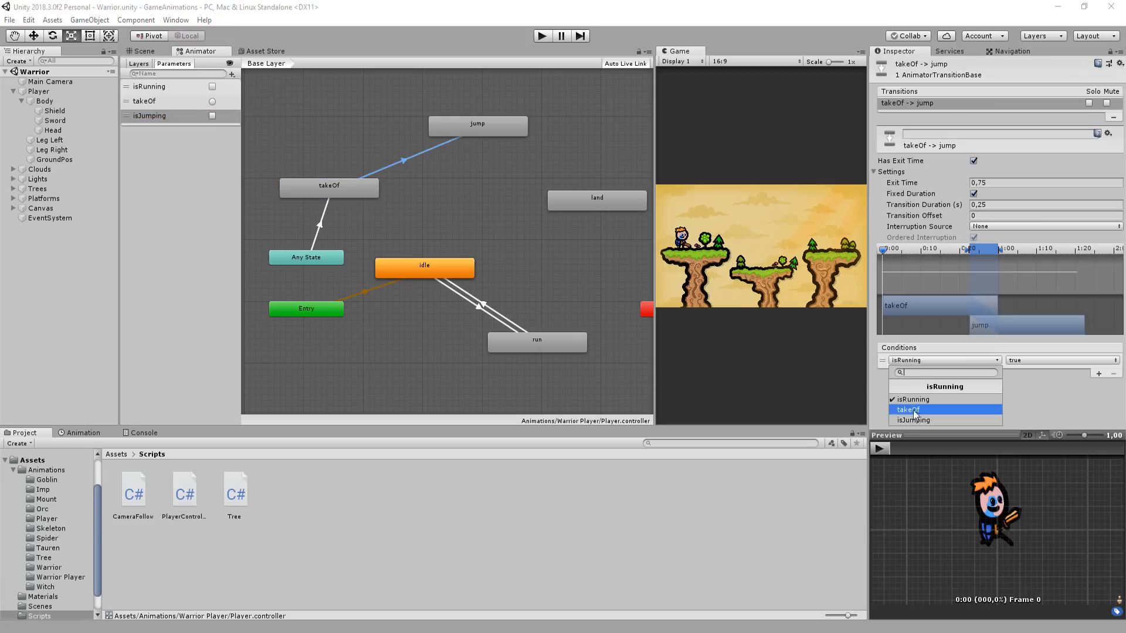
{"action": "left_click", "coordinate": [913, 420]}
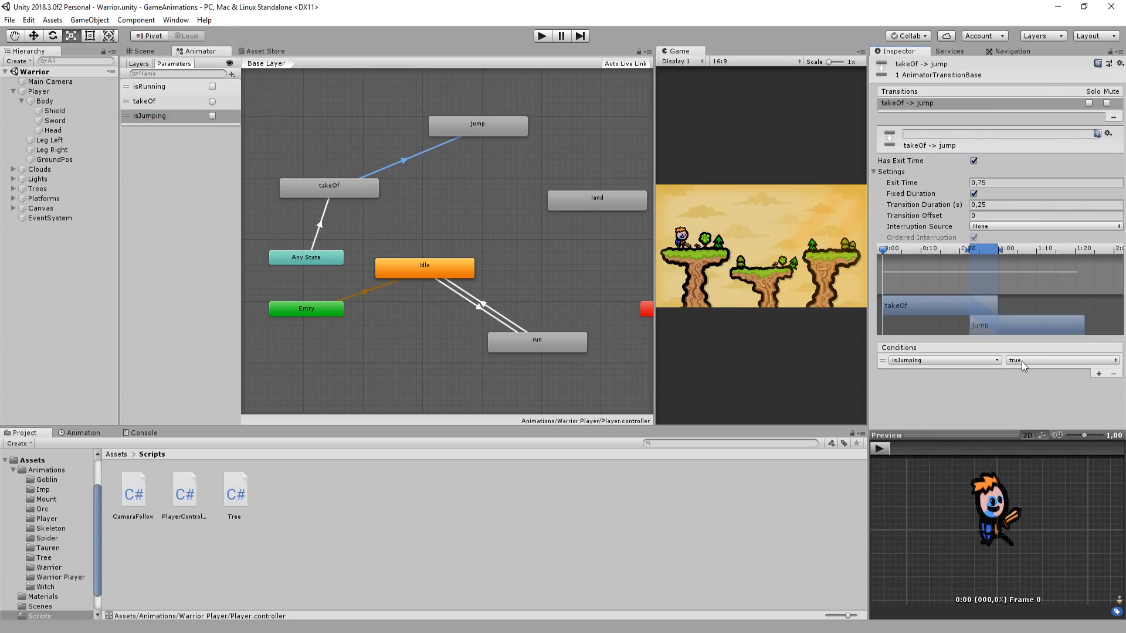
{"action": "left_click", "coordinate": [974, 160]}
{"action": "type", "text": "0,15"}
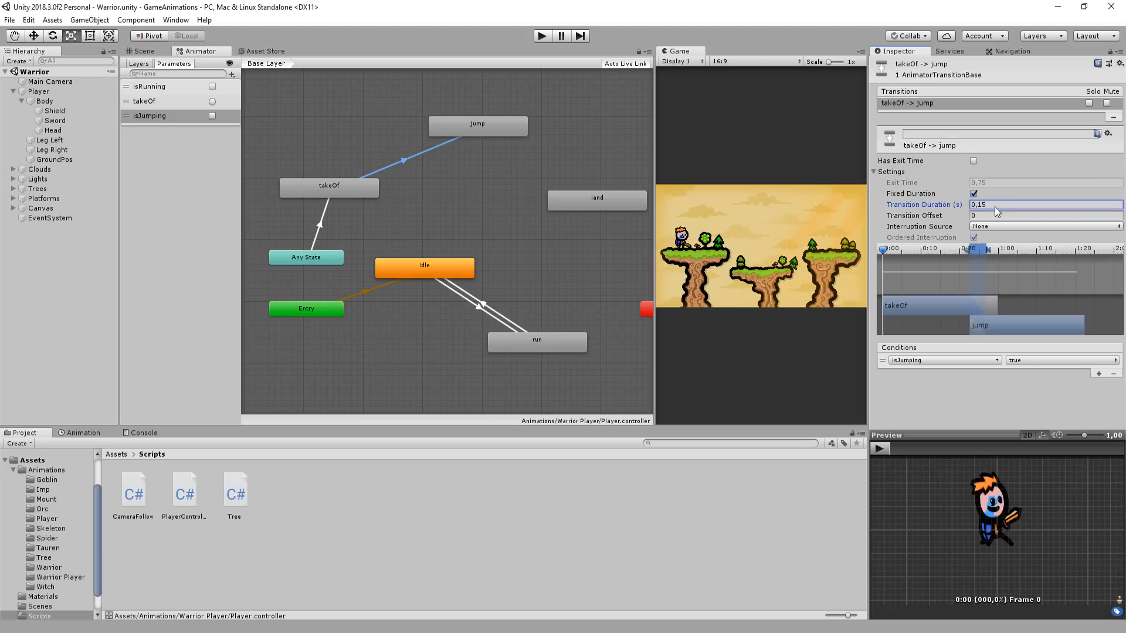
{"action": "mouse_move", "coordinate": [552, 131]}
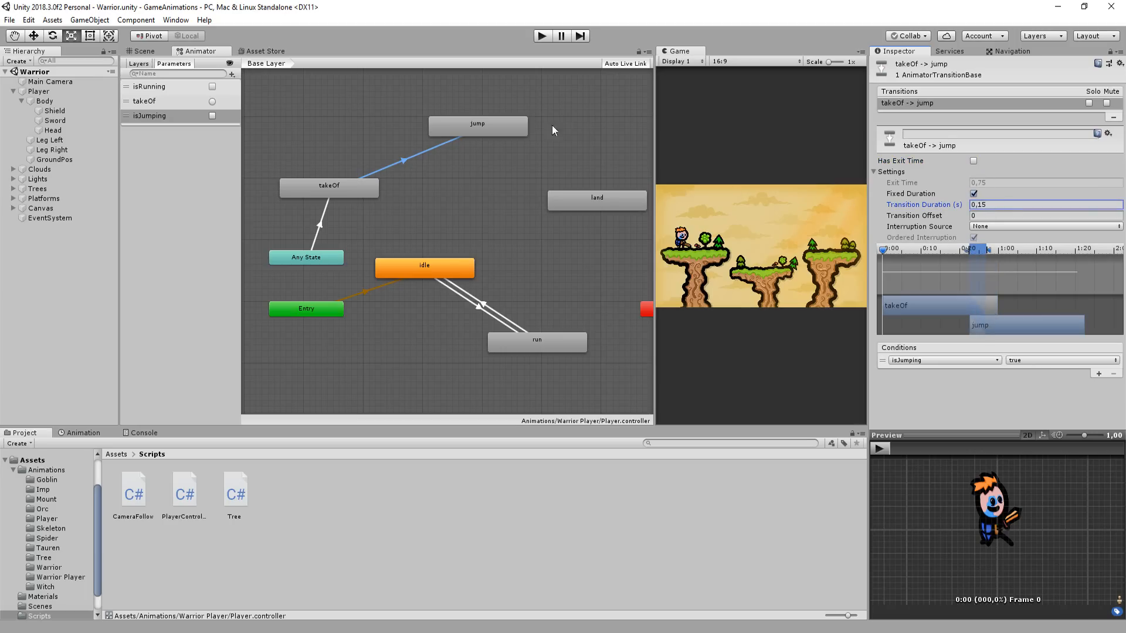
Step: Link jump→land on isJumping false, no exit time, 0,05 s duration
{"action": "left_click", "coordinate": [477, 123]}
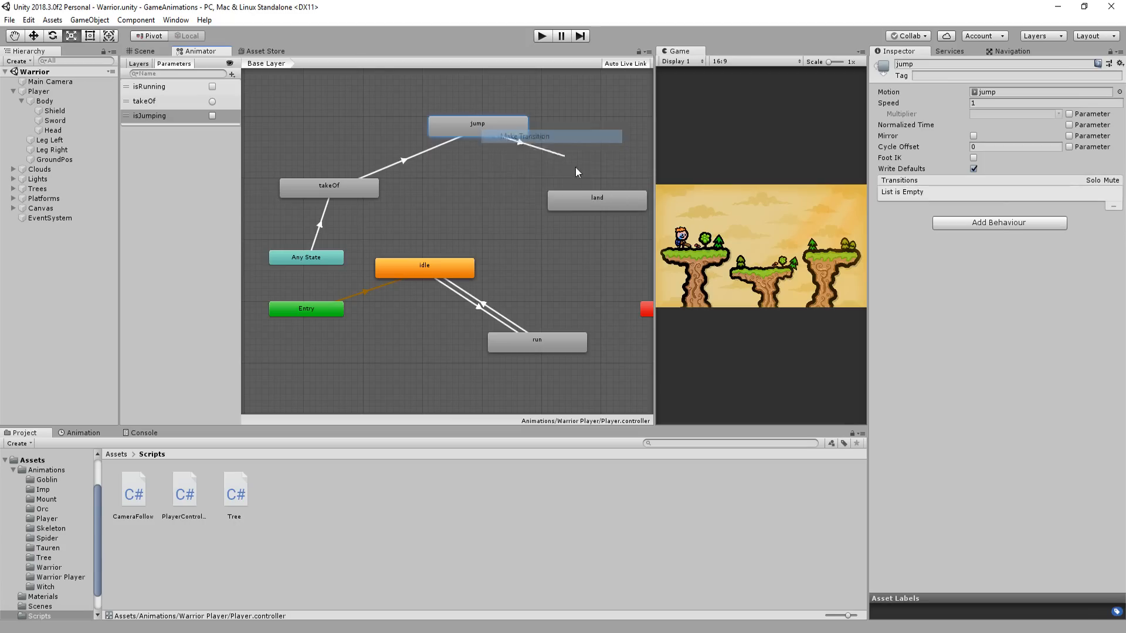
{"action": "left_click", "coordinate": [595, 197]}
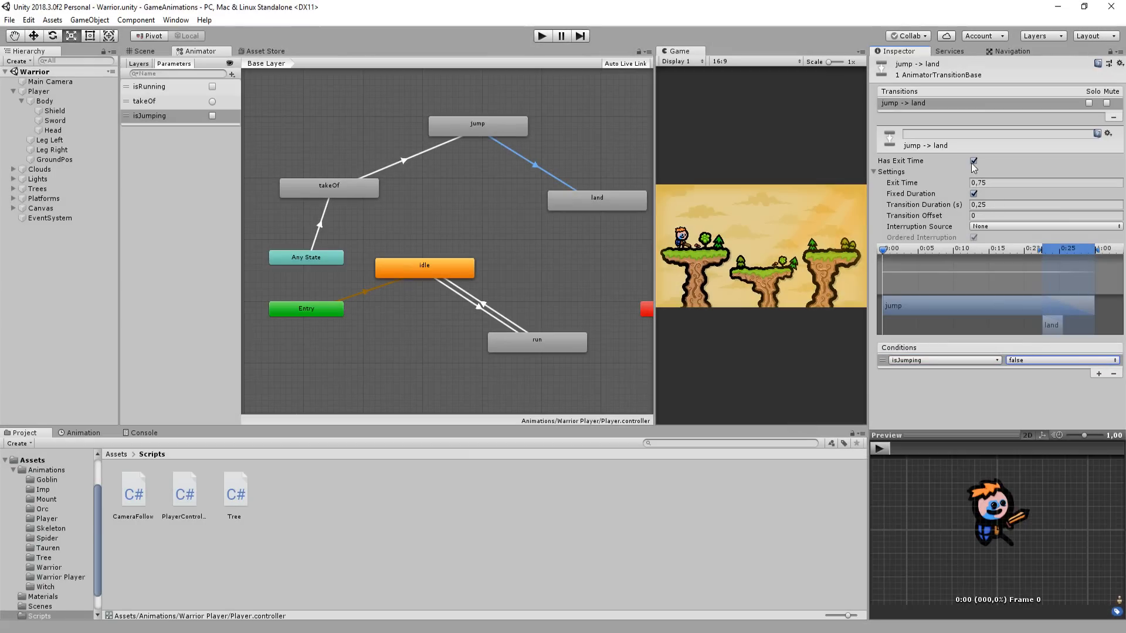
{"action": "left_click", "coordinate": [973, 161]}
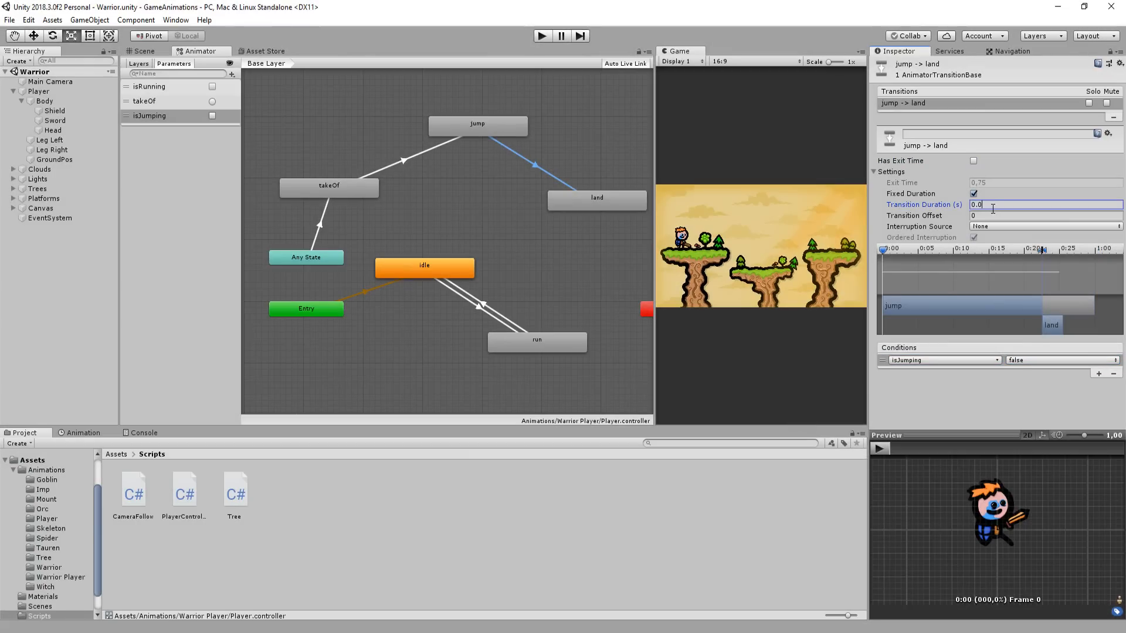
{"action": "type", "text": "0,05"}
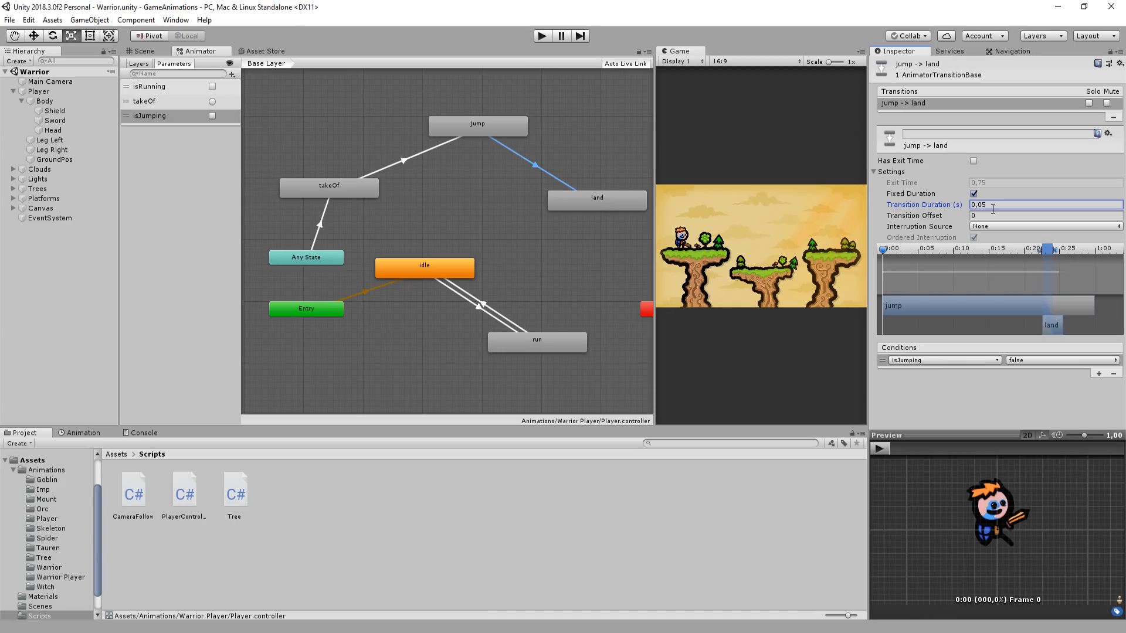
{"action": "right_click", "coordinate": [550, 194]}
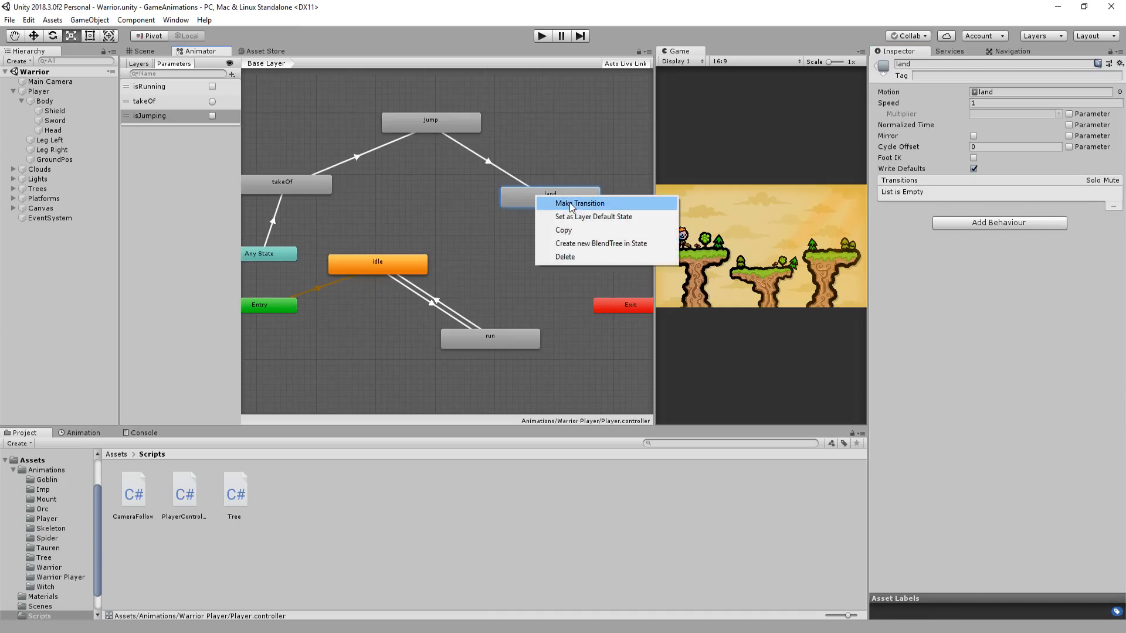
Step: Link land to idle and to run, land→run requiring isRunning true with exit time 1
{"action": "left_click", "coordinate": [578, 203]}
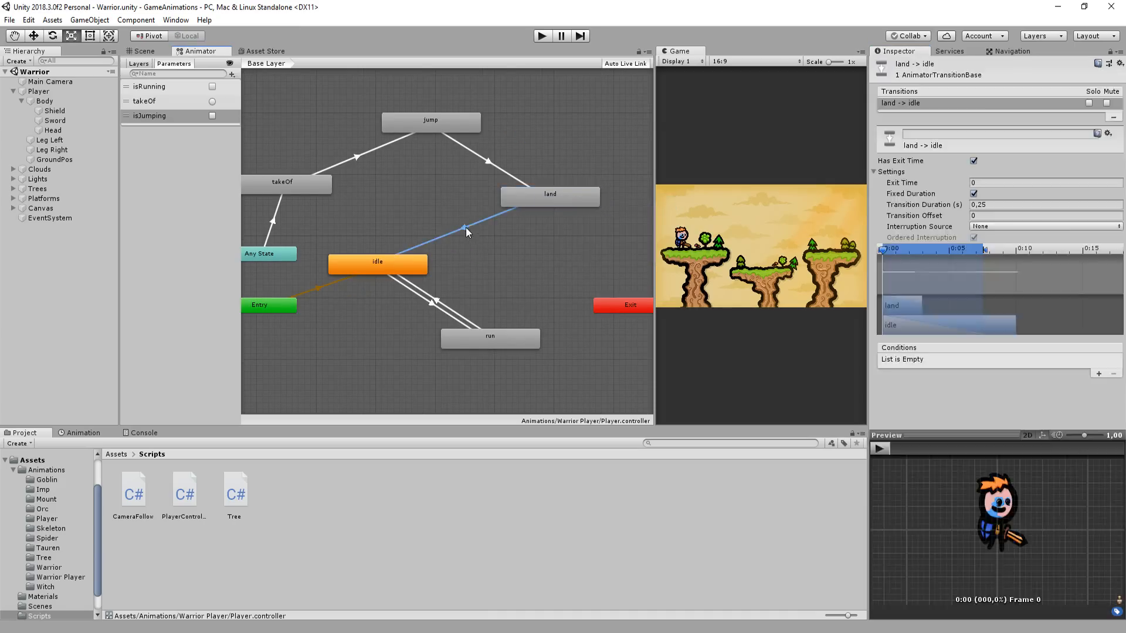
{"action": "left_click", "coordinate": [1103, 373]}
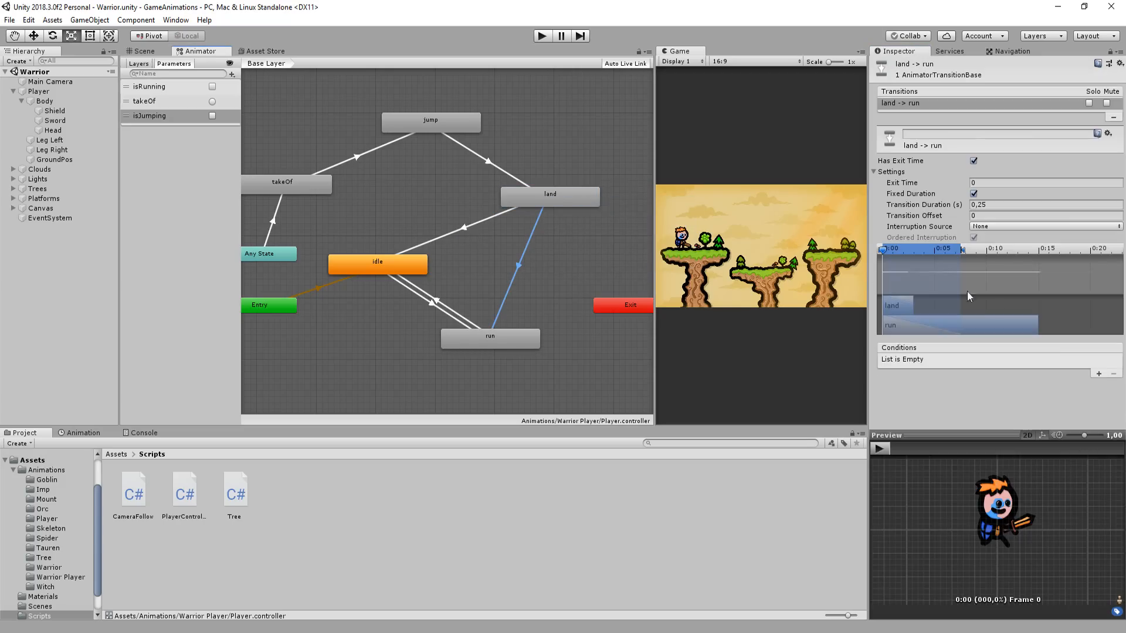
{"action": "left_click", "coordinate": [1108, 373]}
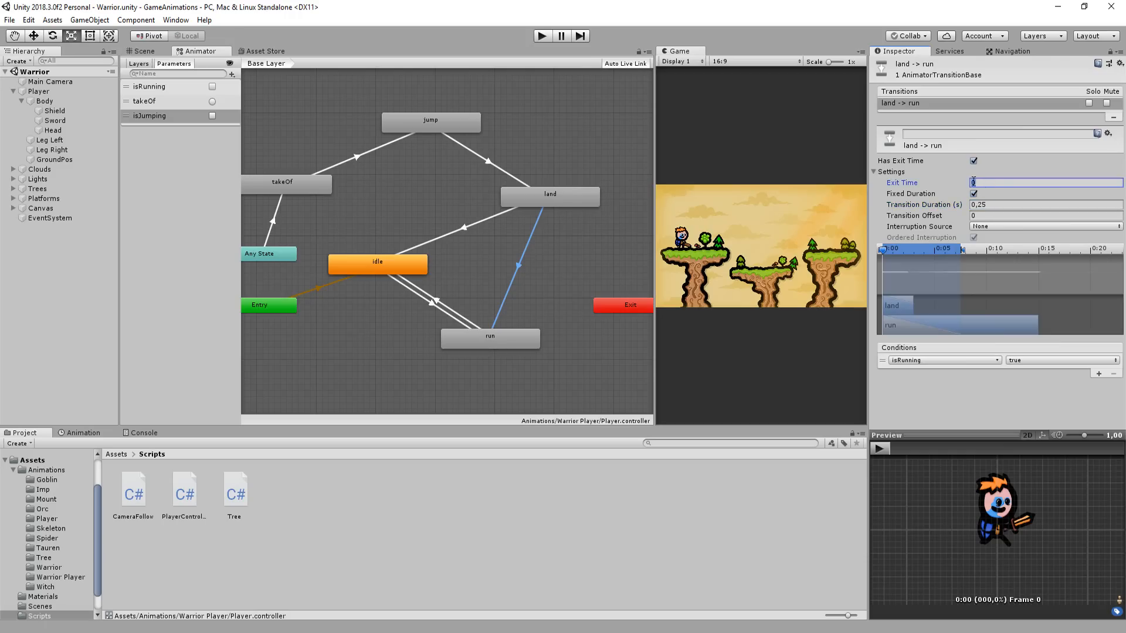
{"action": "type", "text": "1"}
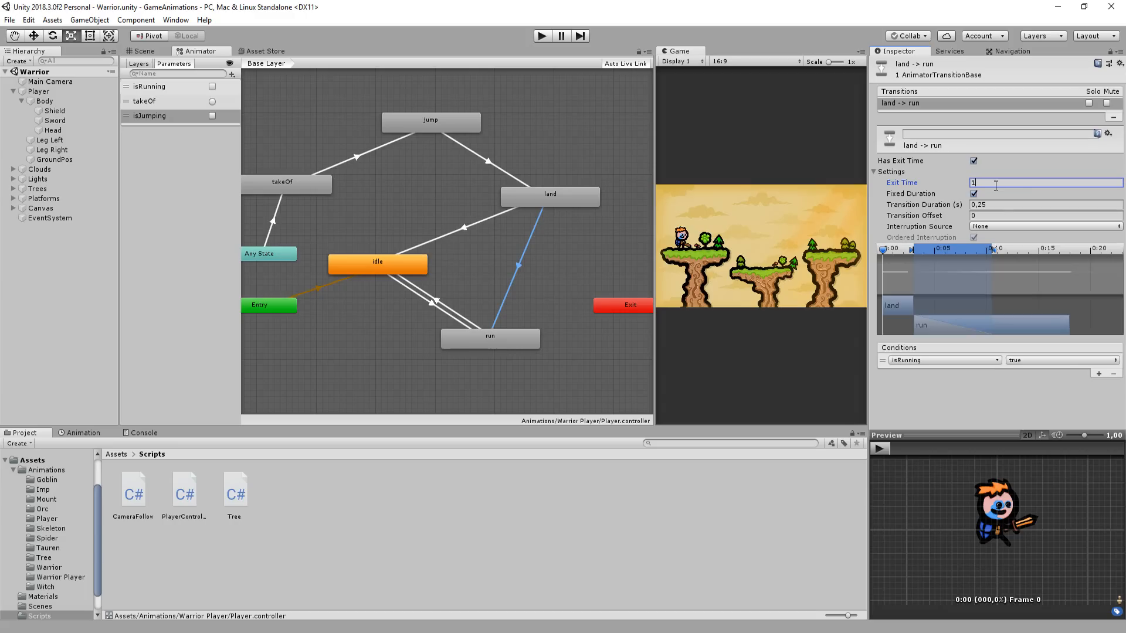
{"action": "mouse_move", "coordinate": [1004, 211]}
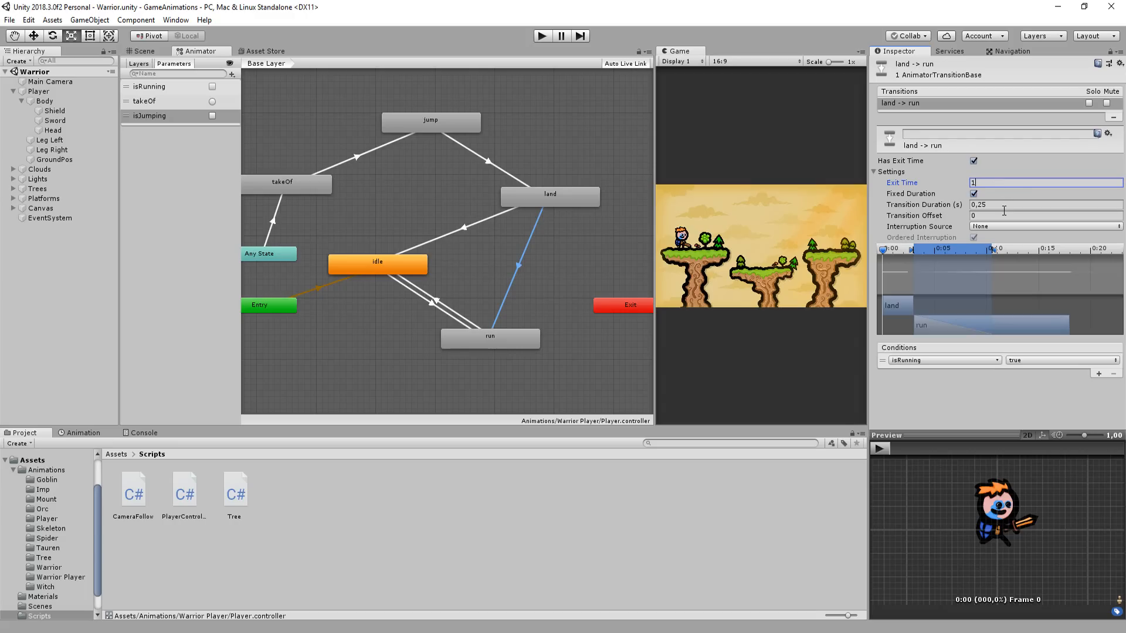
{"action": "left_click", "coordinate": [1045, 204]}
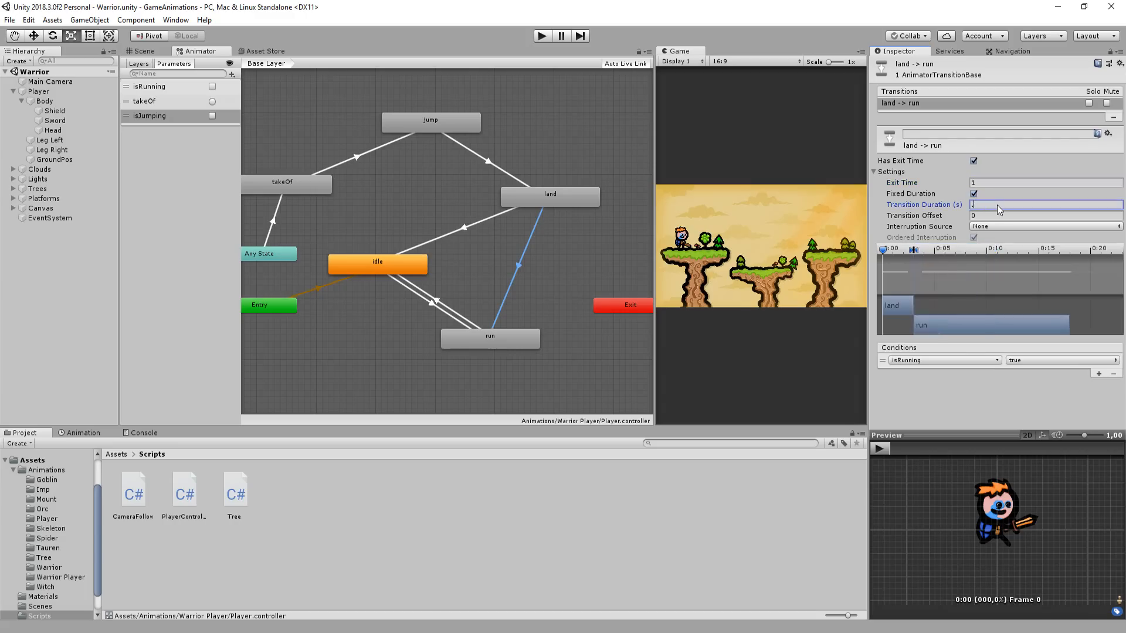
{"action": "left_click", "coordinate": [474, 230]}
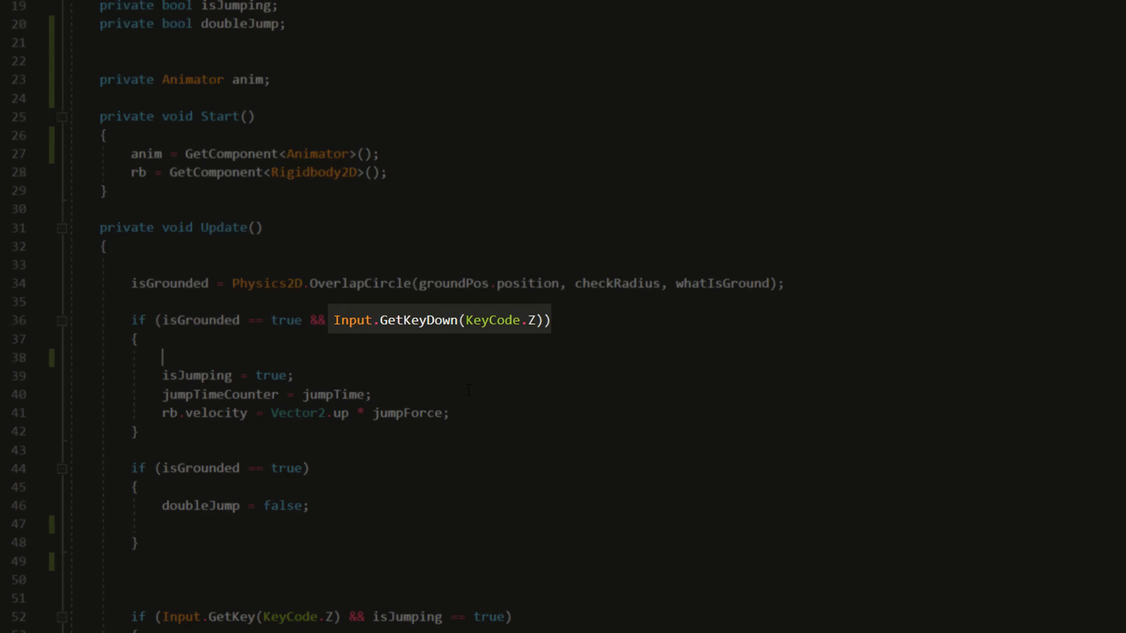
Step: Add anim.SetTrigger("takeOf") in the jump block and an else branch setting isJumping to true
{"action": "type", "text": "anim.SetTrigger("}
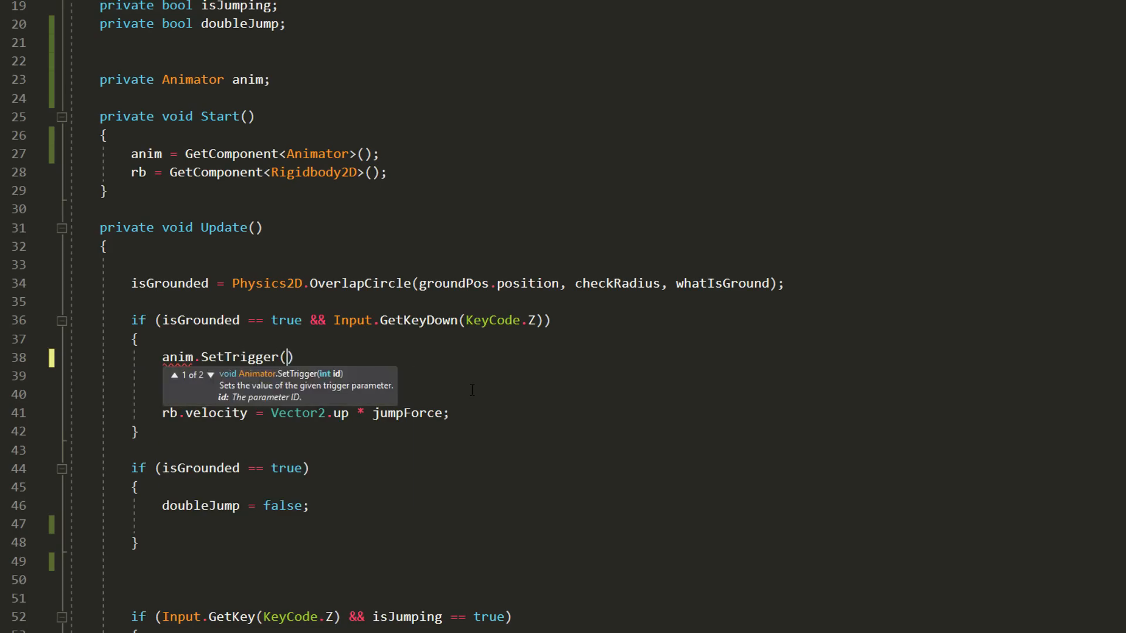
{"action": "type", "text": "\"takeOf\");"}
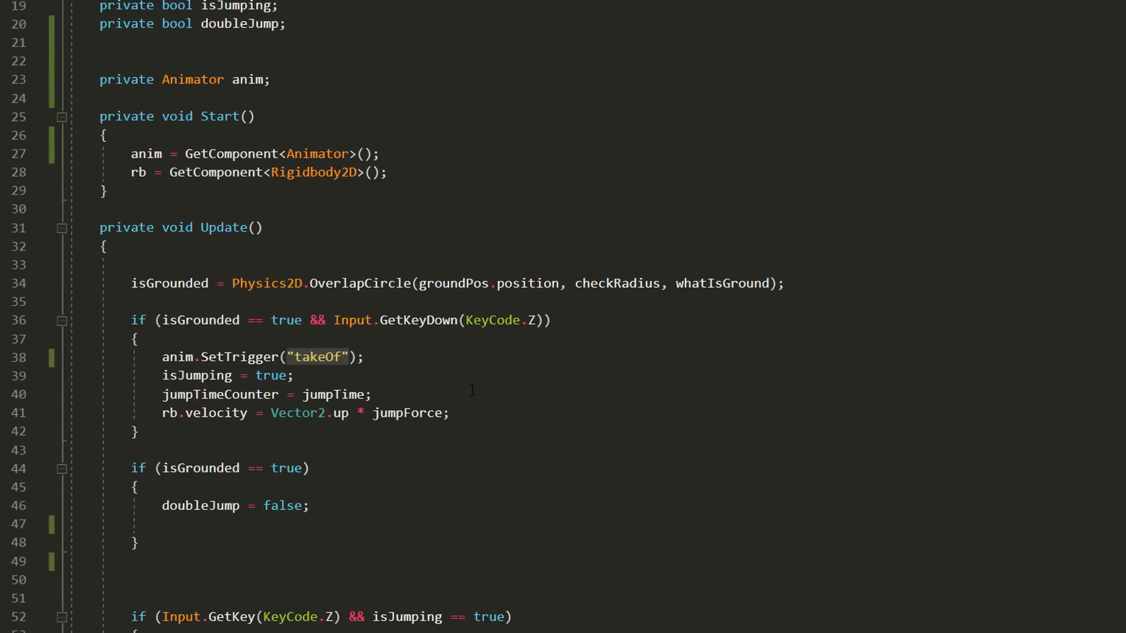
{"action": "type", "text": "else {"}
{"action": "type", "text": "anim.SetBool(\"isJumping\", );"}
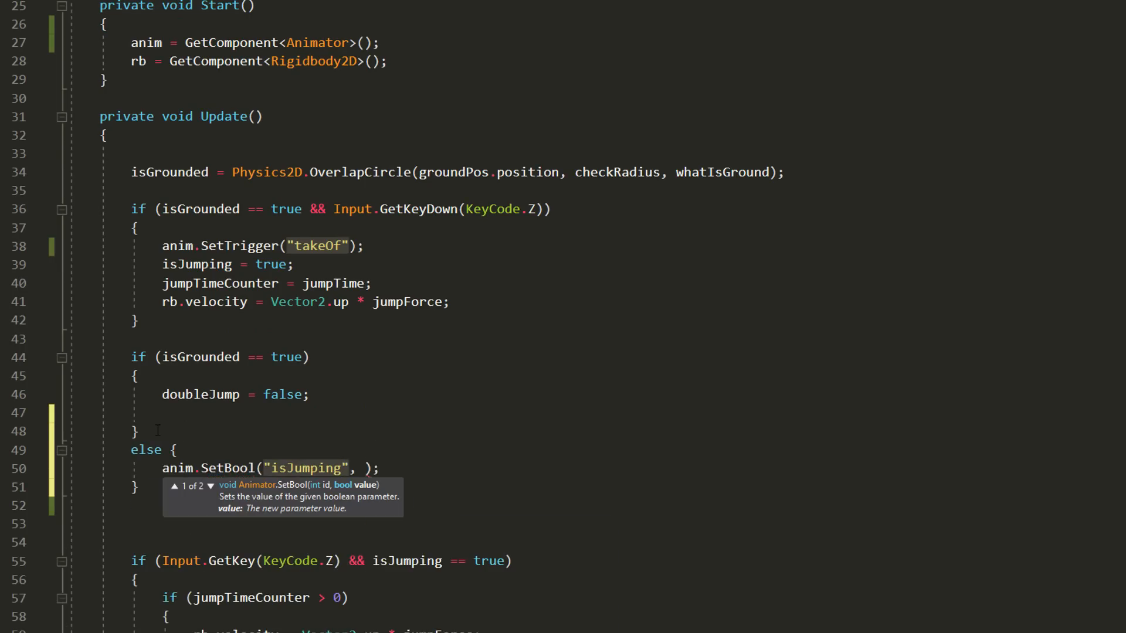
{"action": "type", "text": "true"}
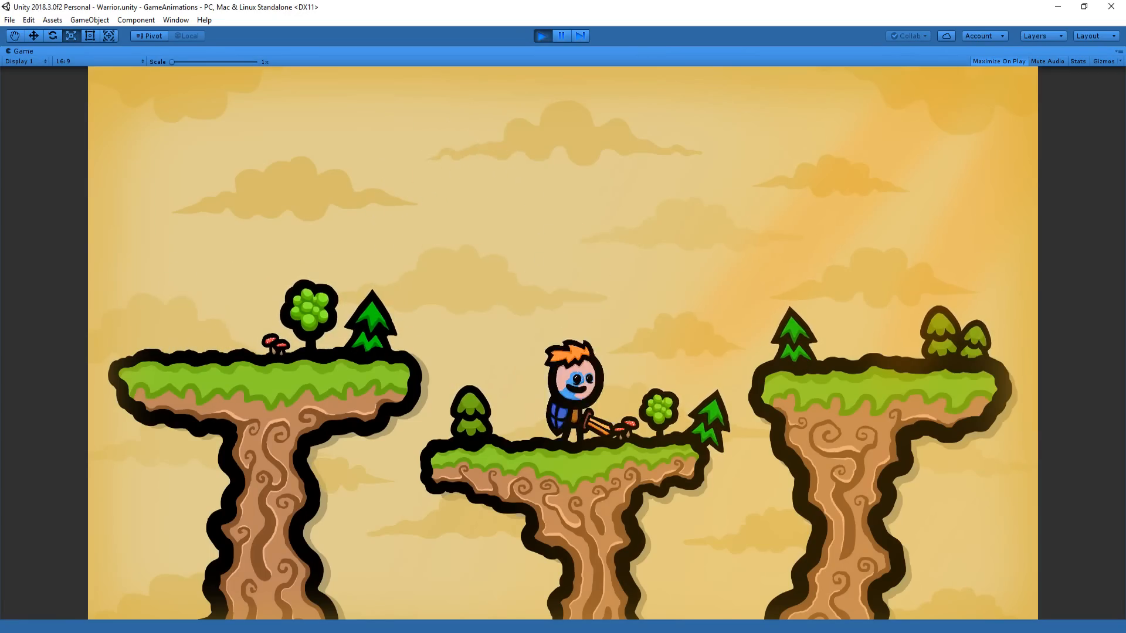
Step: Run the warrior left and right, then jump it across the middle and right platforms
{"action": "key", "text": "space"}
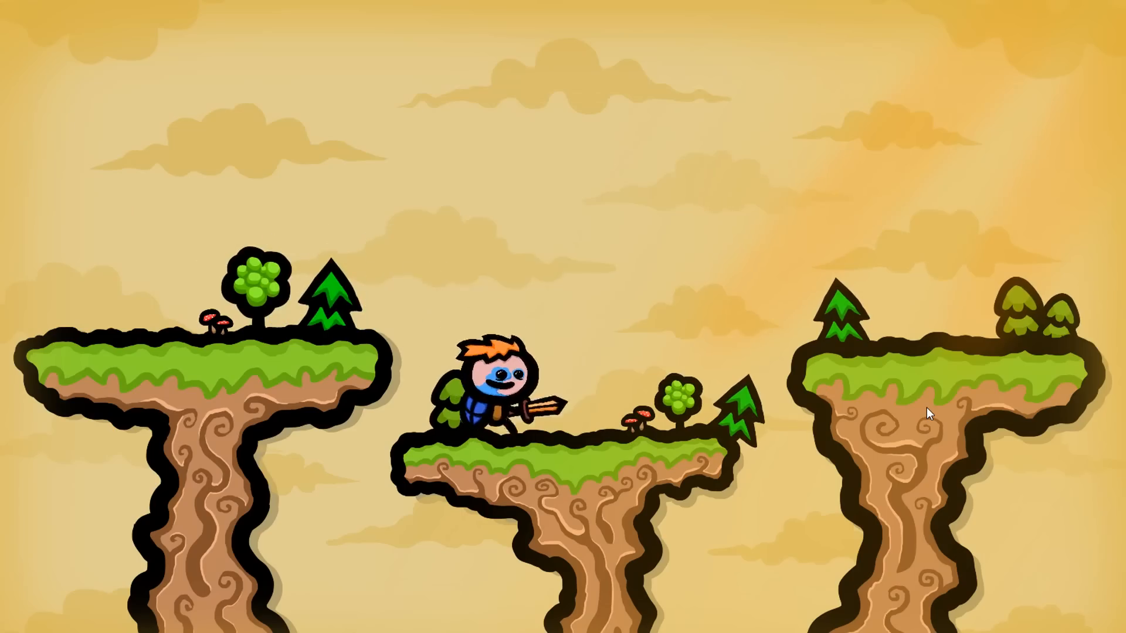
{"action": "key", "text": "right"}
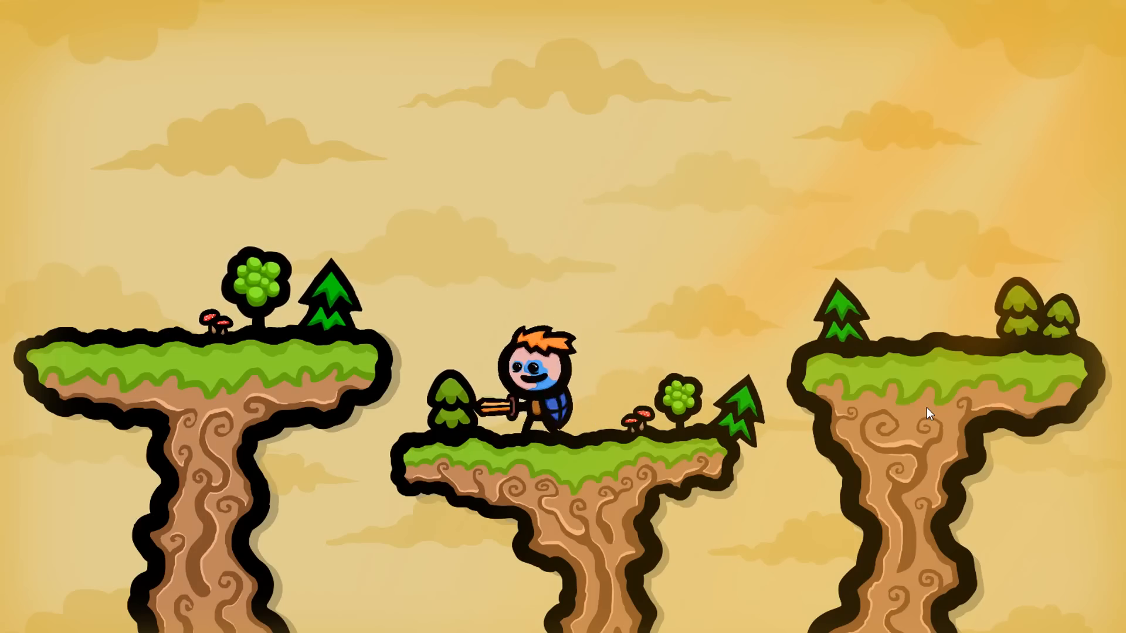
{"action": "key", "text": "left"}
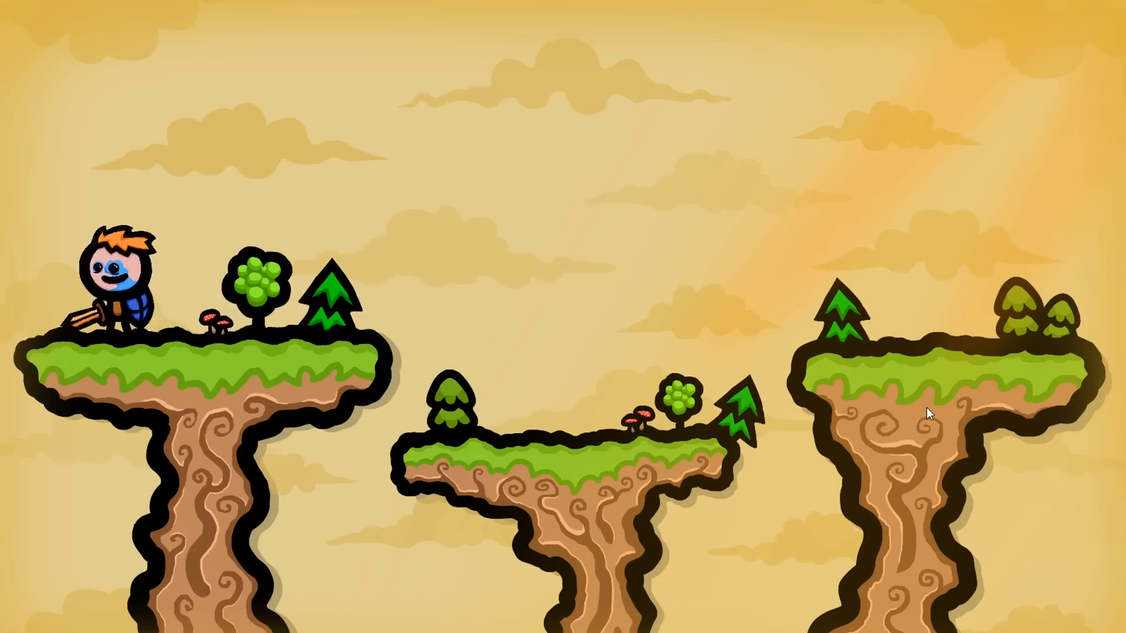
{"action": "key", "text": "Right"}
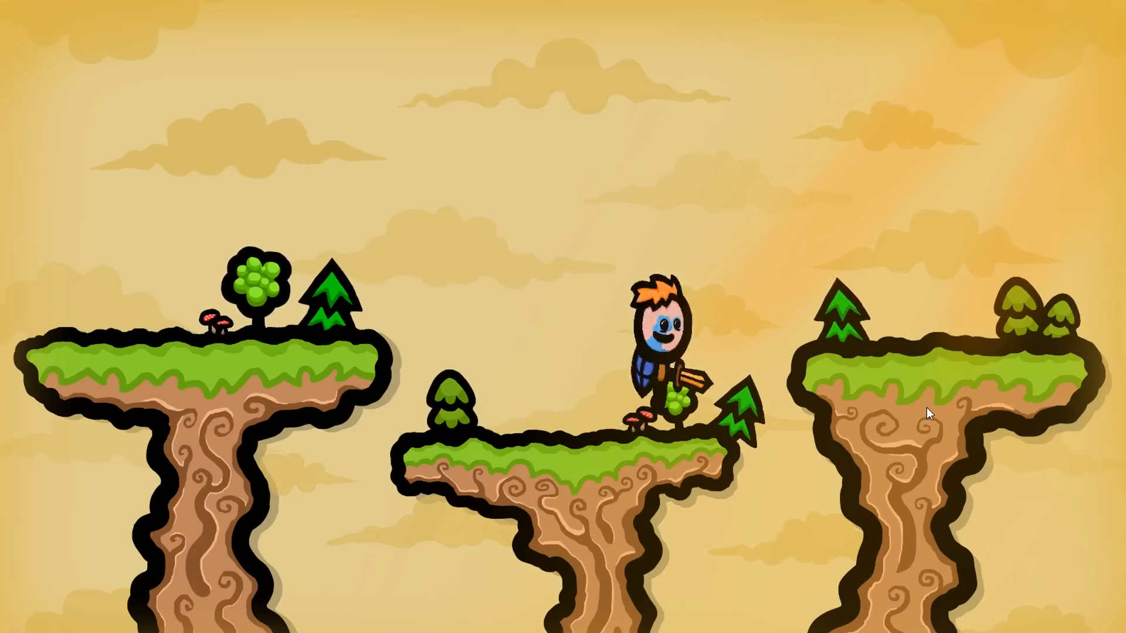
{"action": "key", "text": "Right"}
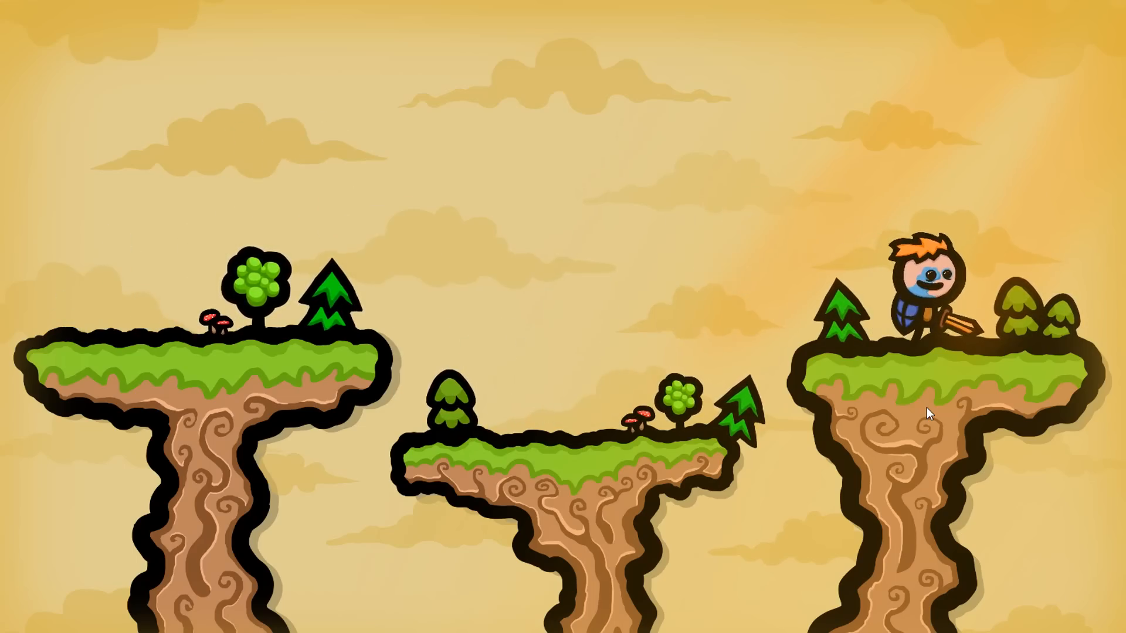